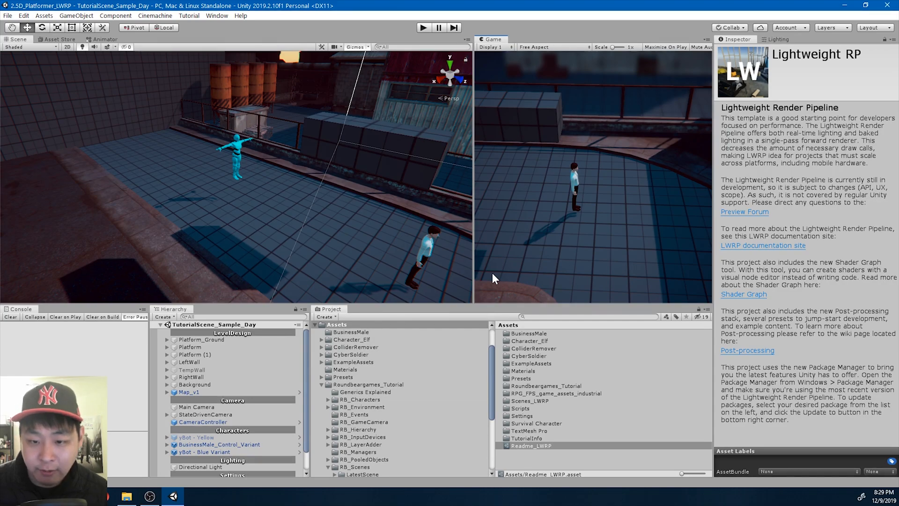
Switch from the Unity editor to the web browser to browse the Asset Store
left_click(204, 429)
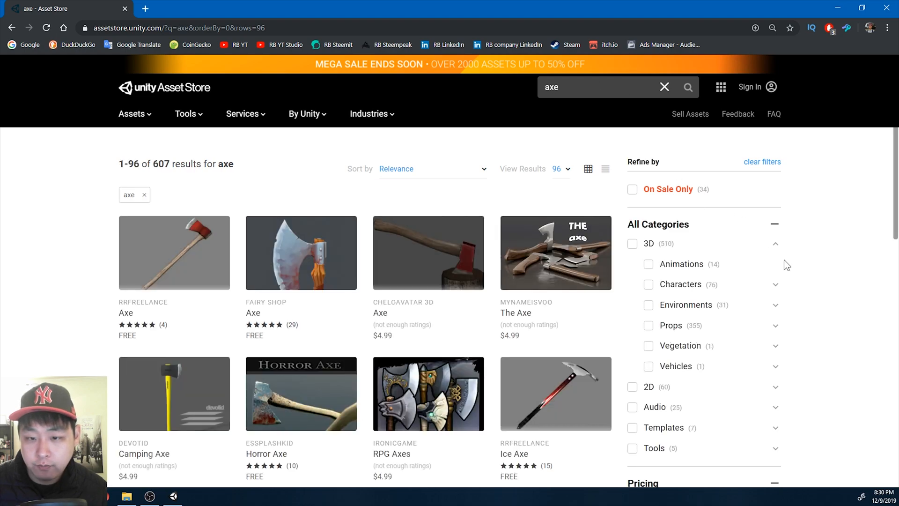
Filter the axe results to free assets, then sign in and add the Fairy Shop Axe to My Assets
scroll("down", 3)
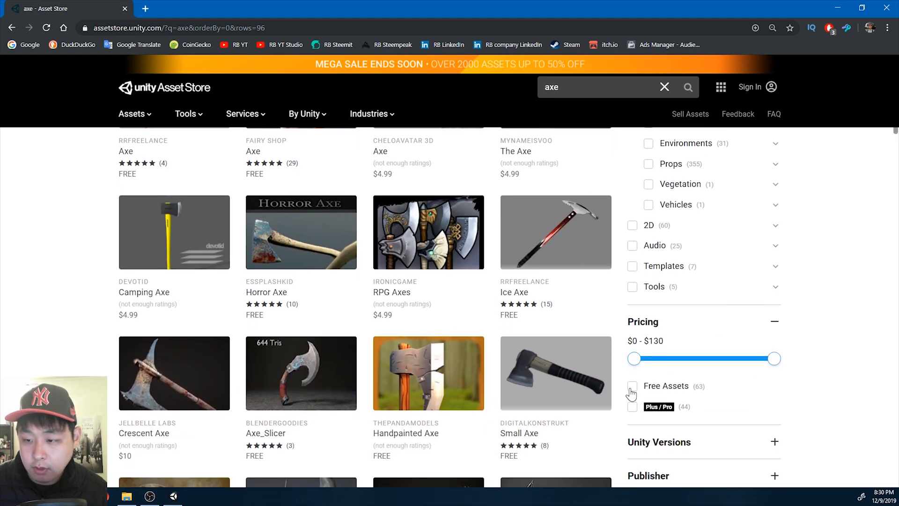
left_click(632, 386)
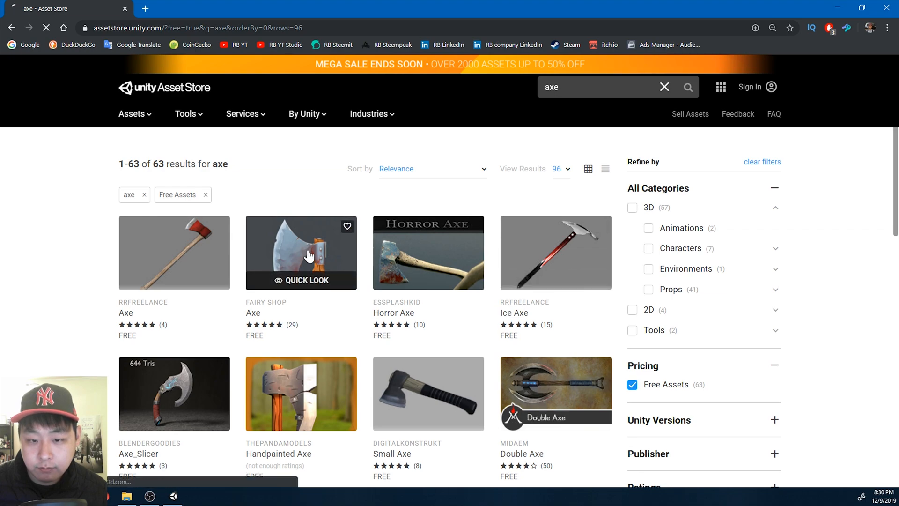
left_click(300, 252)
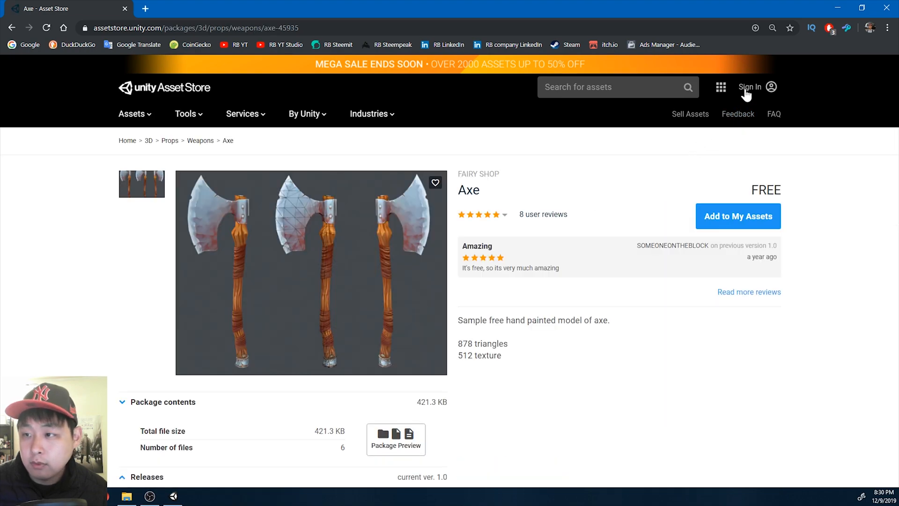
left_click(750, 86)
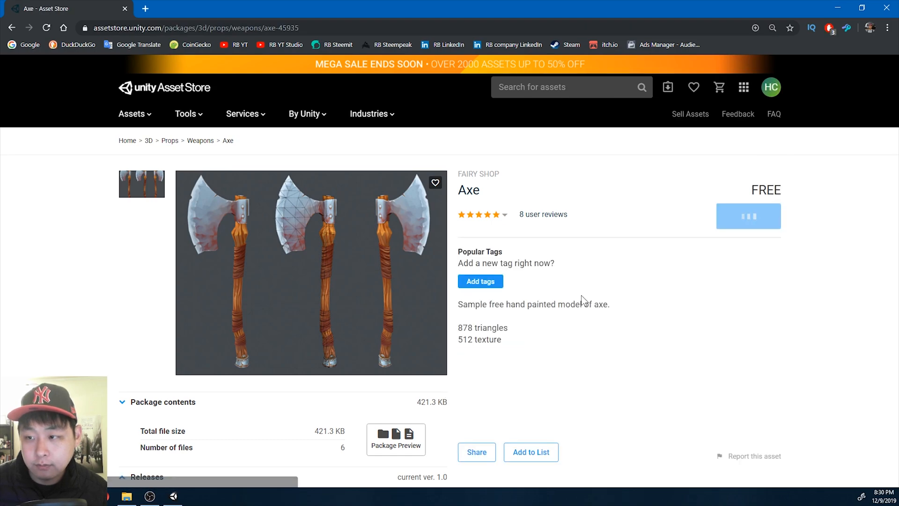
left_click(748, 216)
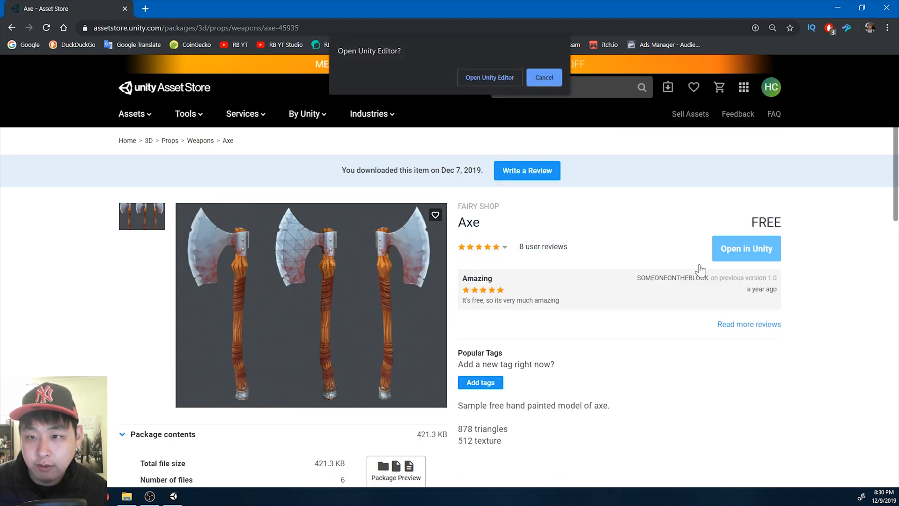
left_click(488, 77)
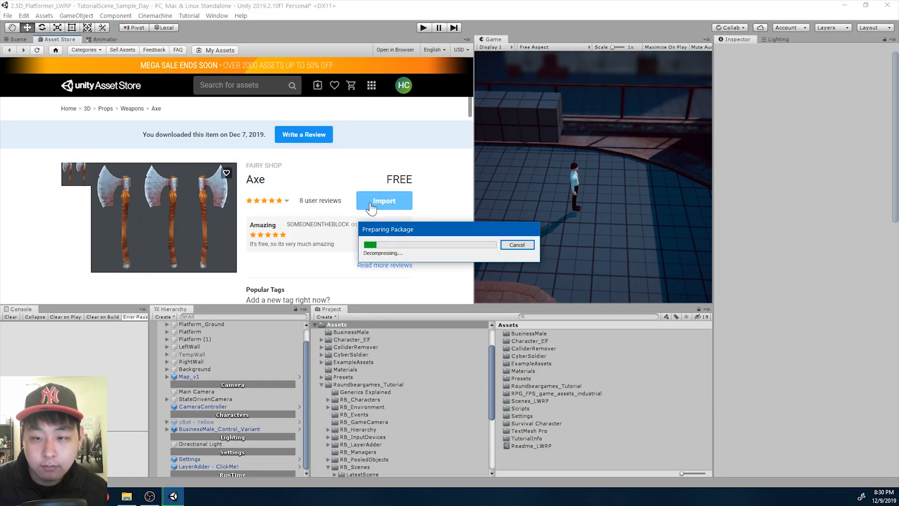
Import all Axe package files, then inspect the axe prefab in Assets/Axe
left_click(384, 200)
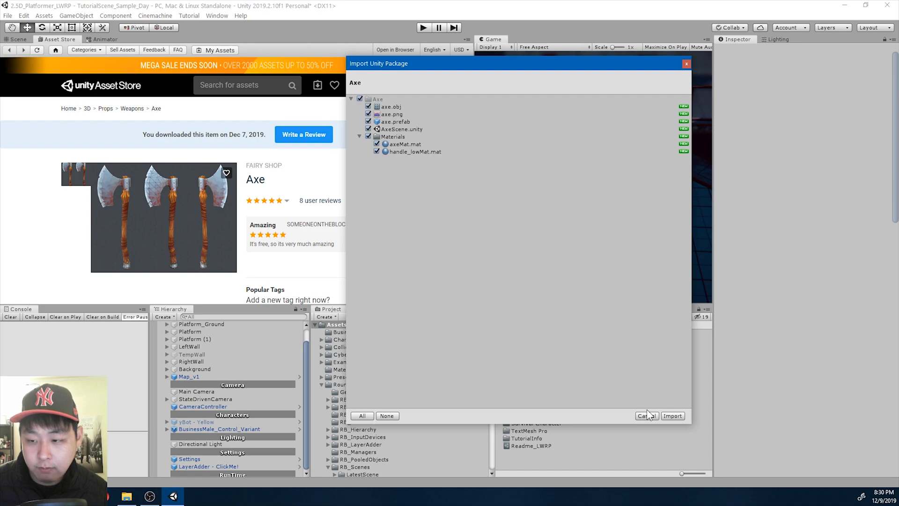
left_click(646, 415)
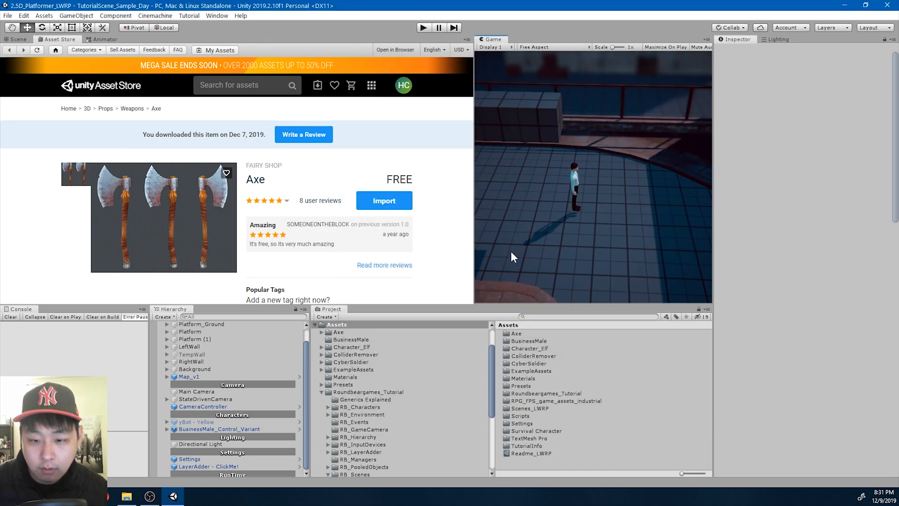
left_click(338, 332)
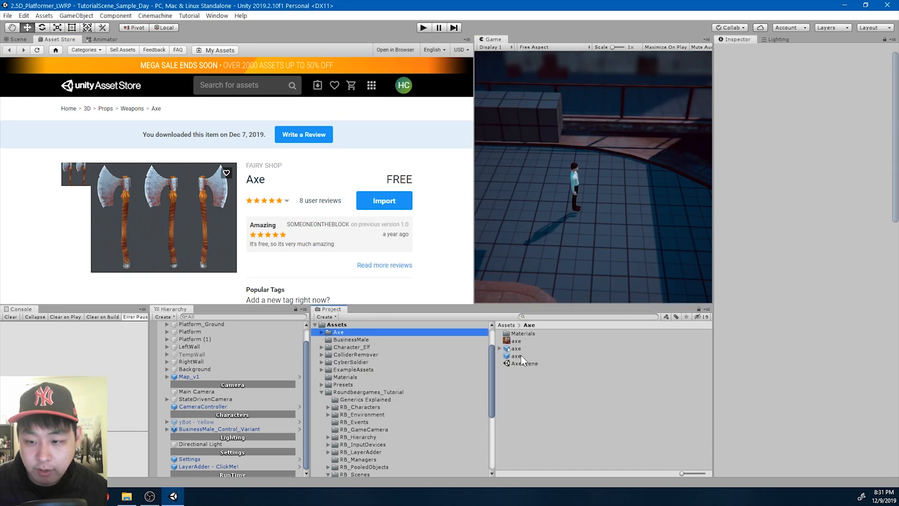
left_click(515, 355)
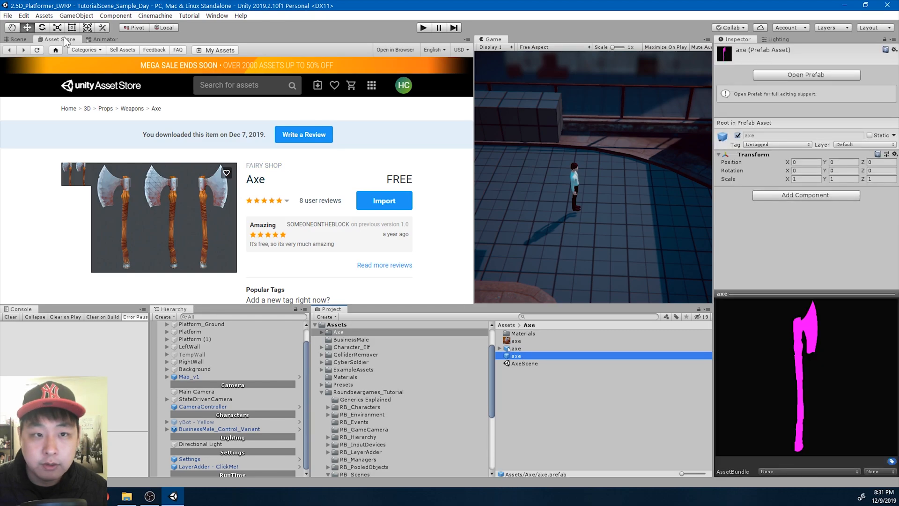
left_click(18, 38)
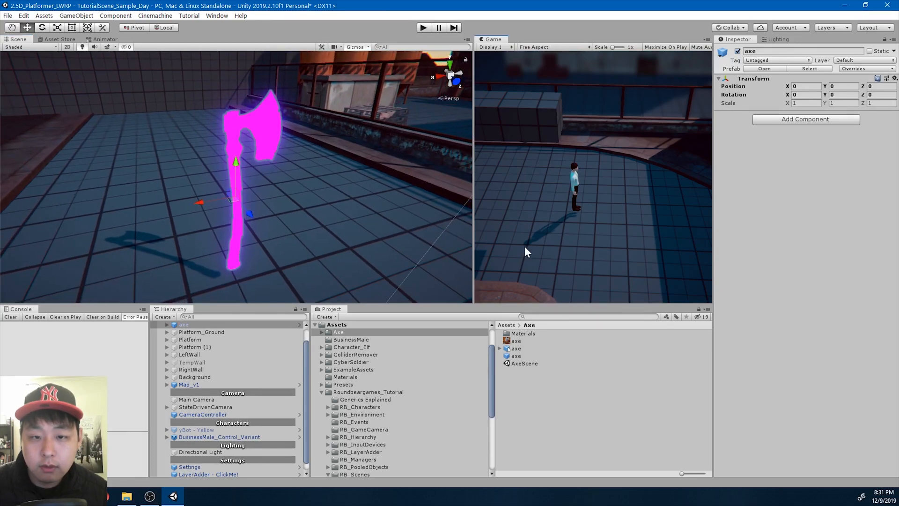
Set the axe material's shader to Lightweight Render Pipeline Simple Lit, keeping the Base Map white
left_click(184, 332)
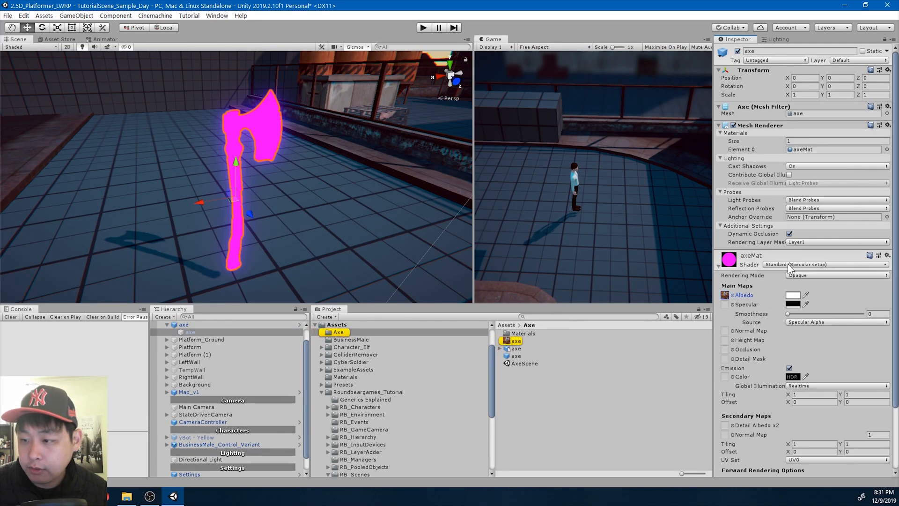
left_click(826, 264)
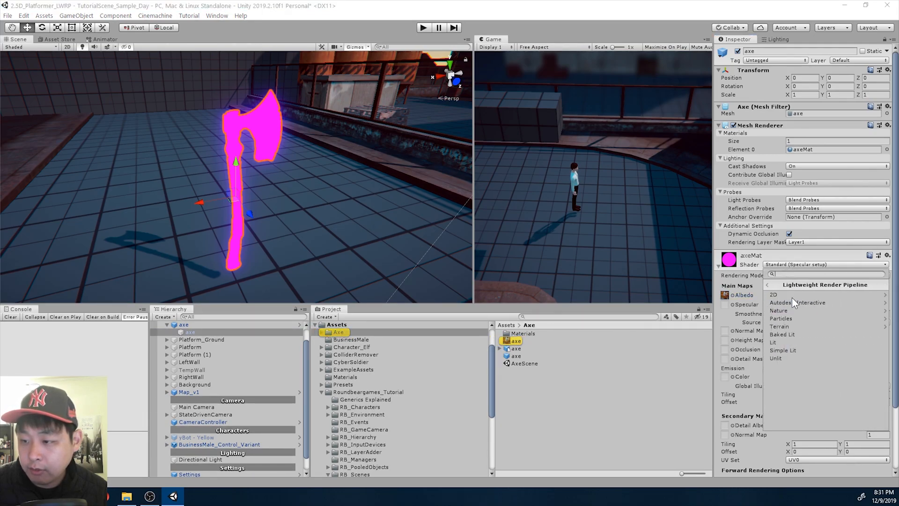
mouse_move(796, 350)
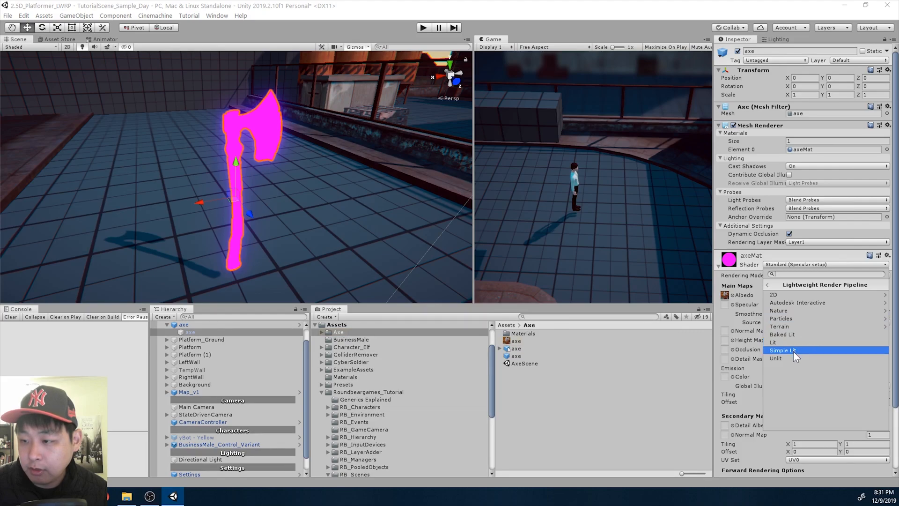
left_click(783, 350)
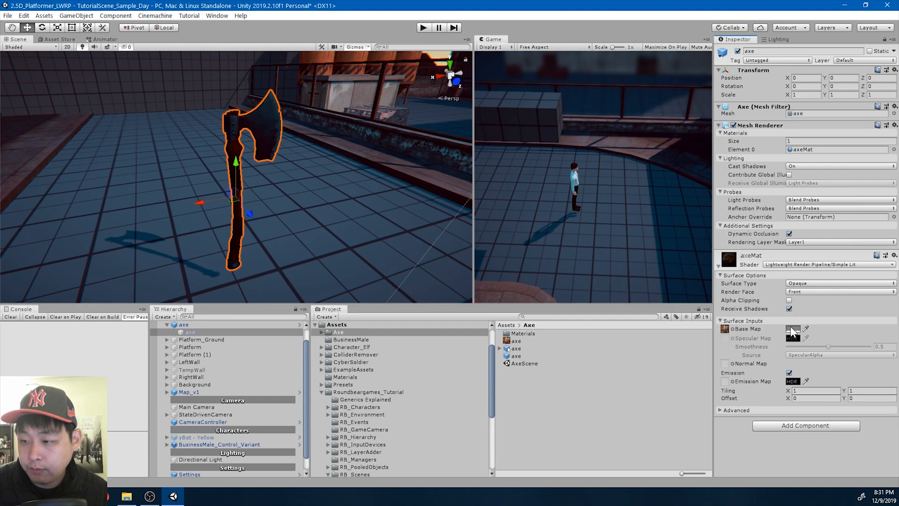
left_click(793, 329)
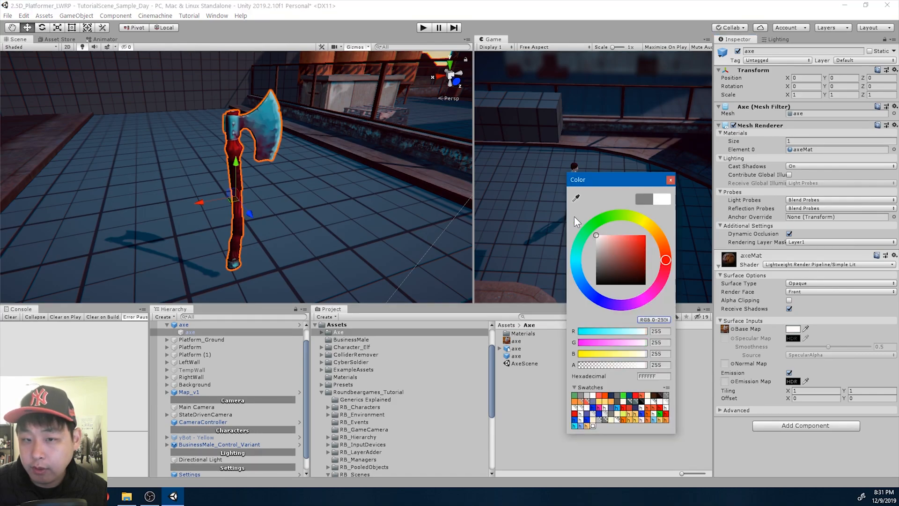
left_click(669, 180)
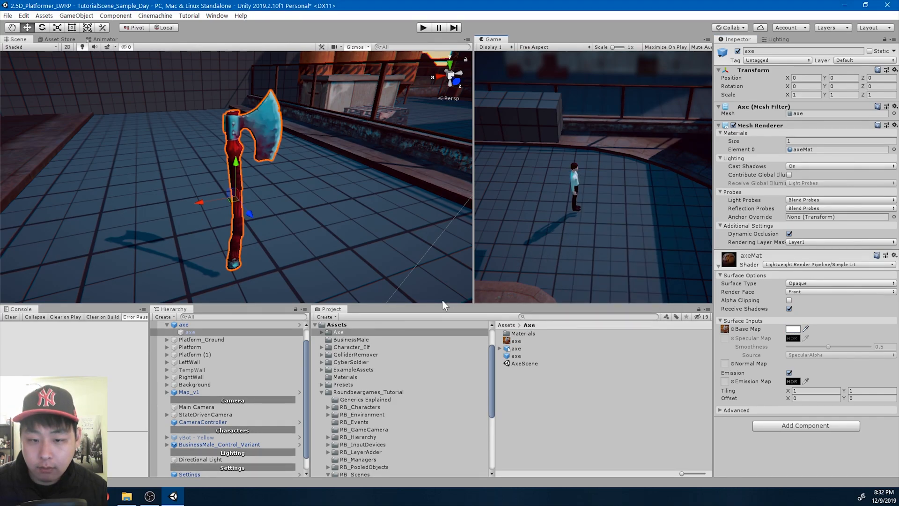
Create an empty GameObject in the Hierarchy and nest the axe model under it
right_click(183, 339)
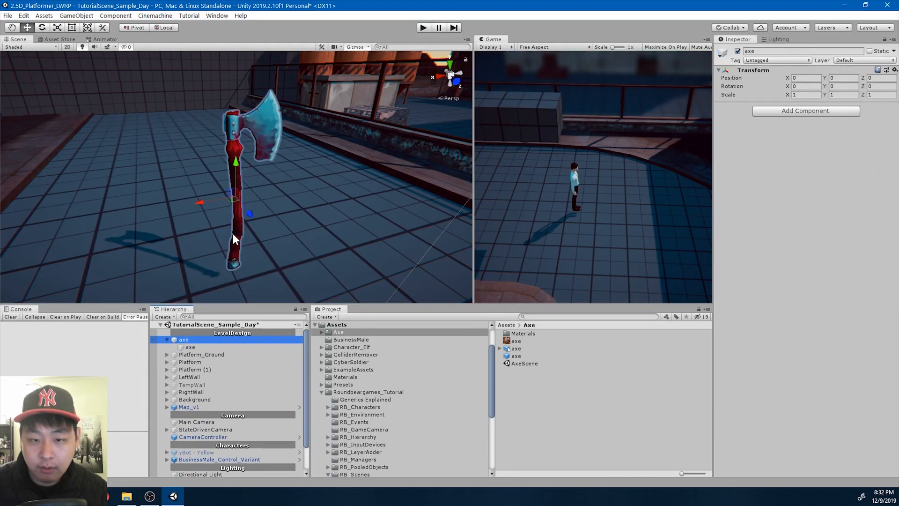
left_click(190, 347)
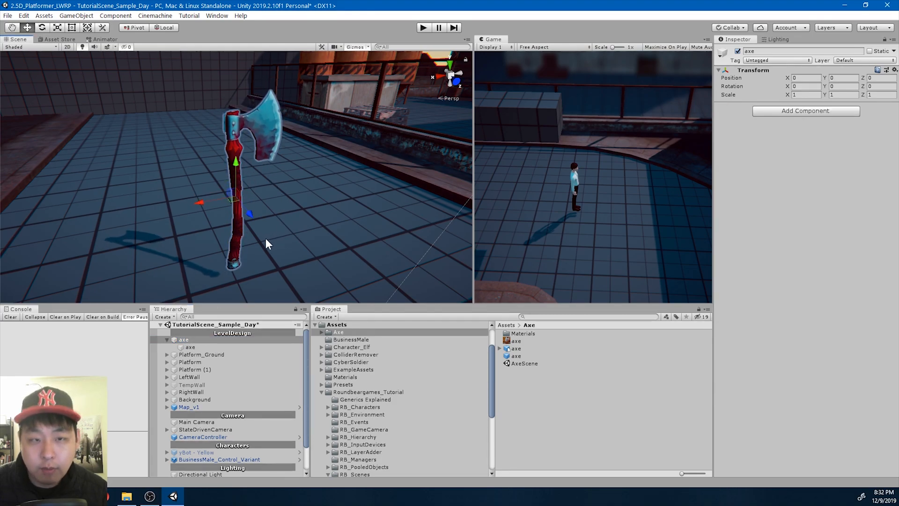
mouse_move(234, 236)
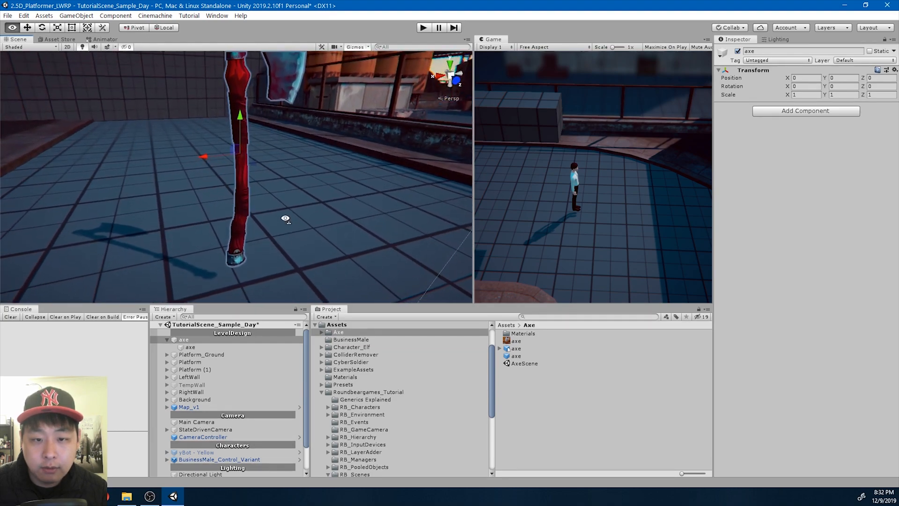
right_click(184, 339)
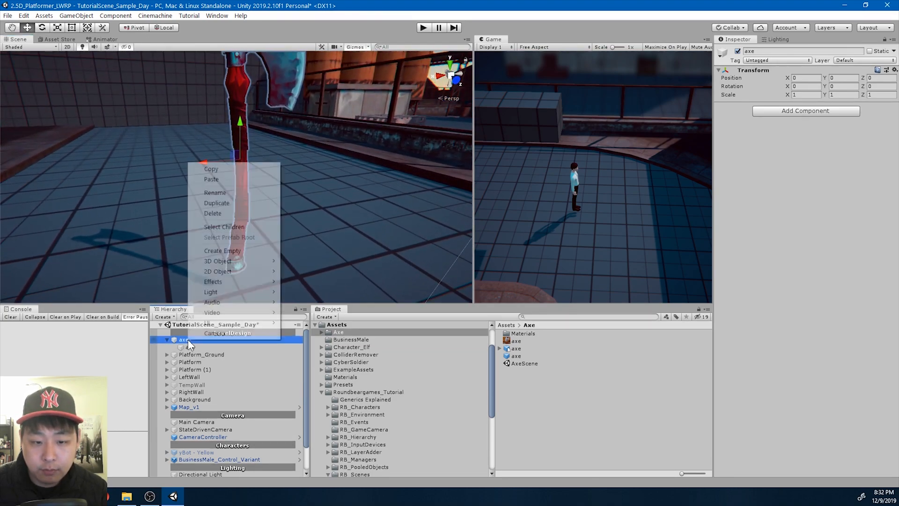
left_click(222, 251)
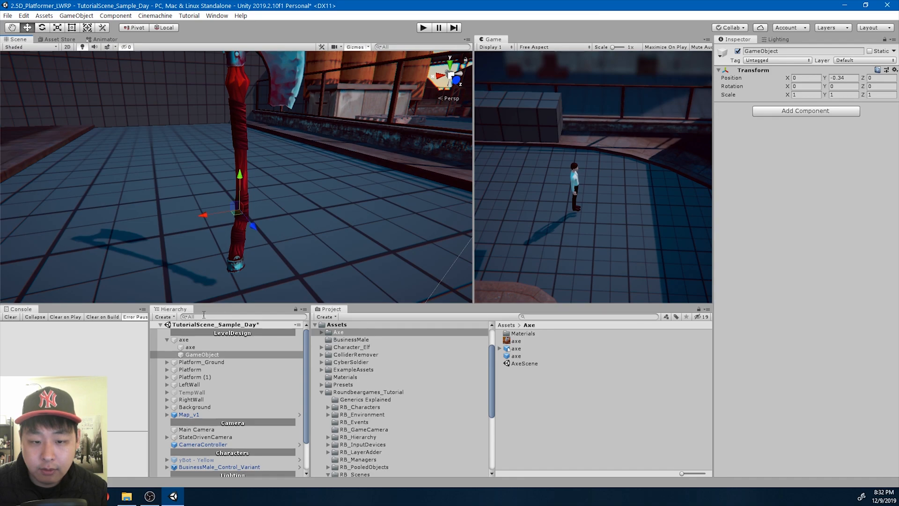
left_click(202, 354)
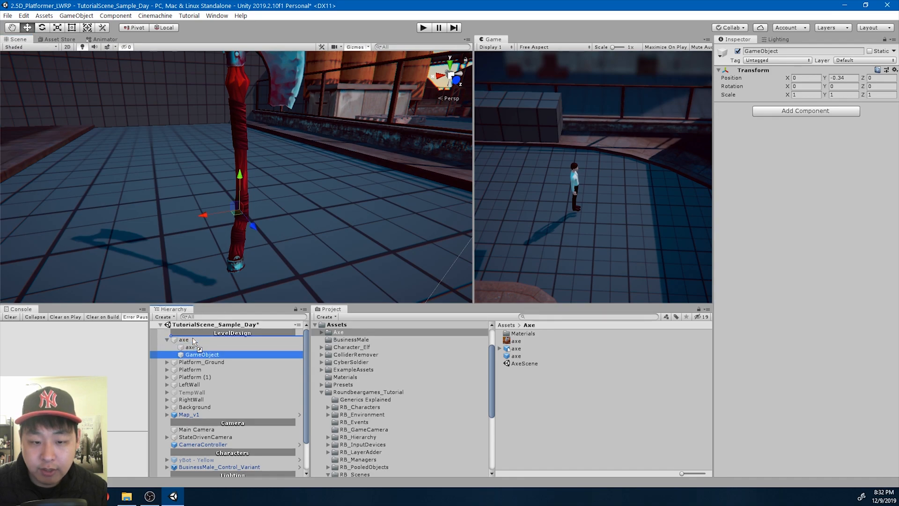
left_click(189, 347)
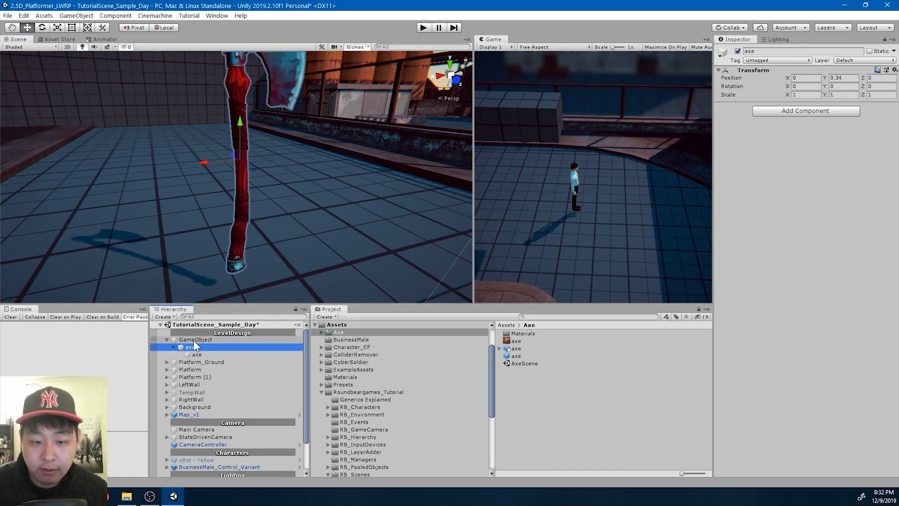
Rename the parent object to Melee_Axe and its axe child to axe renderer
left_click(195, 339)
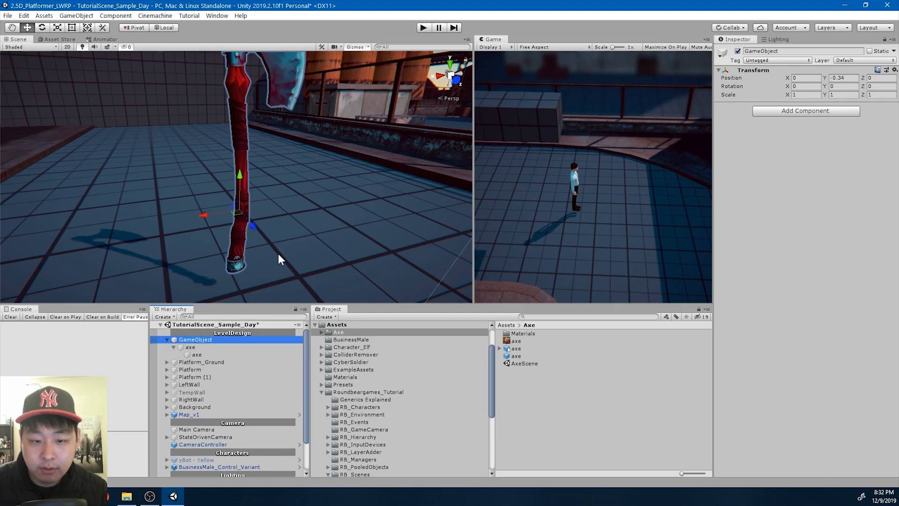
left_click_drag(235, 195, 255, 178)
type("Melee")
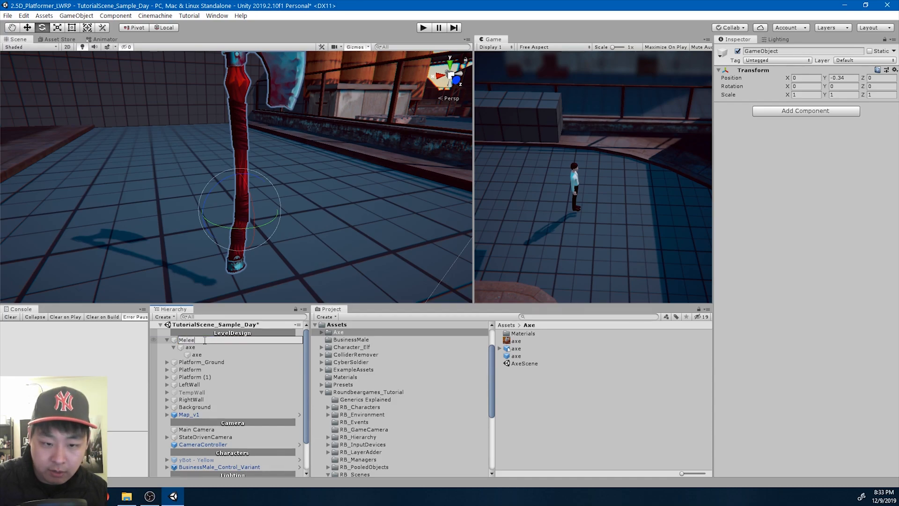
left_click(189, 347)
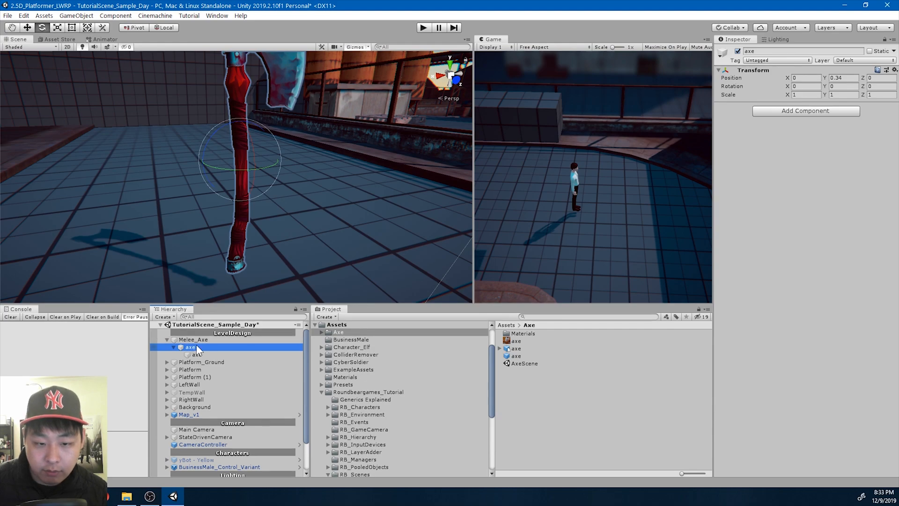
left_click(196, 354)
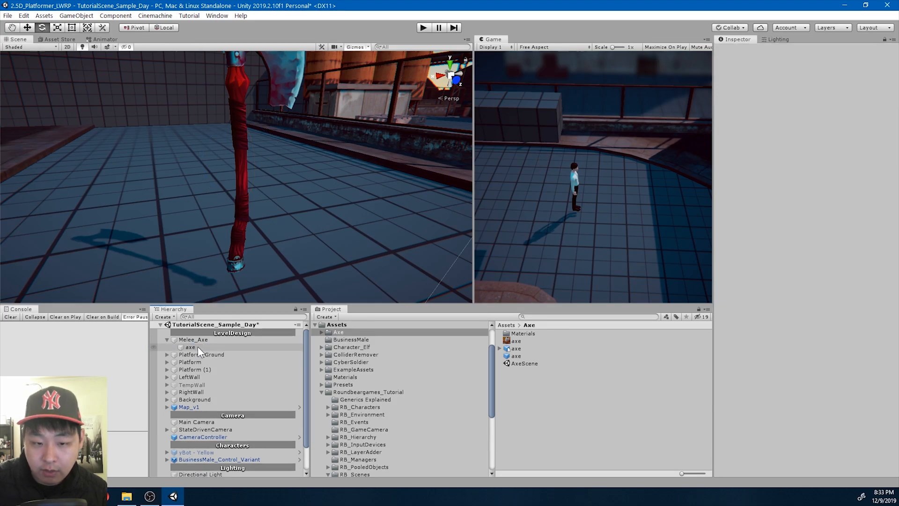
left_click(189, 347)
type(" renderer")
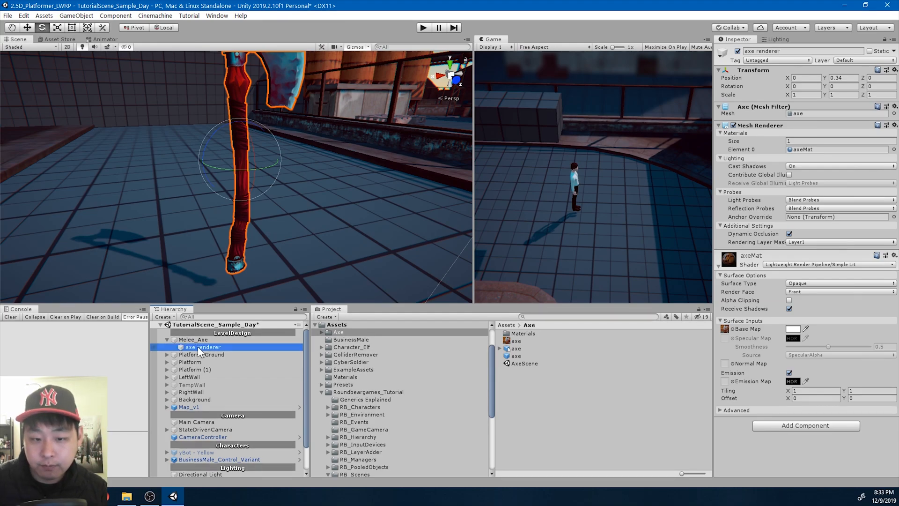
left_click(368, 392)
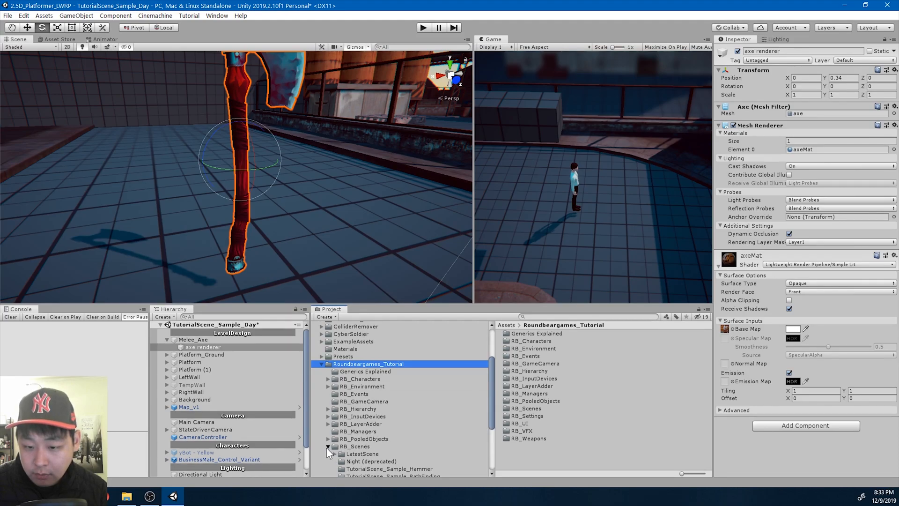
Drag Melee_Axe into Roundbeargames_Tutorial/RB_Weapons to save it as a prefab
left_click(356, 448)
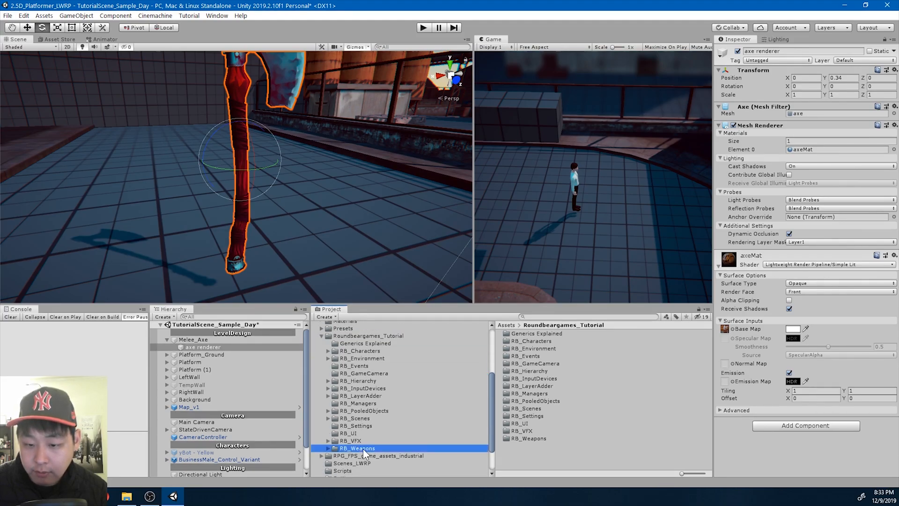
left_click(193, 339)
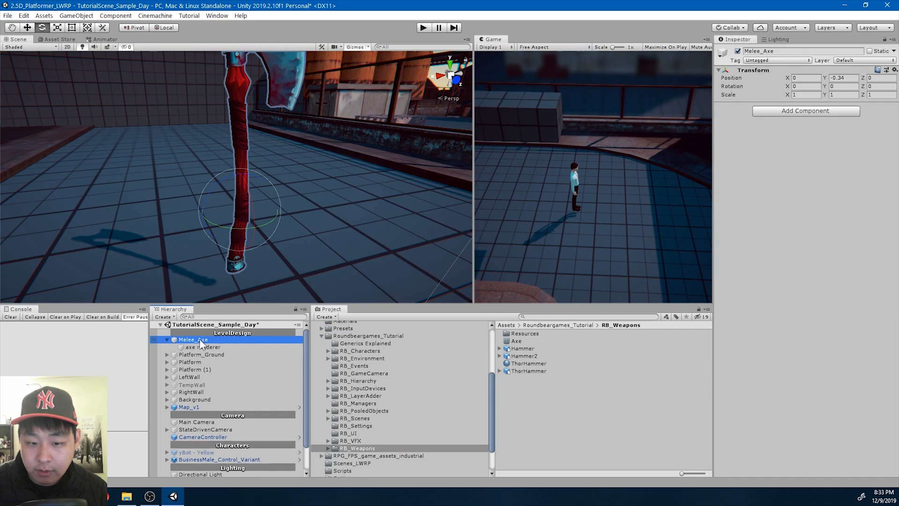
left_click(525, 363)
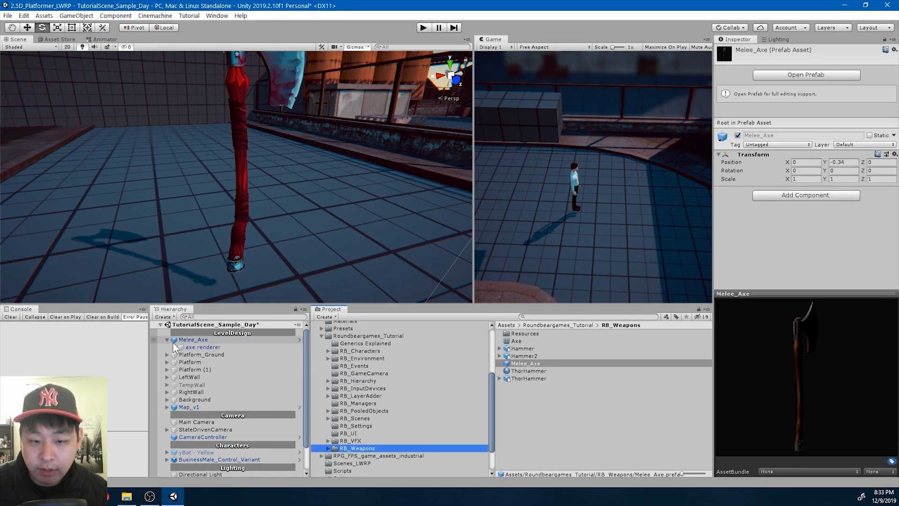
left_click(192, 339)
type("b")
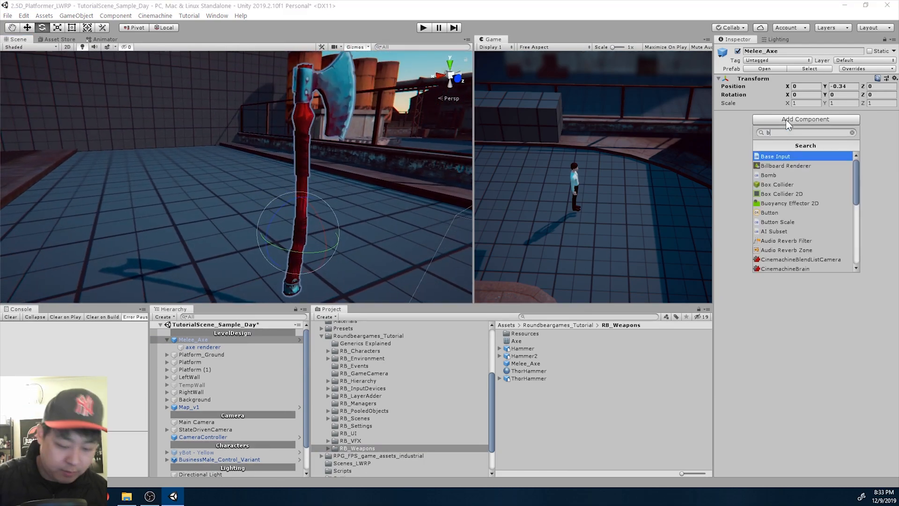
Add a trigger Box Collider with Center (-0.15, 0.385, 0) and Size (0.57, 1.72, 0.16)
left_click(777, 184)
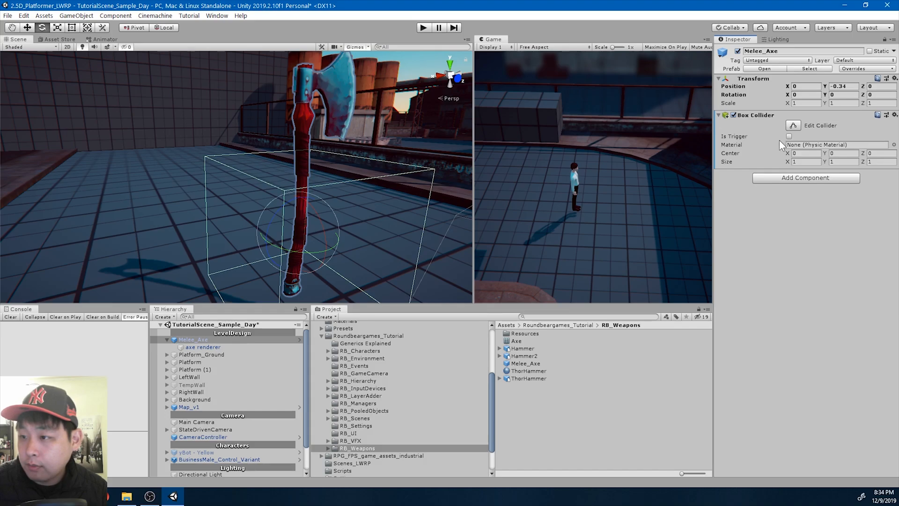
left_click(789, 136)
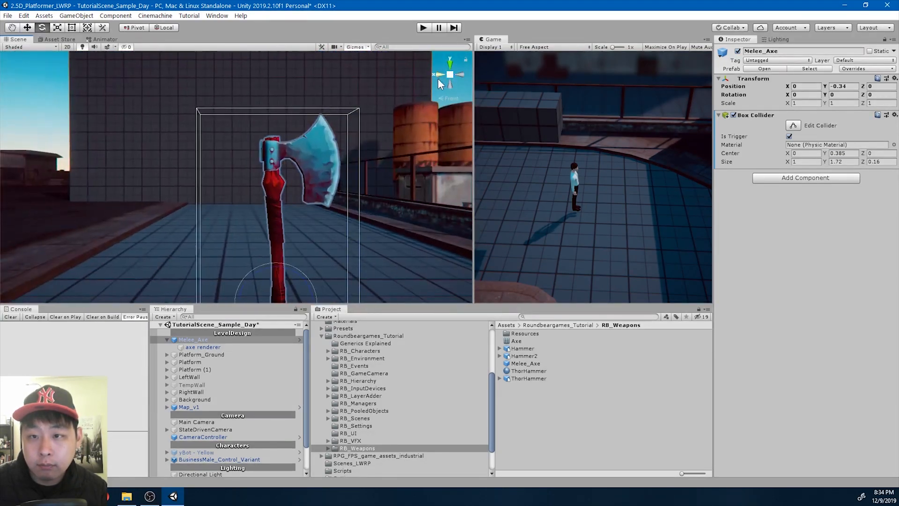
left_click(450, 83)
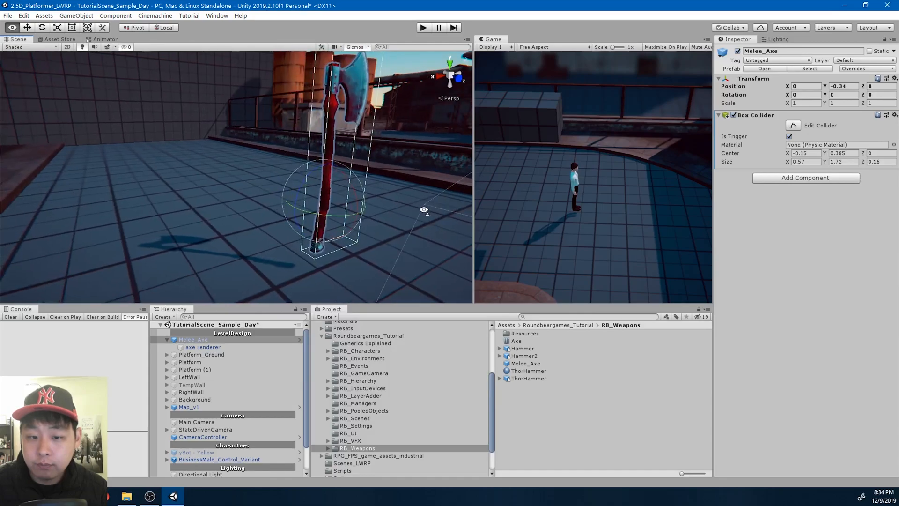
mouse_move(355, 192)
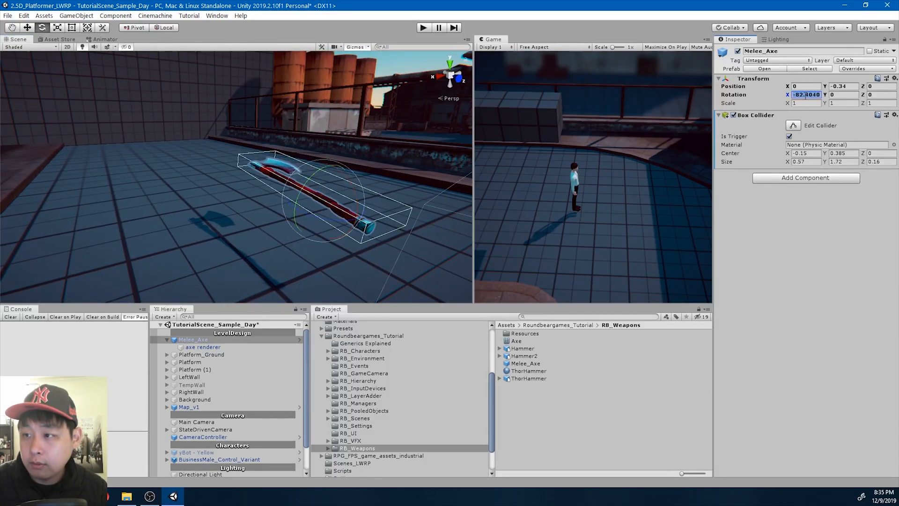
Set Melee_Axe's Rotation X to -90 and Position Y to -0.961
type("-90")
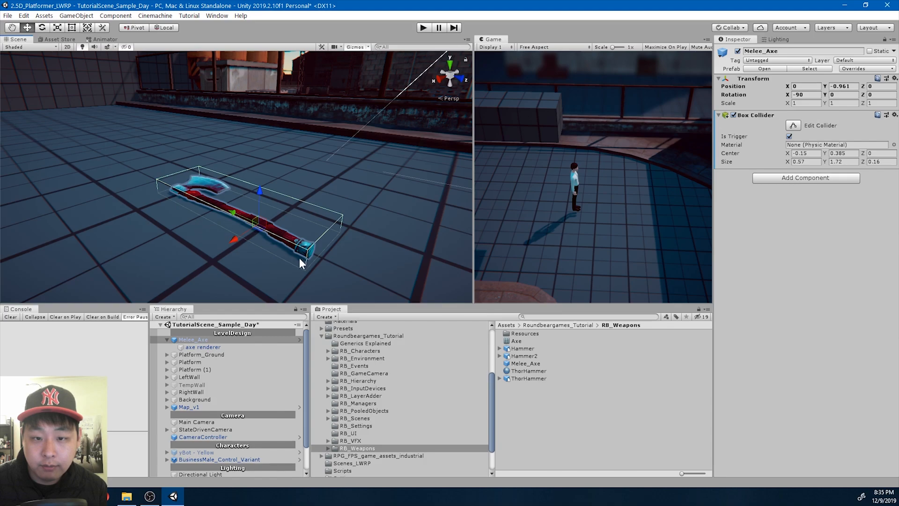
left_click(853, 68)
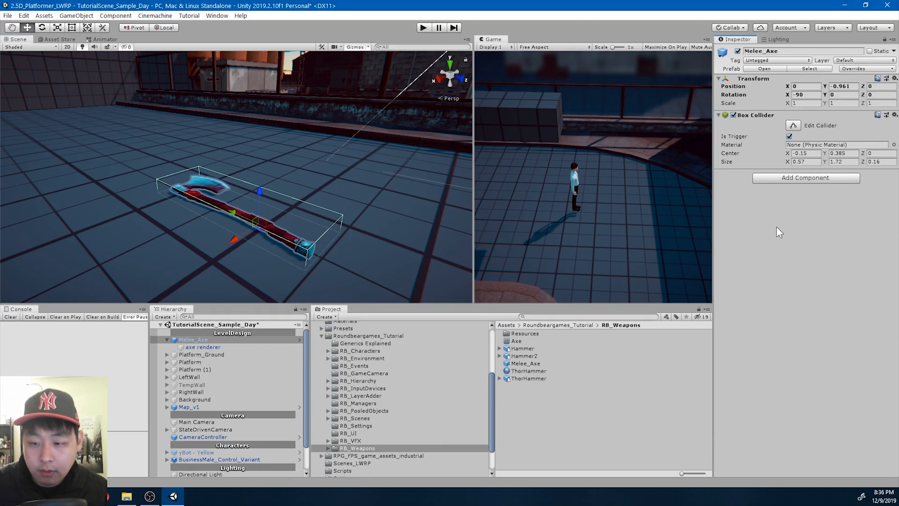
right_click(358, 448)
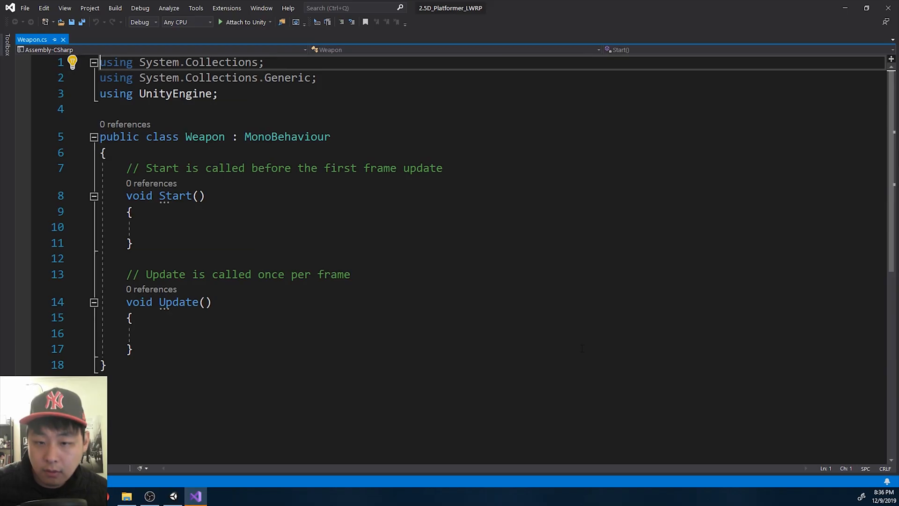
Wrap the Weapon class in Weapon.cs inside 'namespace Roundbeargames { }'
key("Enter")
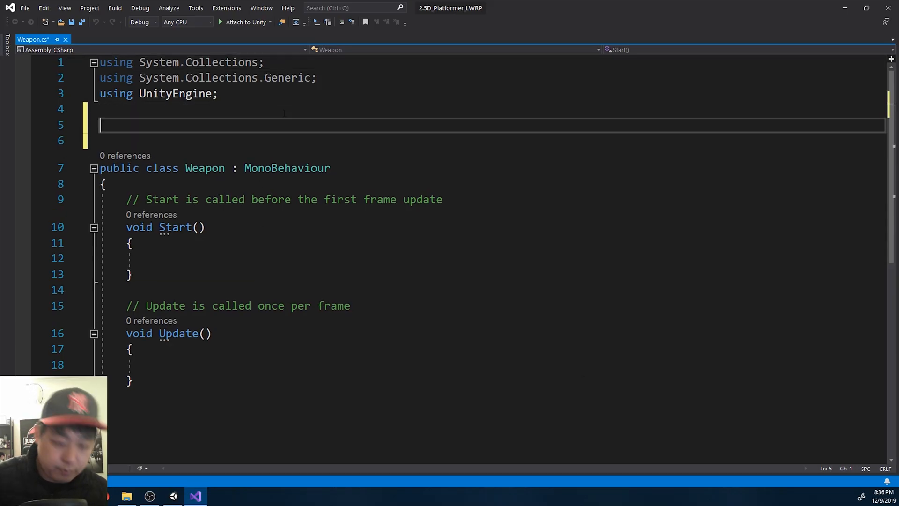
type("namespace Roundbeargames")
left_click(492, 141)
type("{")
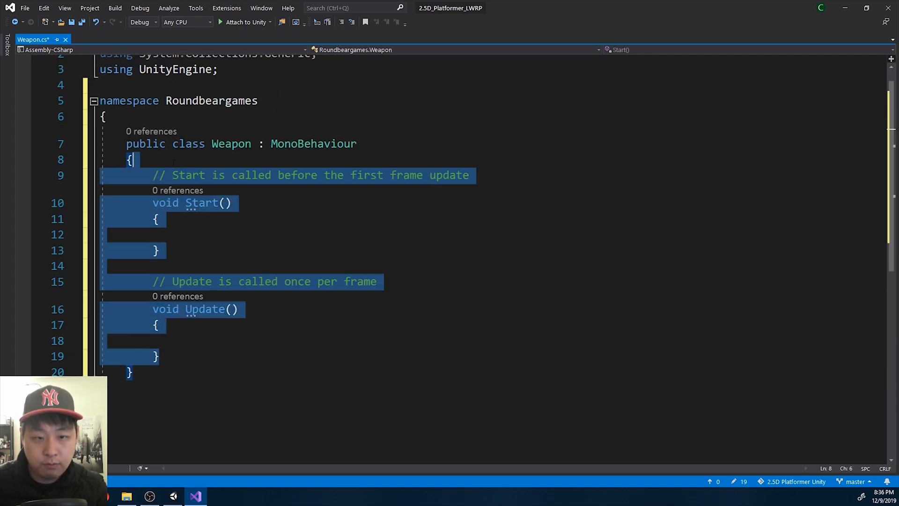
Strip Start and Update from Weapon.cs, add the Weapon component to Melee_Axe, and test in Play mode
key("Delete")
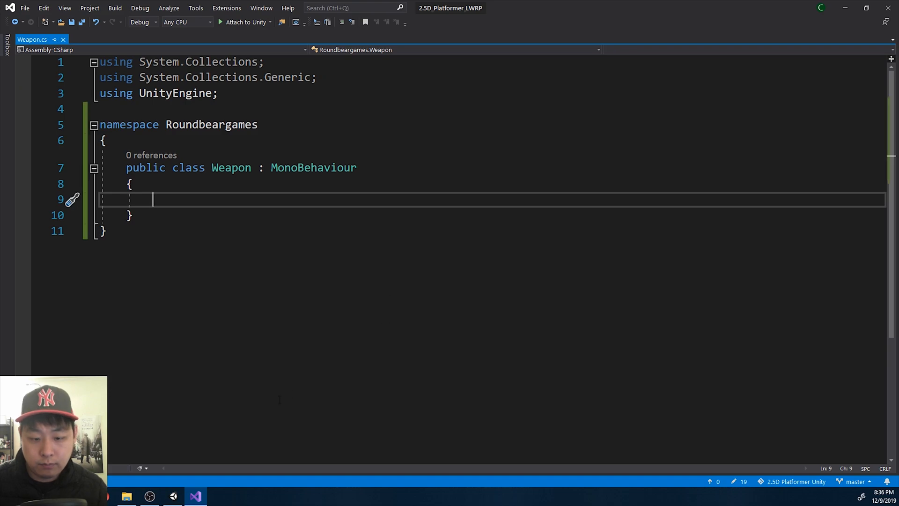
left_click(195, 496)
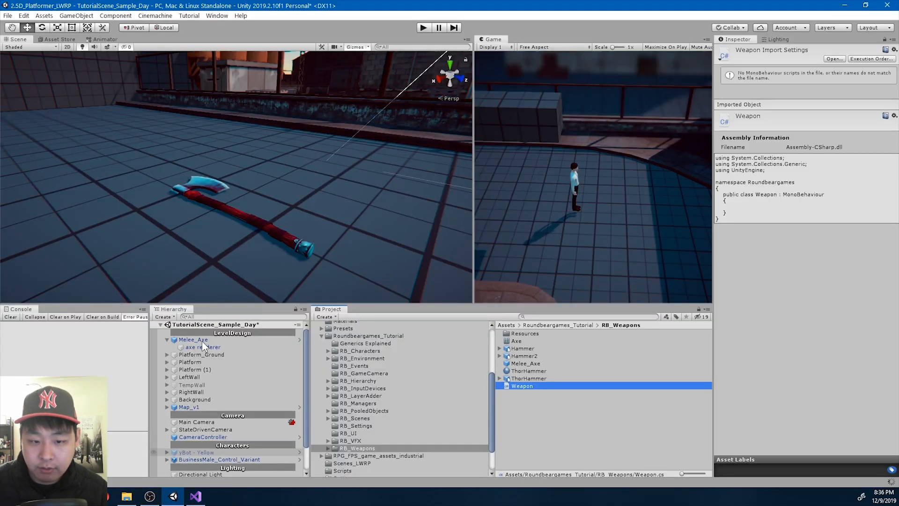
left_click(193, 339)
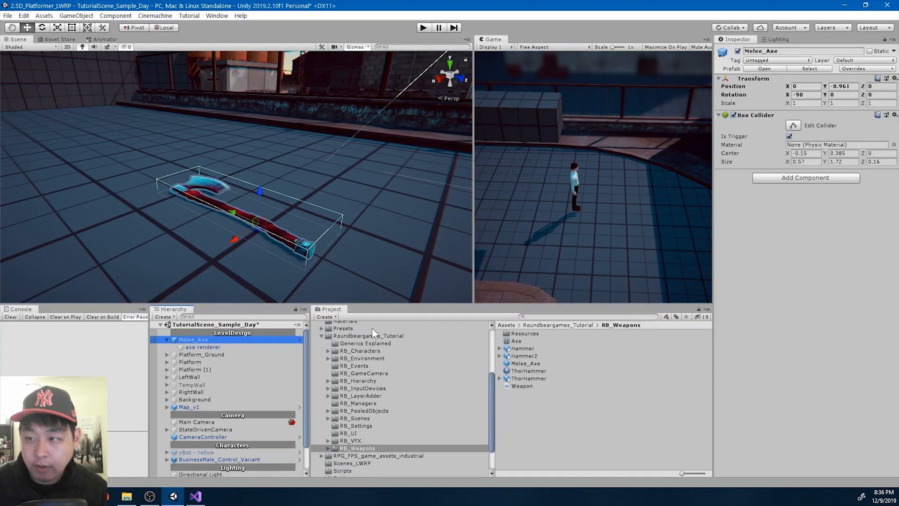
left_click(805, 177)
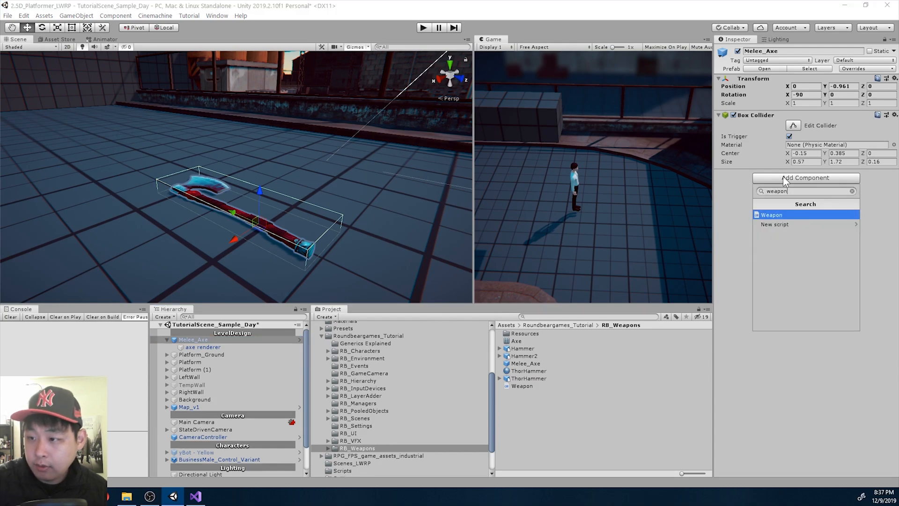
left_click(771, 214)
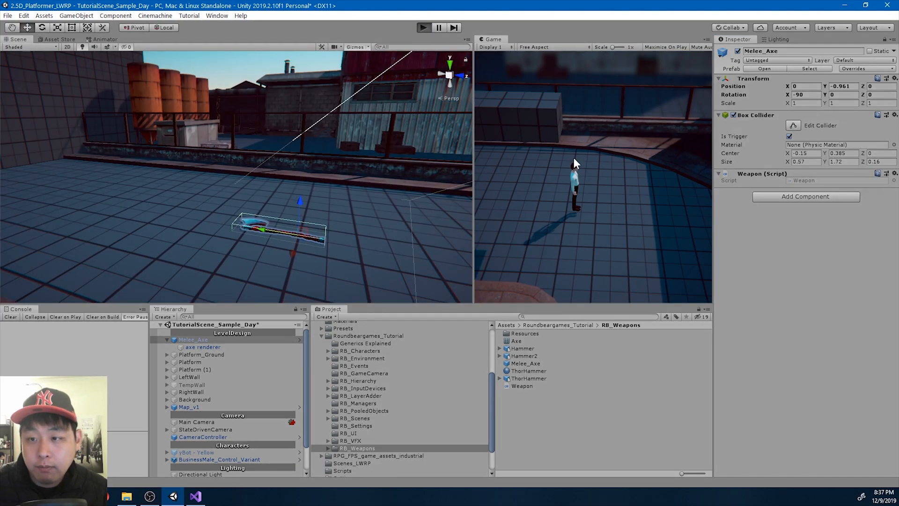
left_click(423, 27)
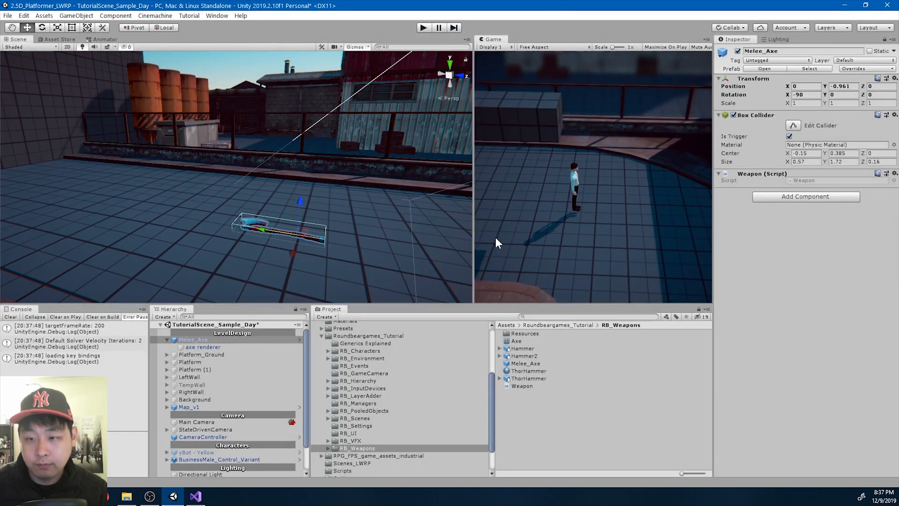
mouse_move(800, 190)
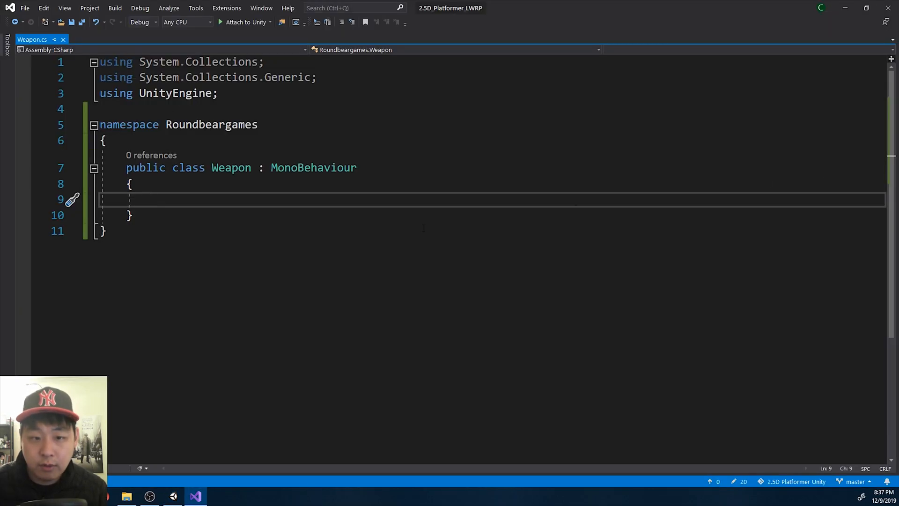
Write static bool IsWeapon(GameObject obj), returning true if obj's root has a Weapon component, else false
type("public static bool IsWeapon(")
type("{")
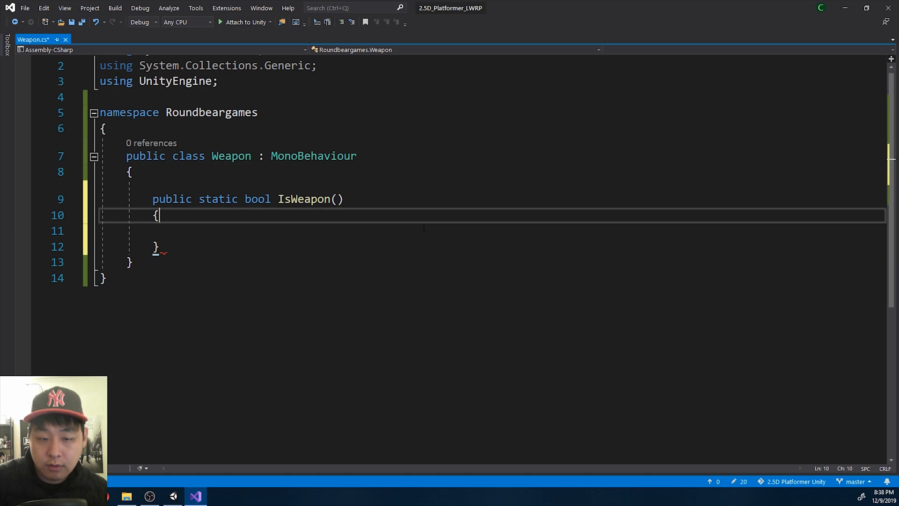
type("GameObject obj")
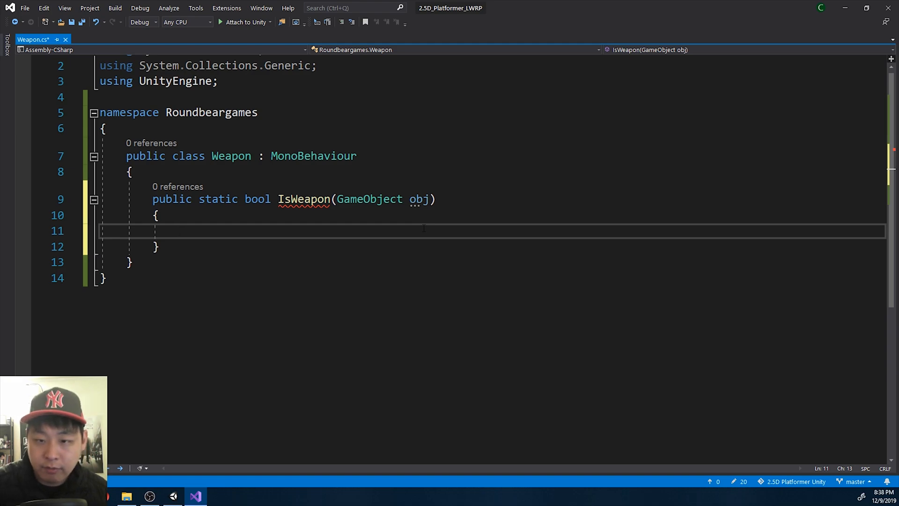
type("if")
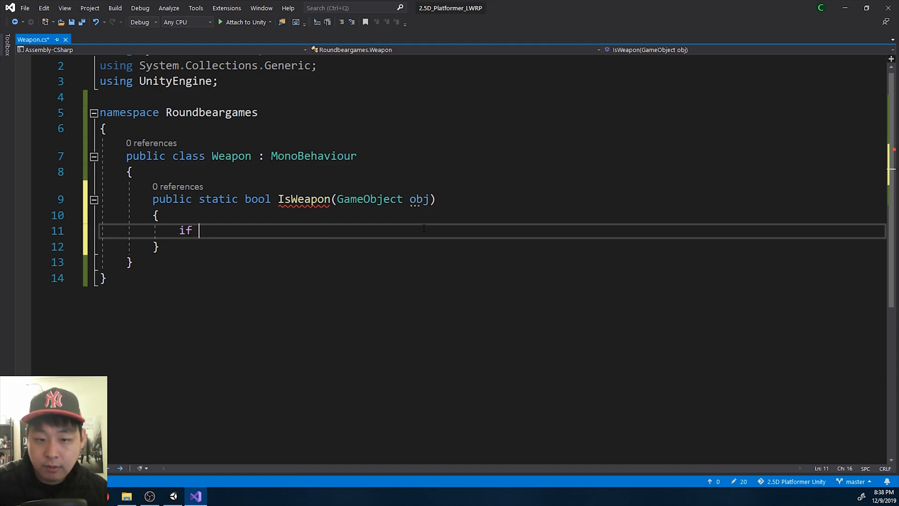
type("(obj.transform.root.gameObject.GetComponent<Weapon>()")
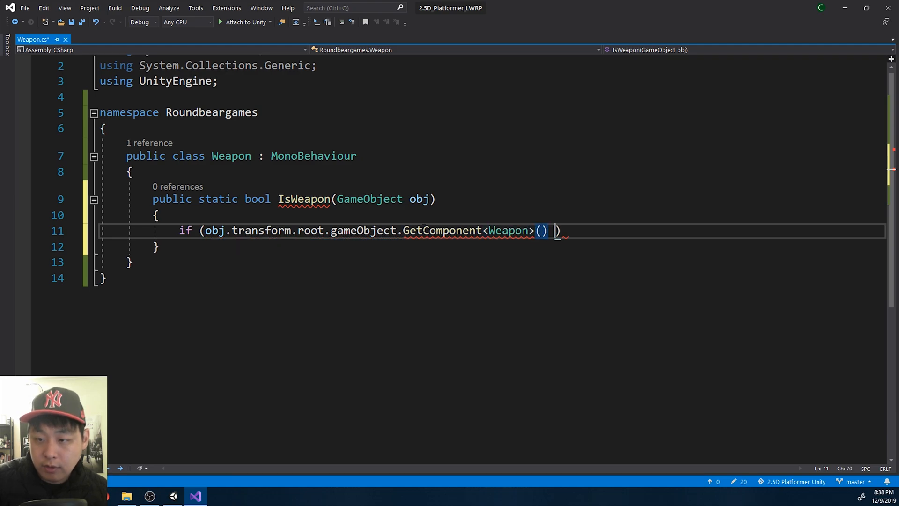
type("!= null)")
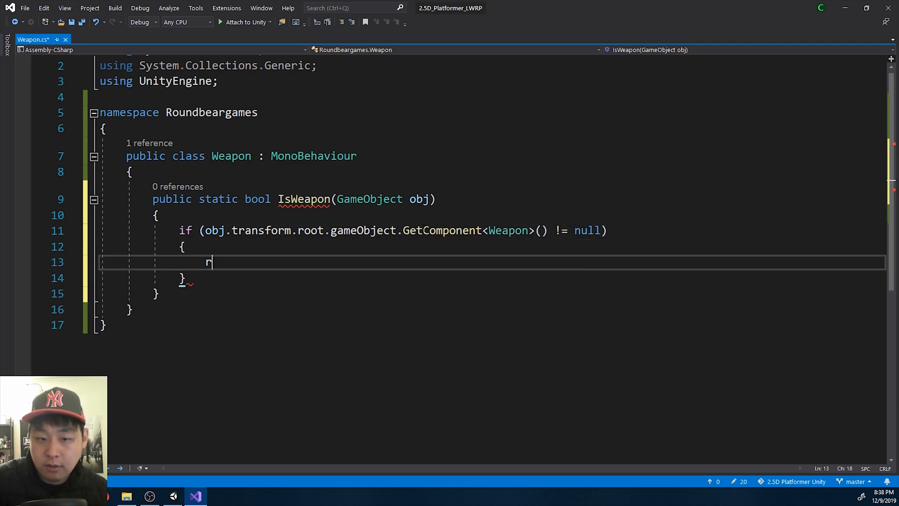
type("eturn true;")
type("else")
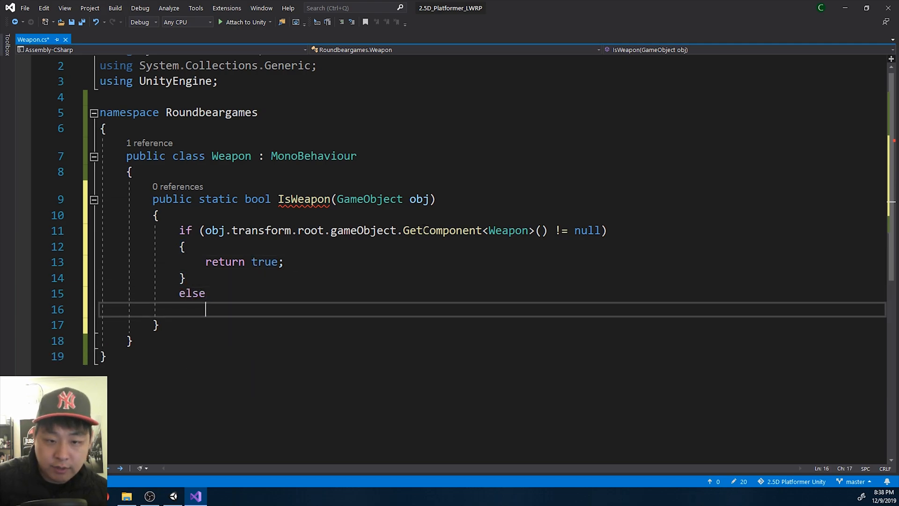
type("return false;")
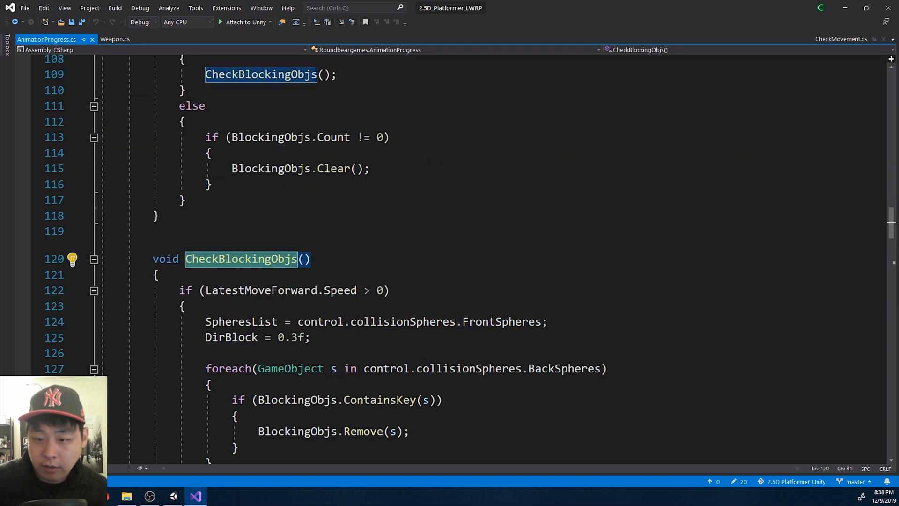
Append '&& !Weapon.IsWeapon(hit.collider.gameObject)' to the CheckBlockingObjs raycast condition
scroll("down", 3)
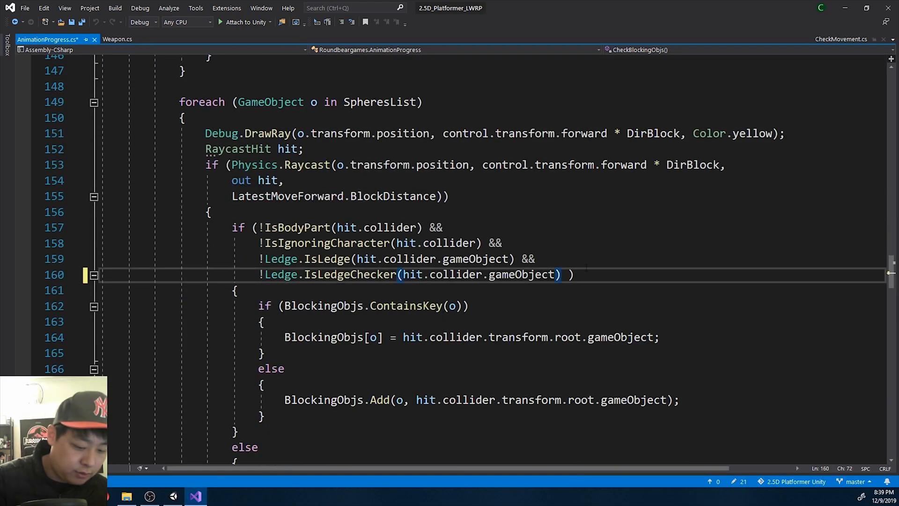
type("!Weapon.IsWeapon(hit.collider.gameObject")
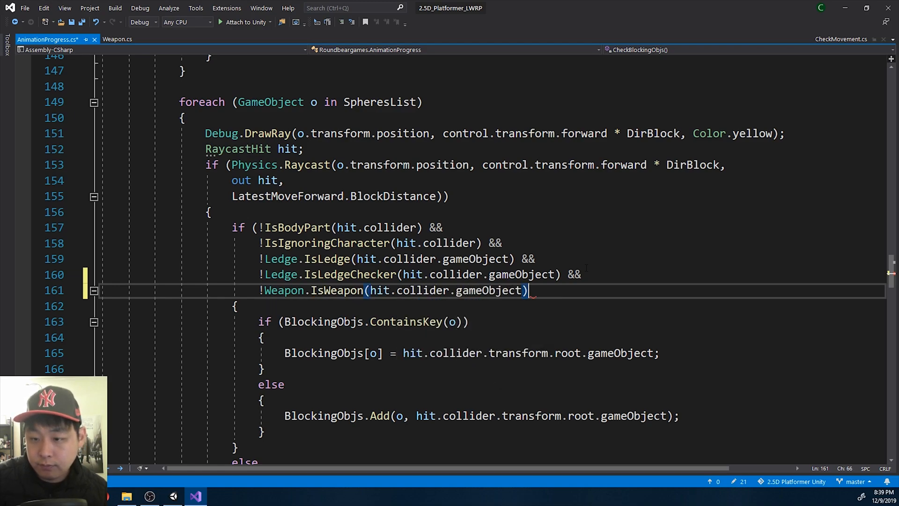
type(")")
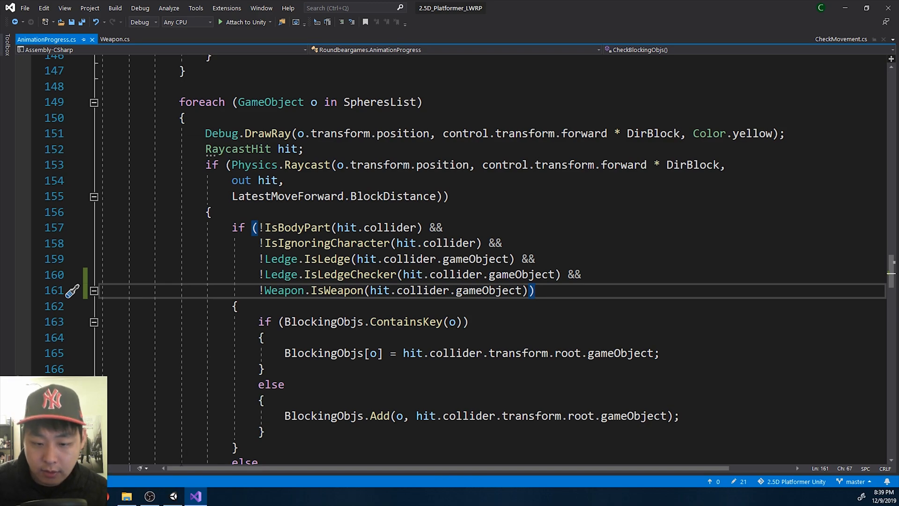
left_click(173, 496)
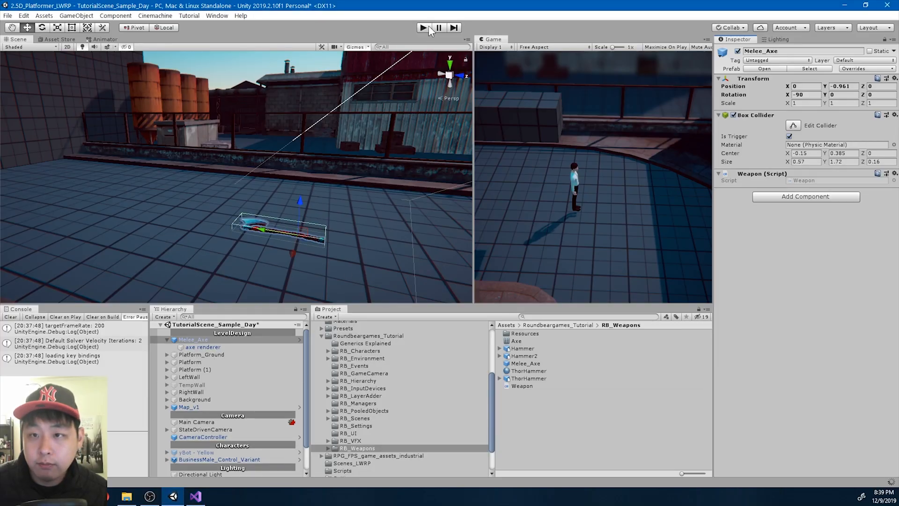
left_click(422, 27)
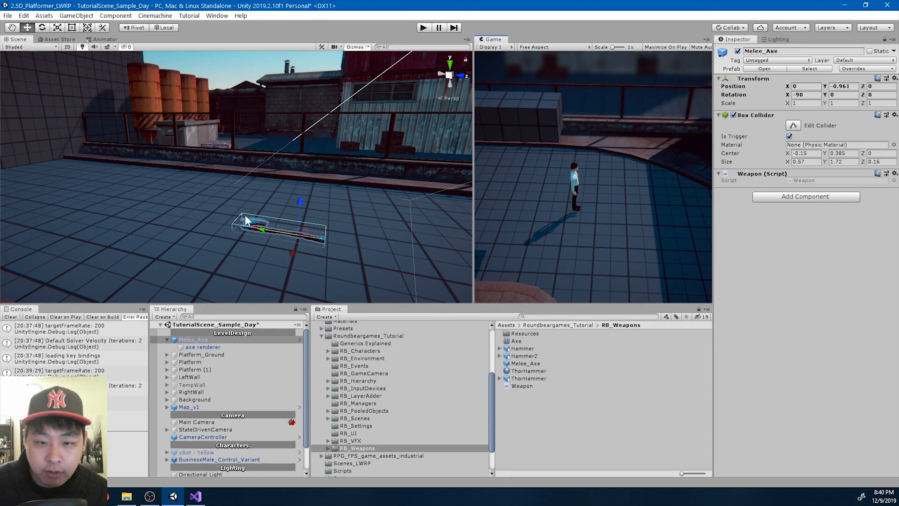
mouse_move(200, 482)
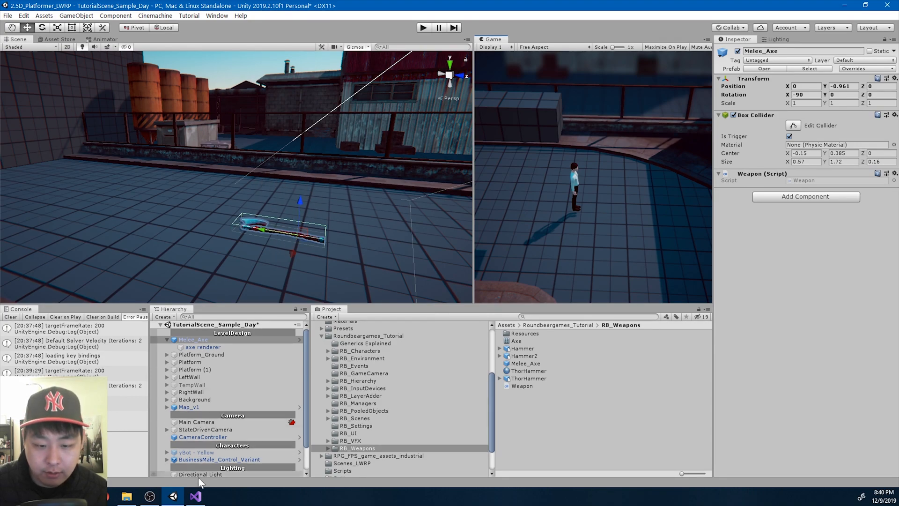
left_click(196, 496)
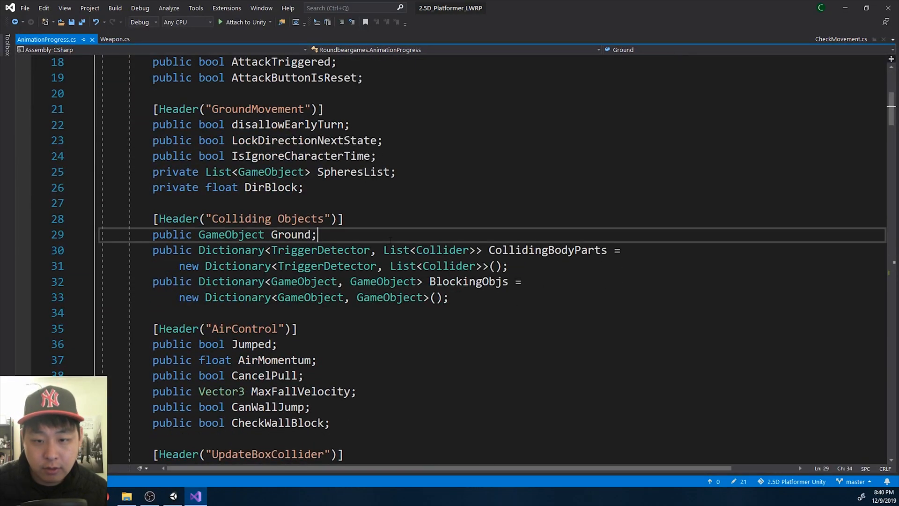
Declare public CollidingWeapons as a new Dictionary<TriggerDetector, List<Collider>> under Colliding Objects
type("public Dictionary<T>")
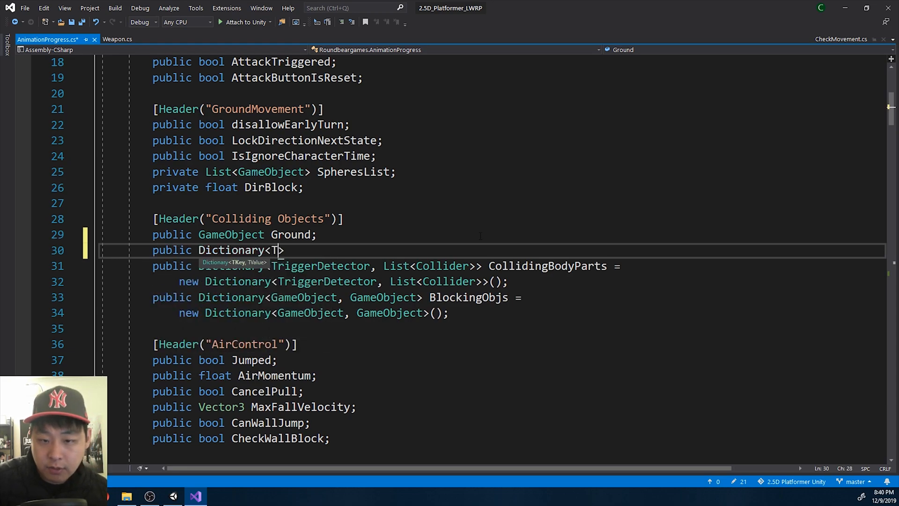
type("riggerDetector, List")
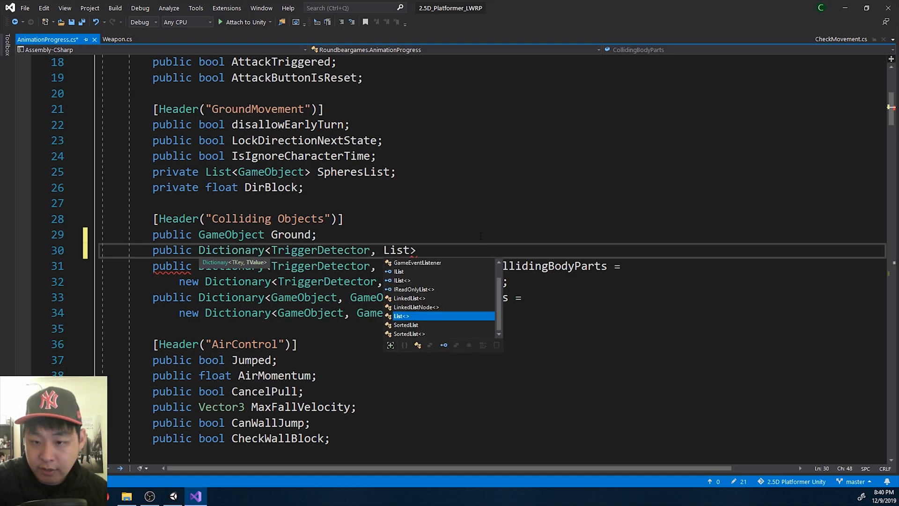
type("Collider")
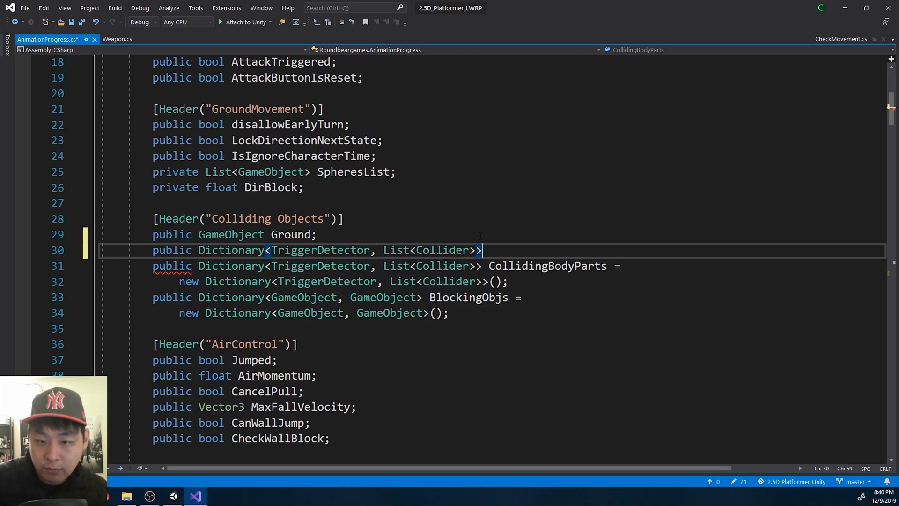
type("CollidingWeapons")
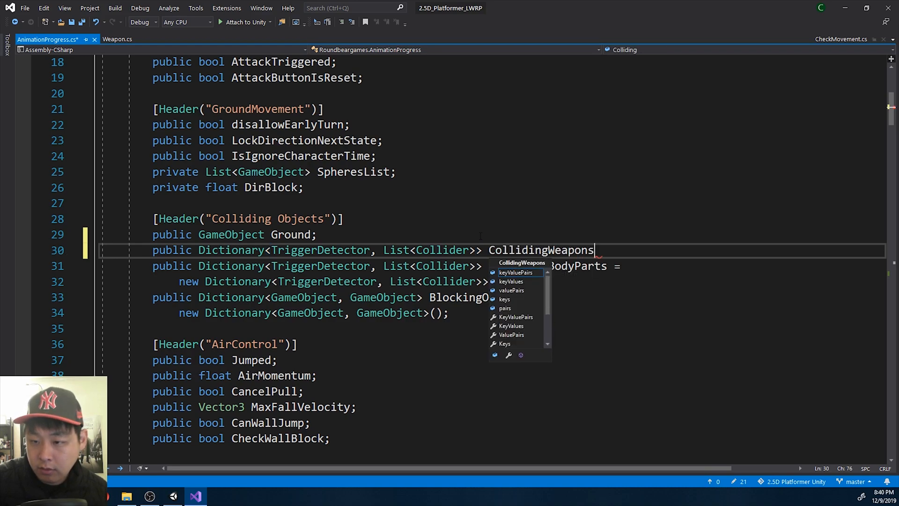
key("enter")
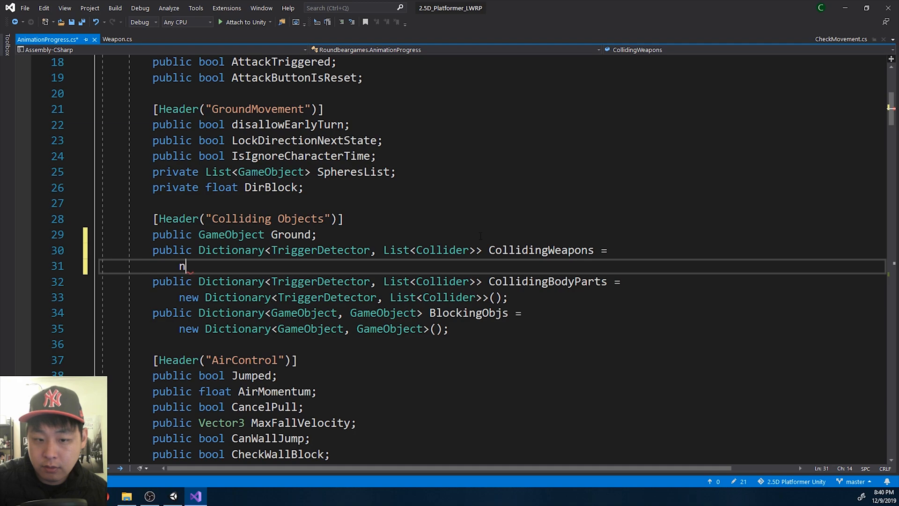
type("ew Dictionary<TriggerDetector, List<Collider>>();")
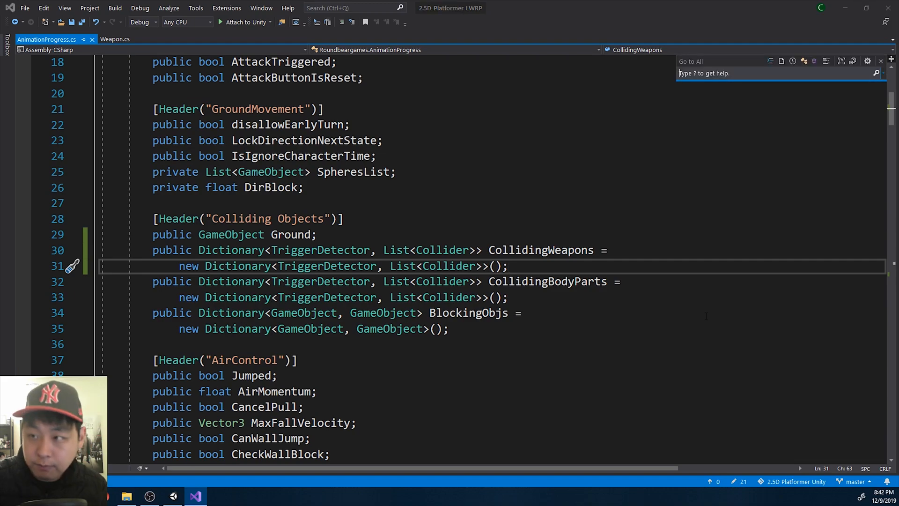
In TriggerDetector.cs, declare void CheckCollidingBodyParts(Collider col) holding the trigger-enter logic
type("triggerde")
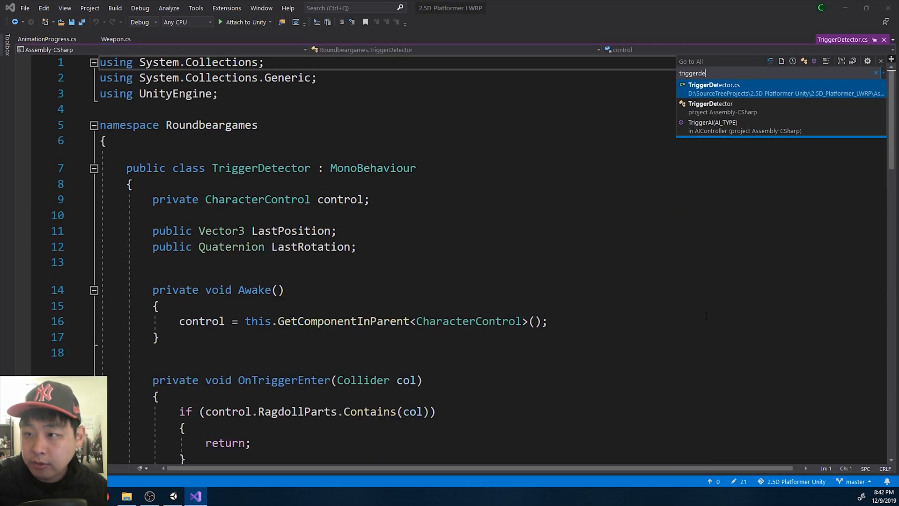
left_click(714, 89)
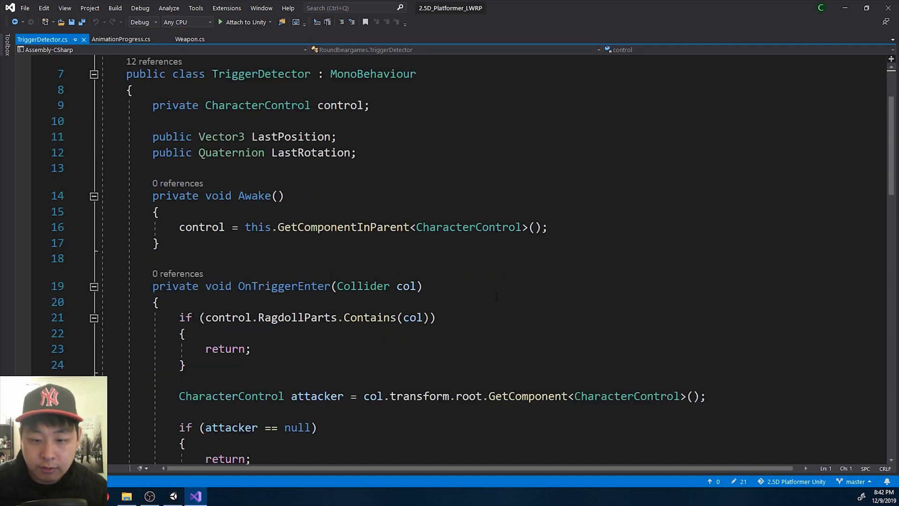
scroll("down", 3)
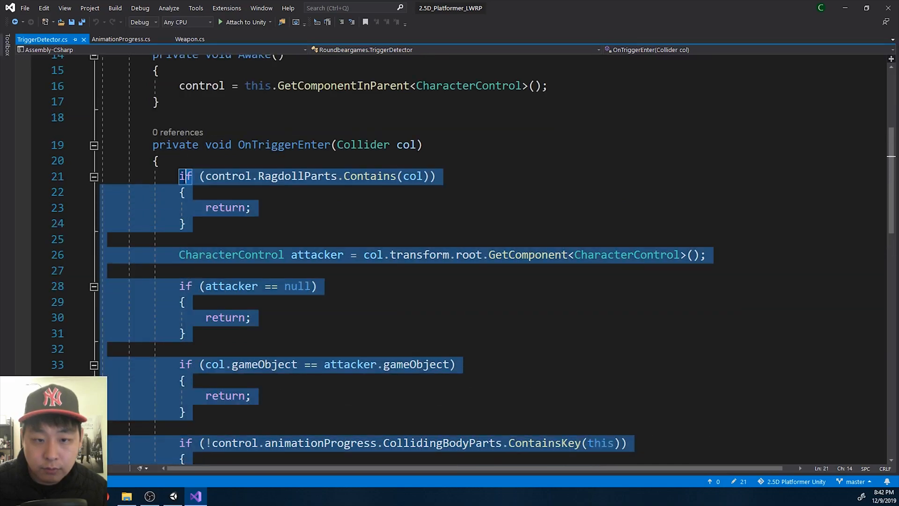
scroll("down", 3)
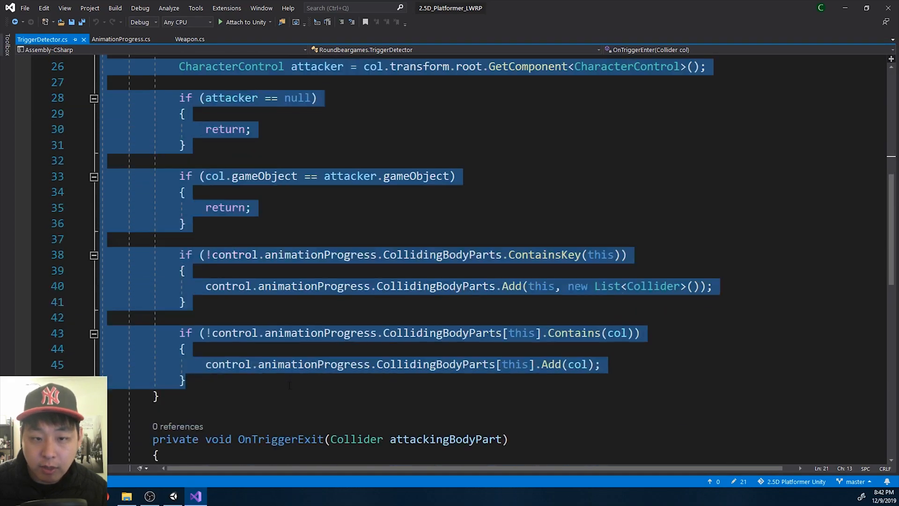
type("voi")
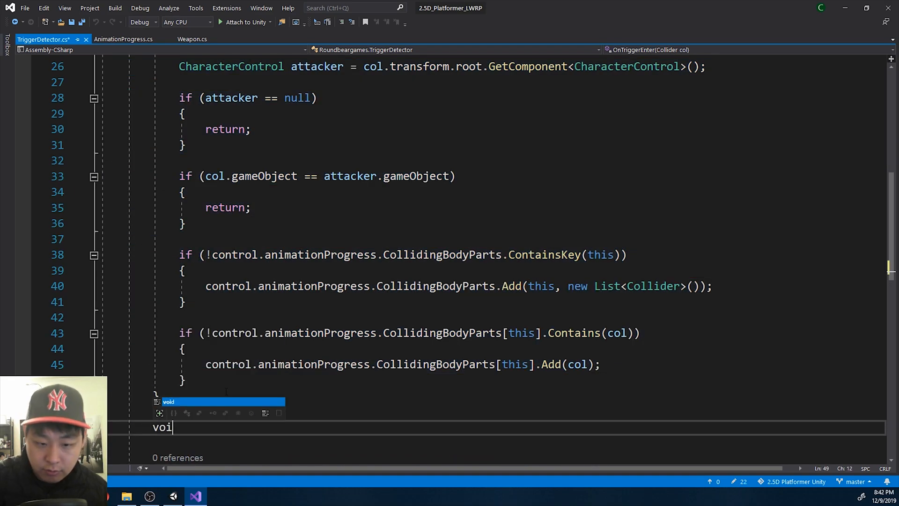
type("d")
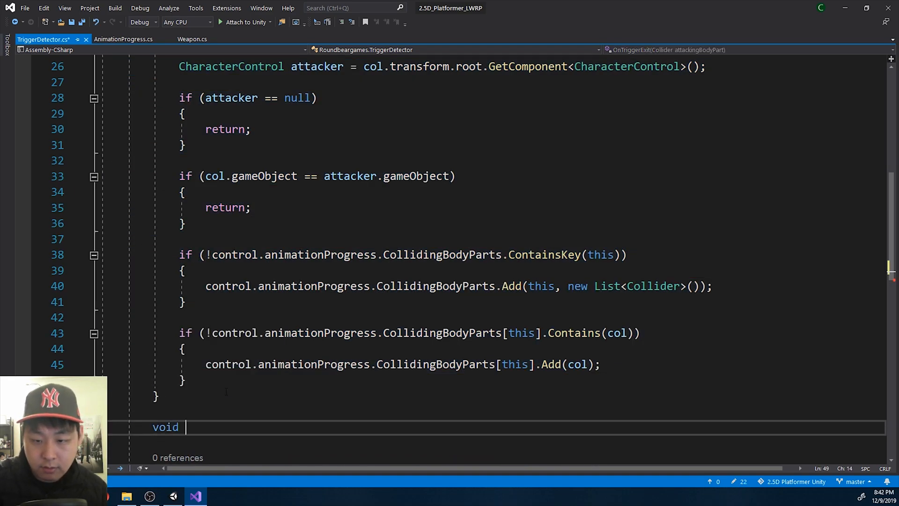
type("CheckCollidingBodyParts")
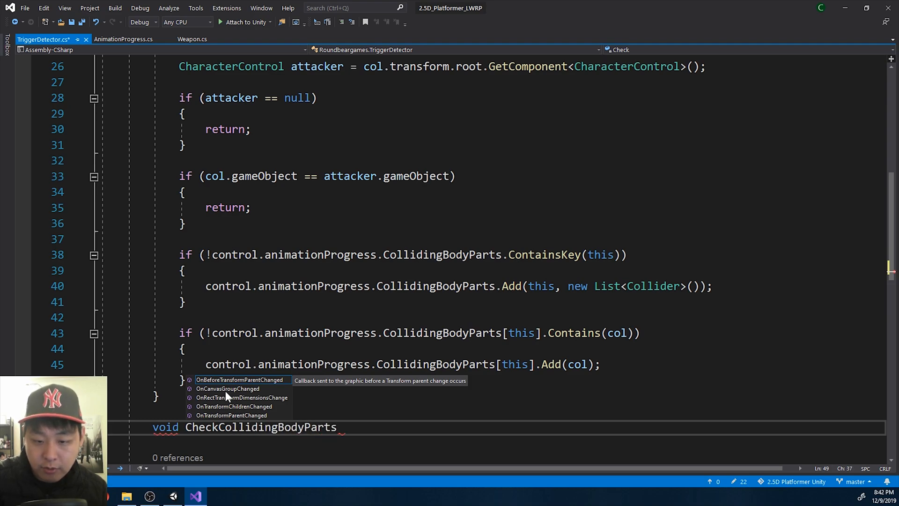
type("(Collider col)")
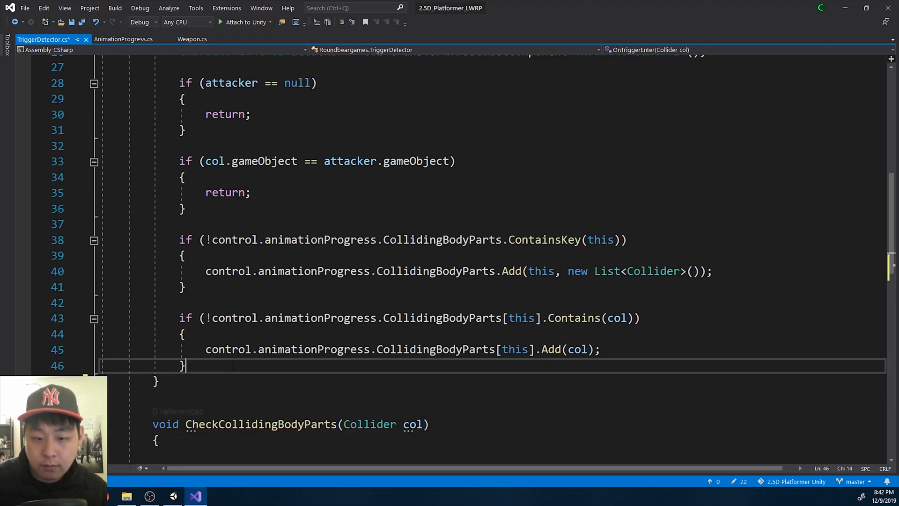
Call CheckCollidingBodyParts(col) from OnTriggerEnter
scroll("up", 3)
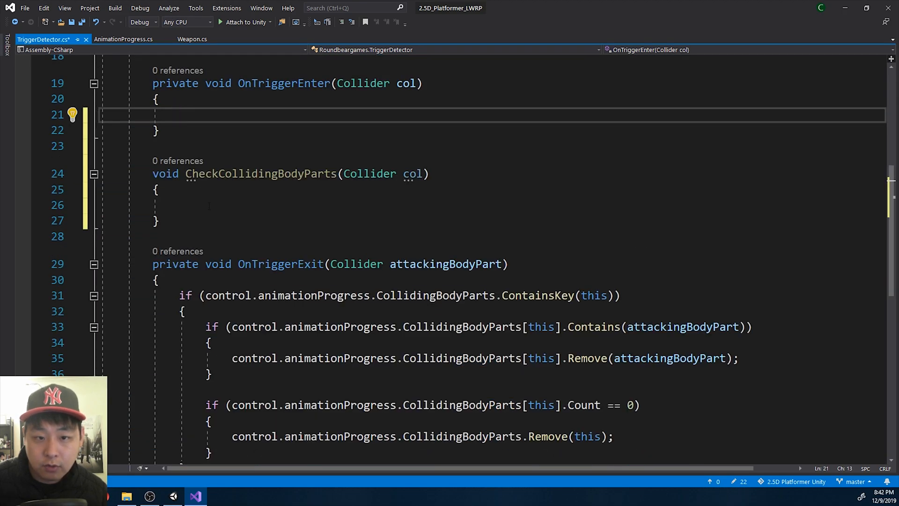
scroll("down", 3)
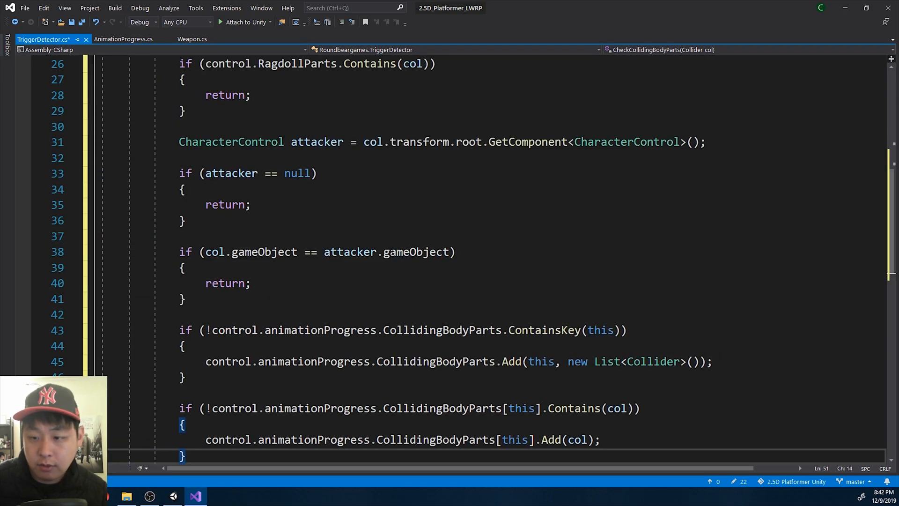
scroll("up", 3)
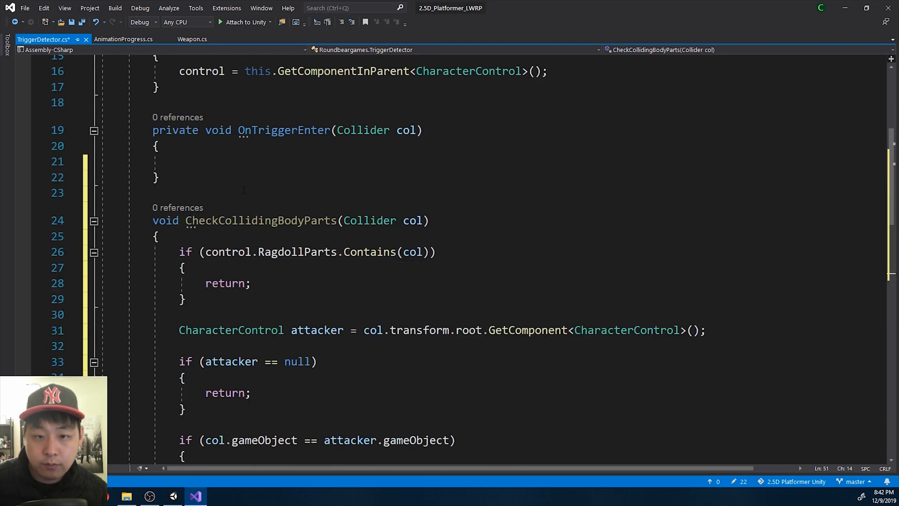
type("CheckCollidingBodyParts(col")
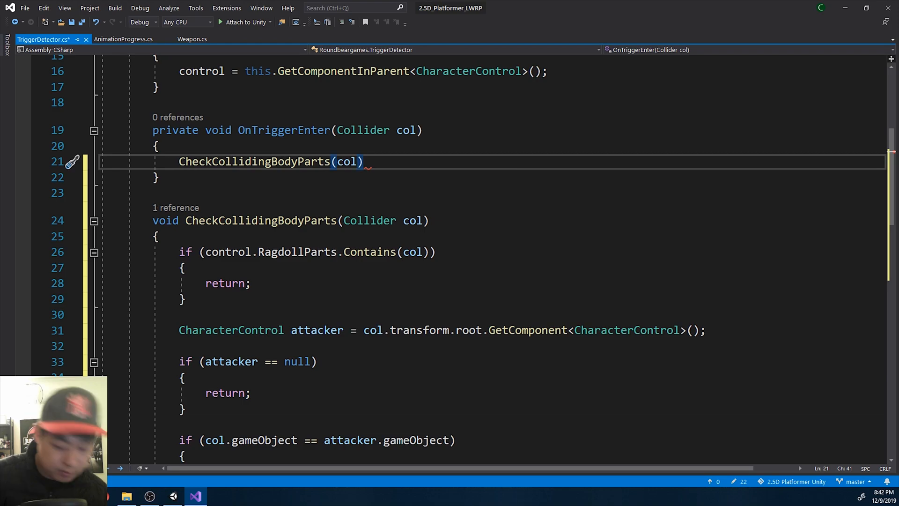
type(";")
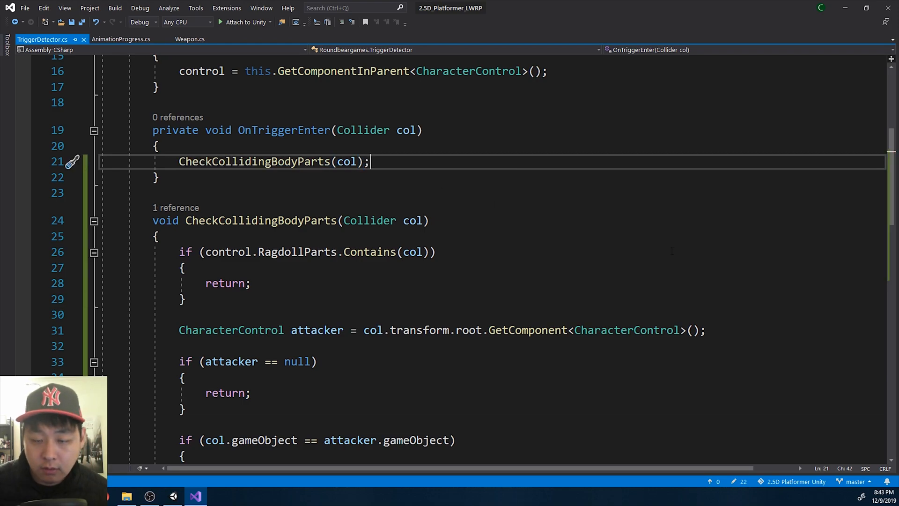
Declare void CheckExitingBodyParts(Collider col) holding the collider removal logic
scroll("down", 3)
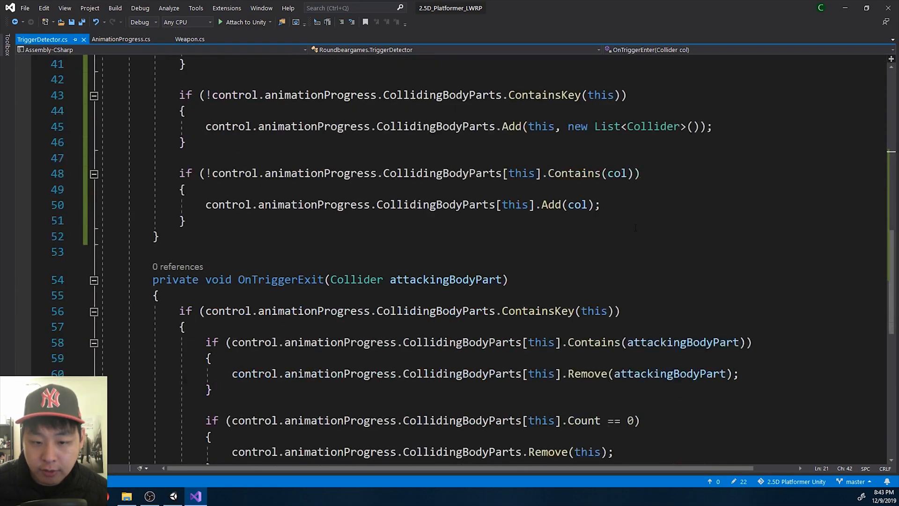
scroll("down", 3)
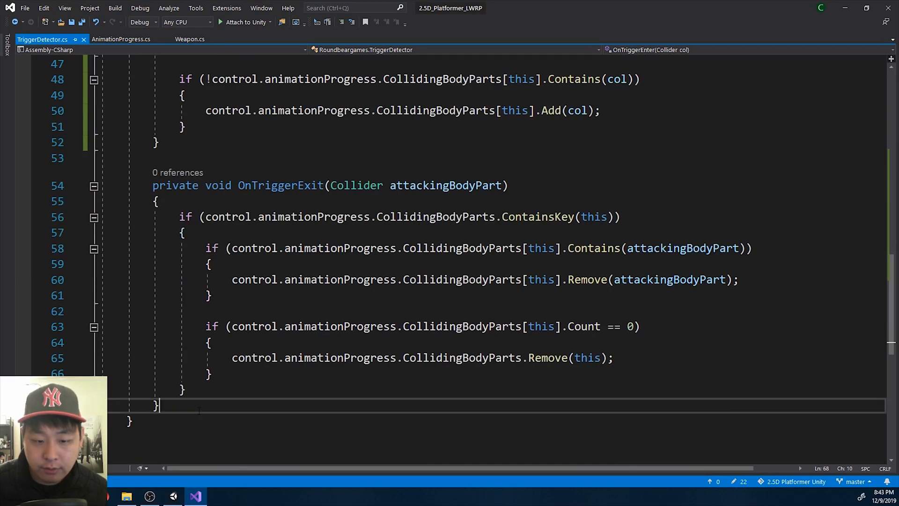
type("void CheckExitingBodyParts(")
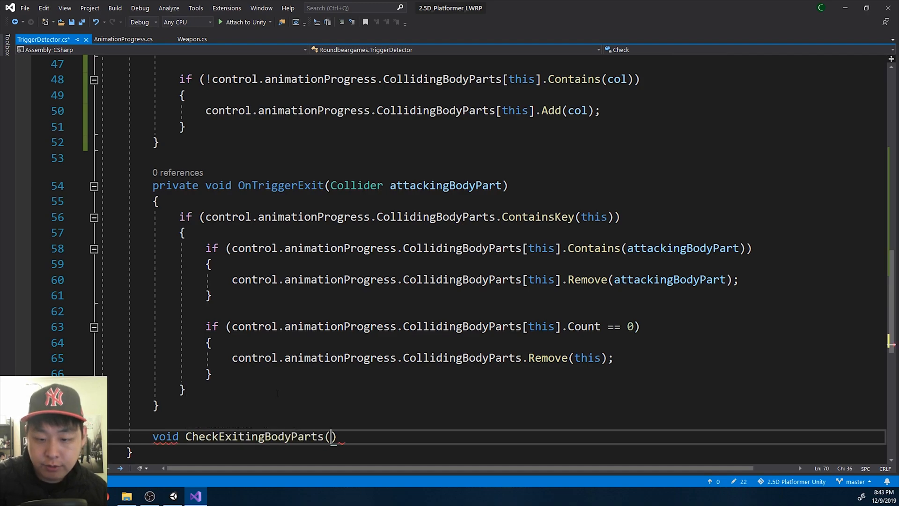
type("Collider col")
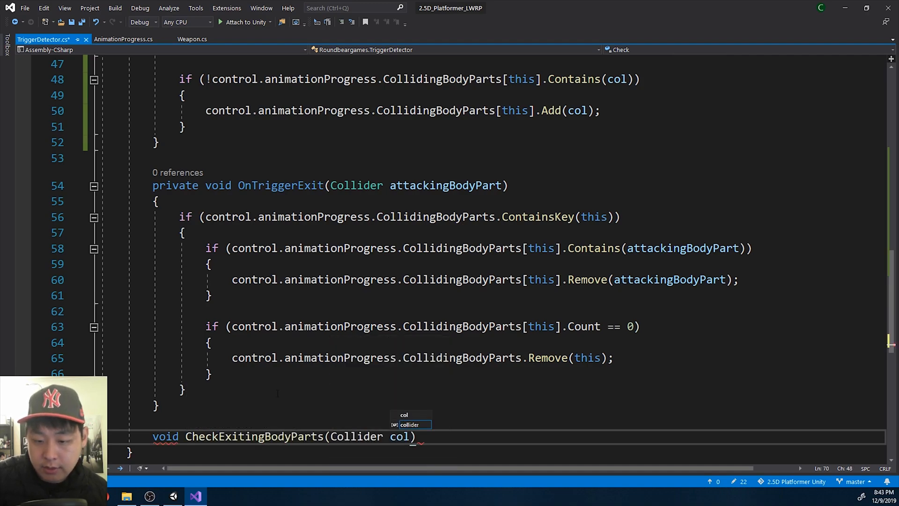
scroll("down", 3)
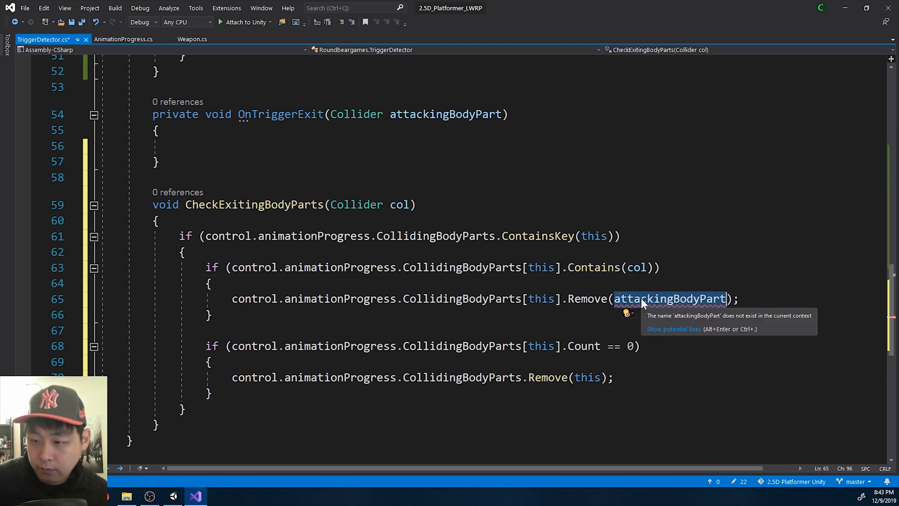
Call CheckExitingBodyParts(col) inside OnTriggerExit
type("col")
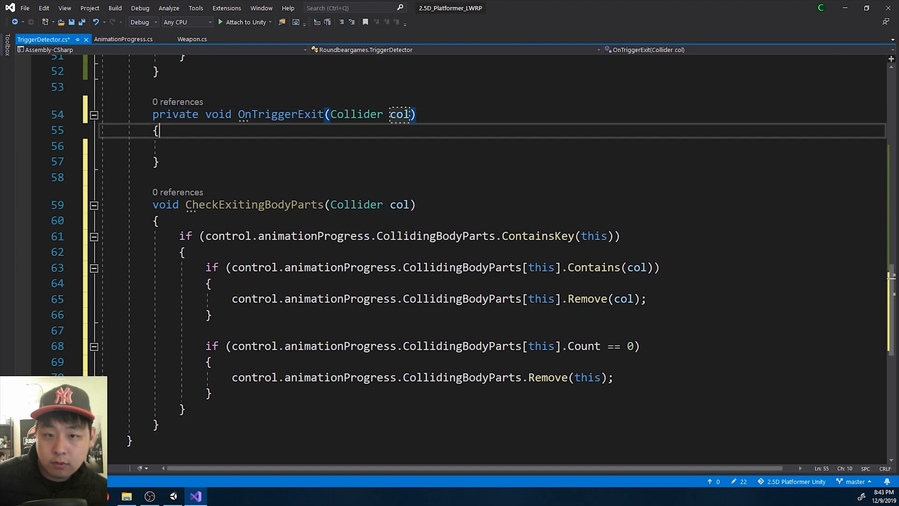
type("CheckExitingBodyParts(")
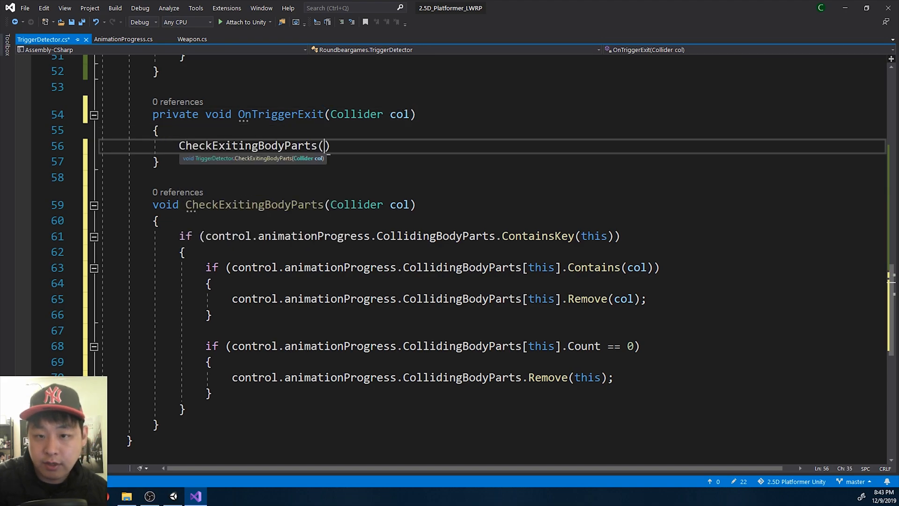
type("col)'")
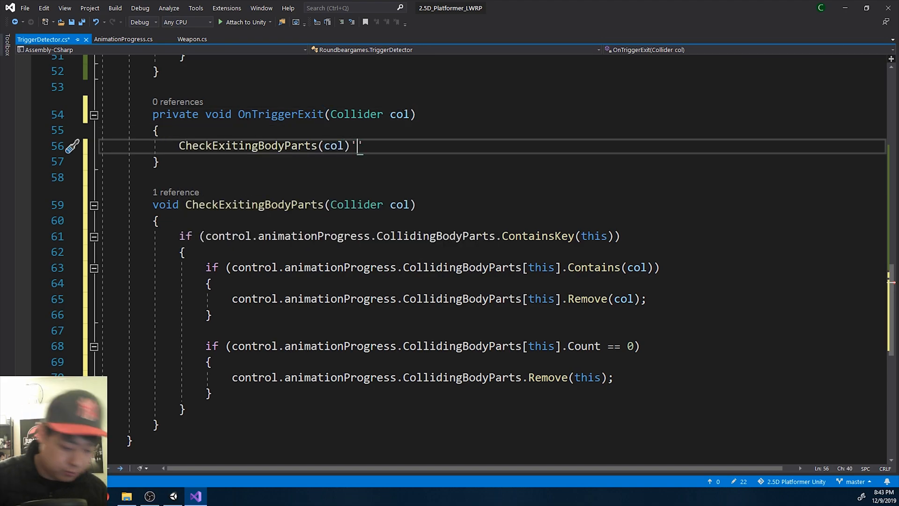
type(";")
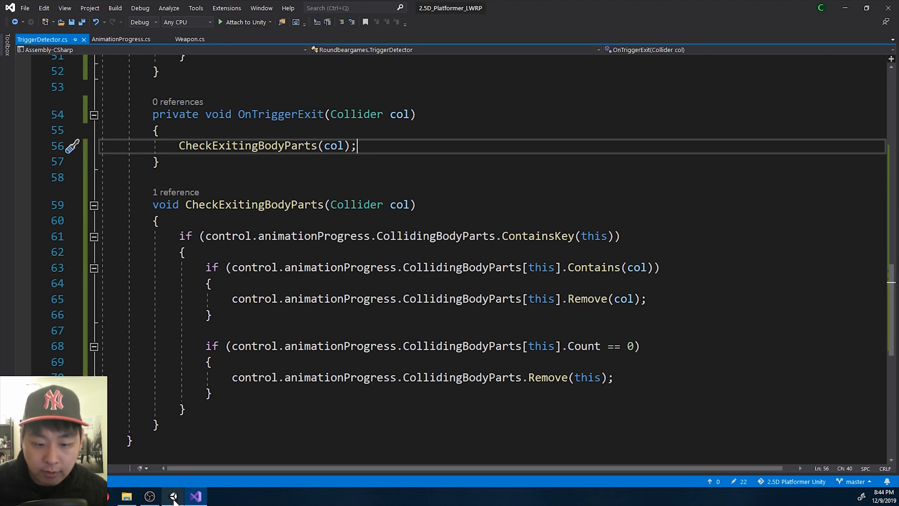
left_click(174, 496)
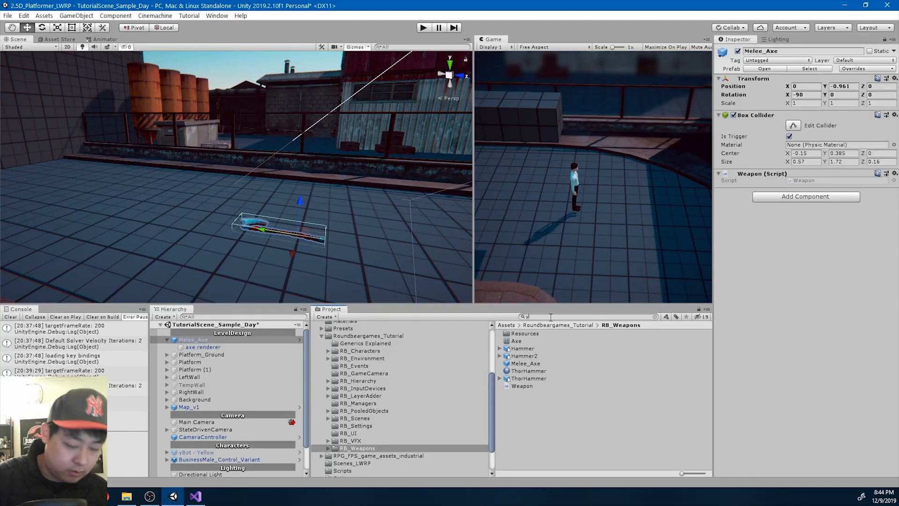
type("bot")
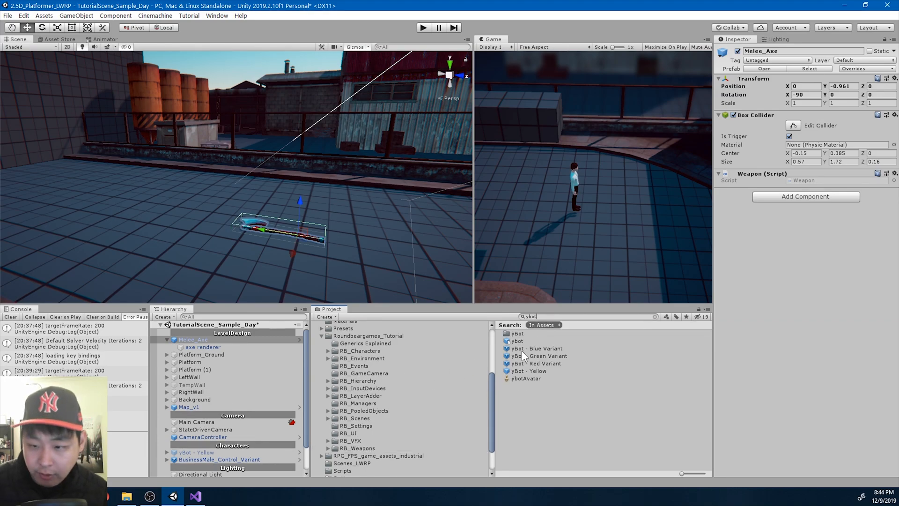
left_click(219, 459)
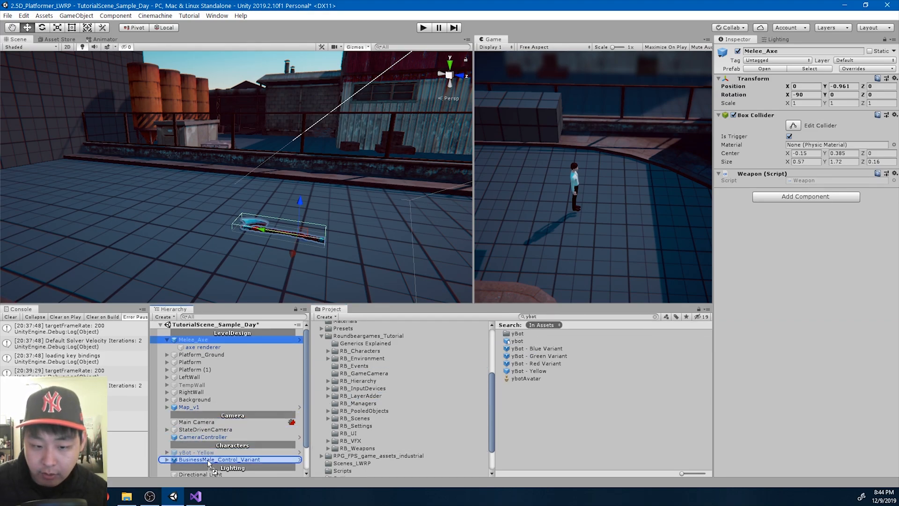
left_click(204, 459)
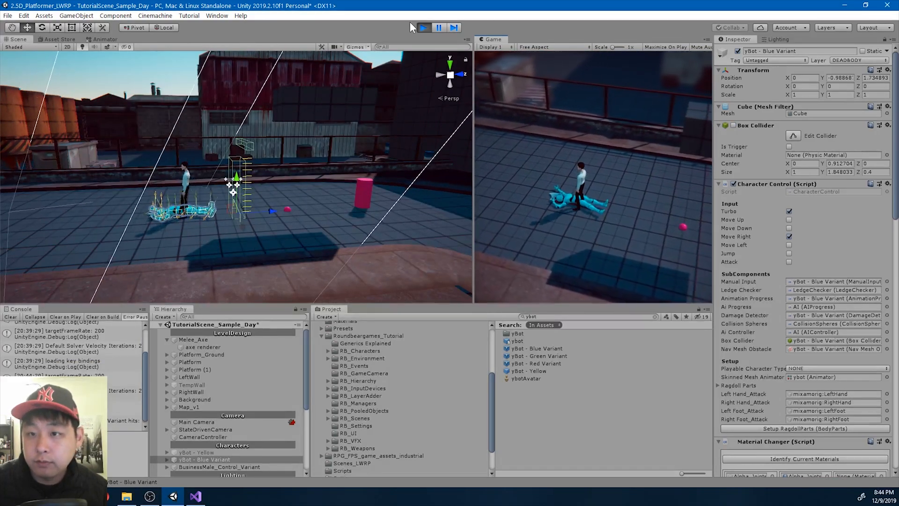
left_click(423, 27)
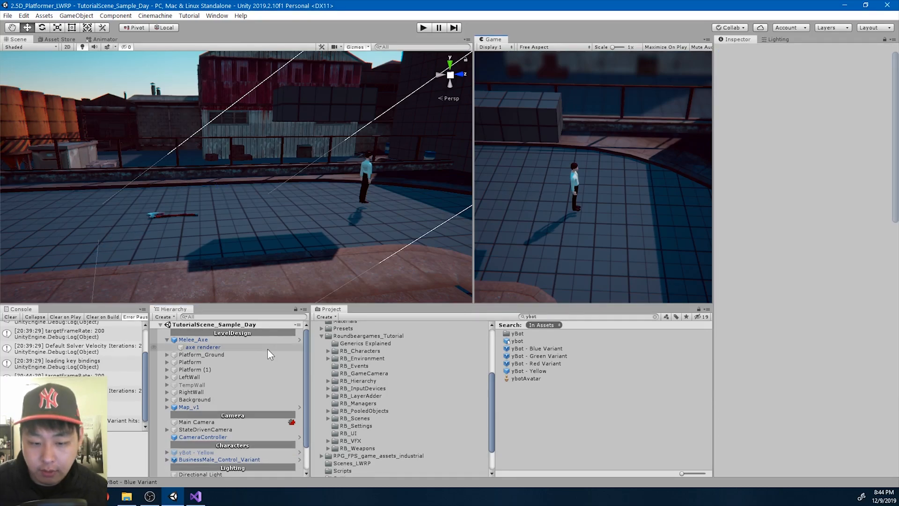
left_click(196, 496)
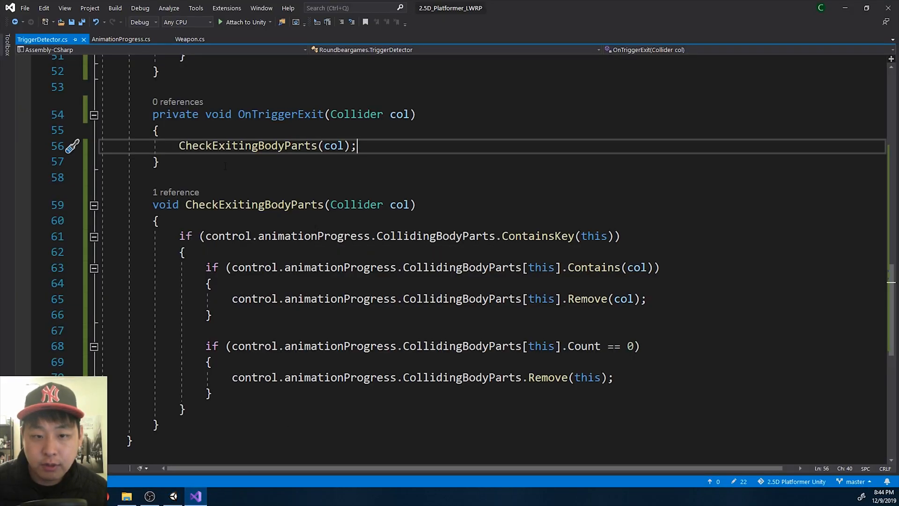
Write CheckCollidingWeapons(Collider col): return if no Weapon component, otherwise record the collider in CollidingWeapons
scroll("up", 3)
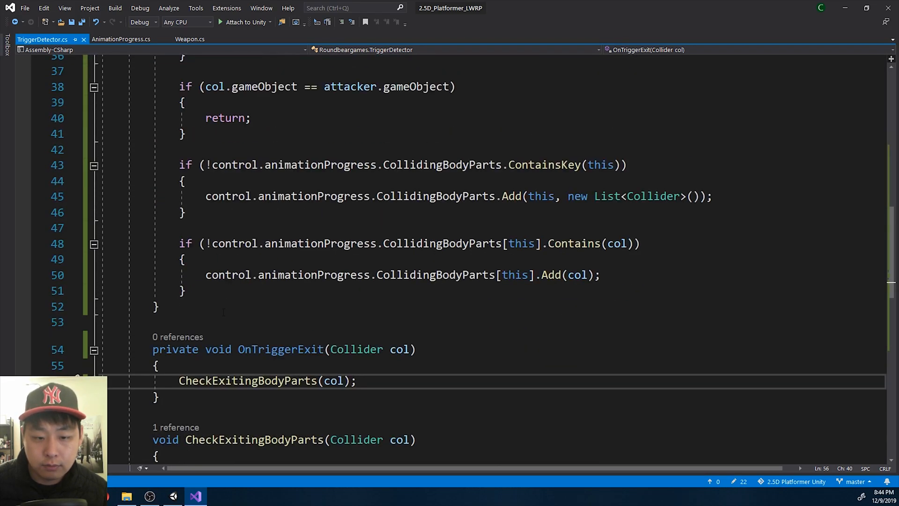
type("void CheckCollidingWeapons(C")
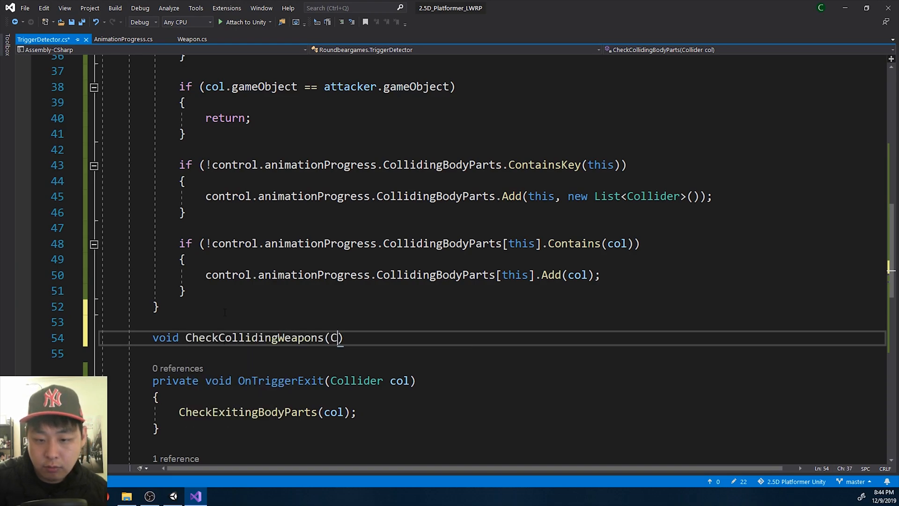
type("ollider col")
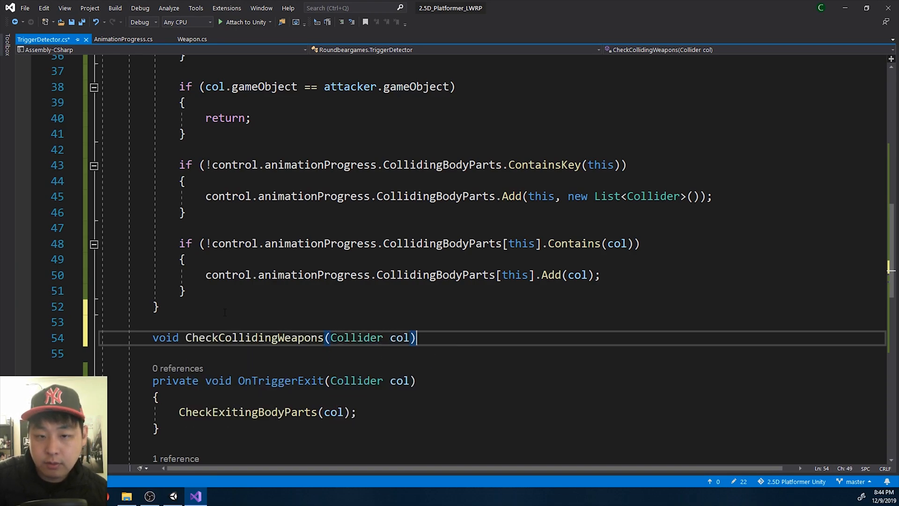
key("enter")
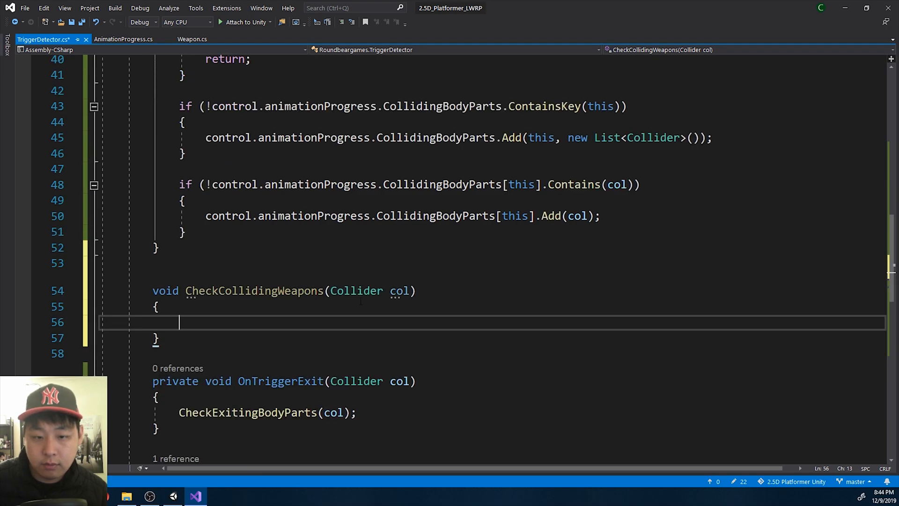
type("if")
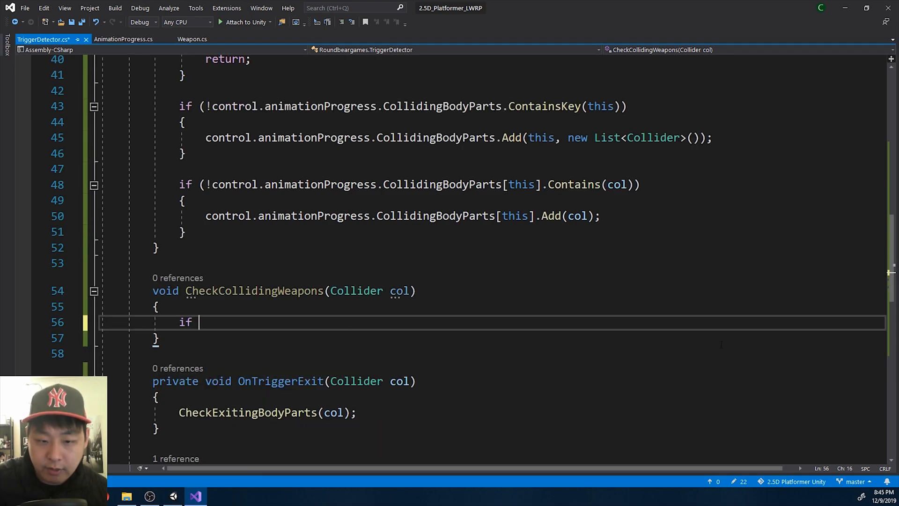
type("(col.")
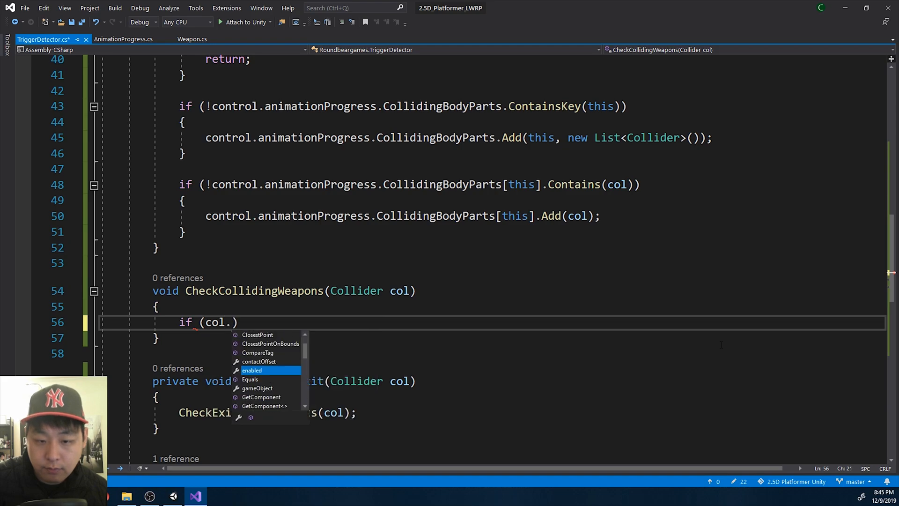
type("gameObject.GetComponent<>")
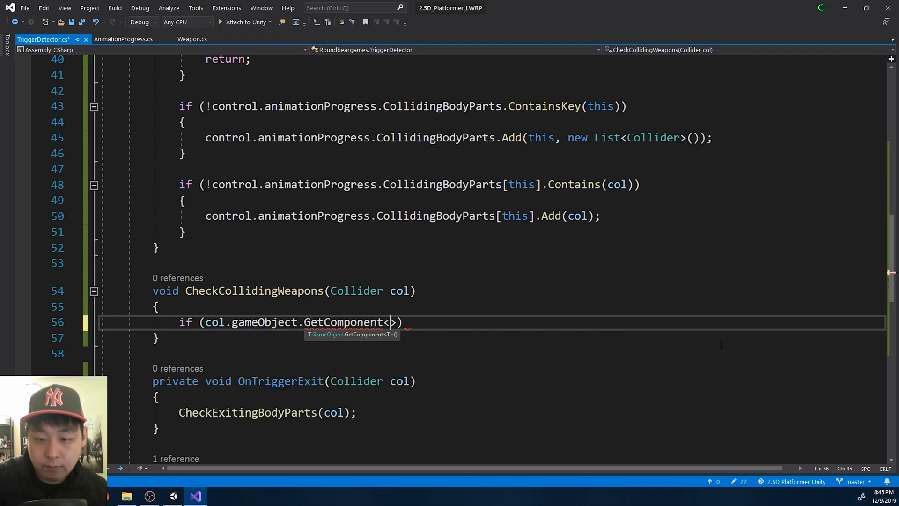
type("Weapon")
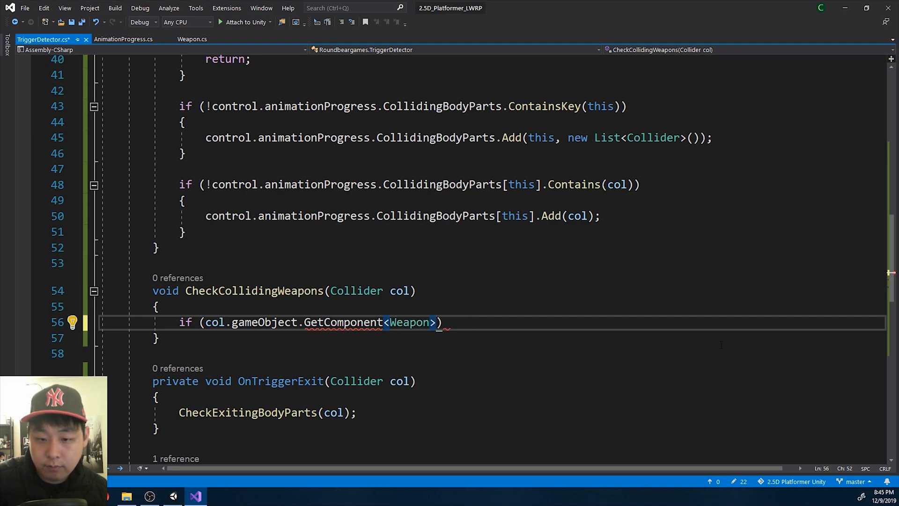
type("() == null")
type("return;")
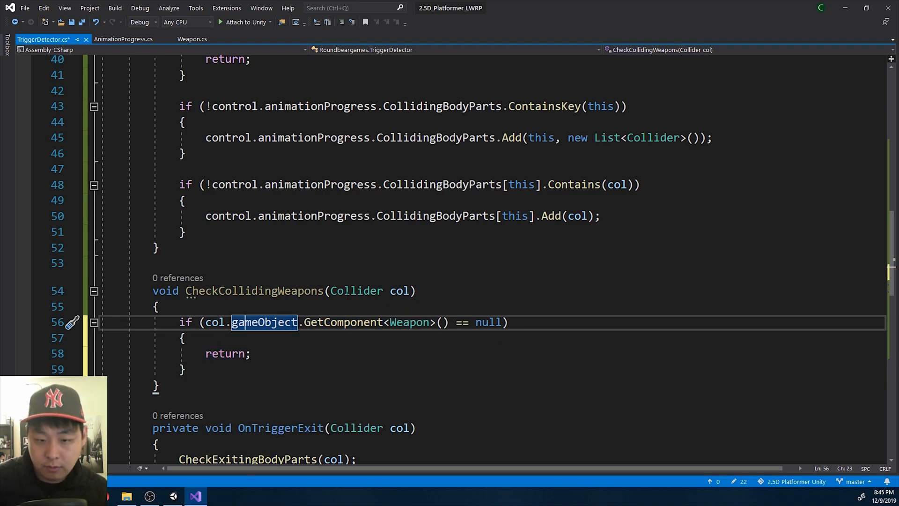
type("transform.root")
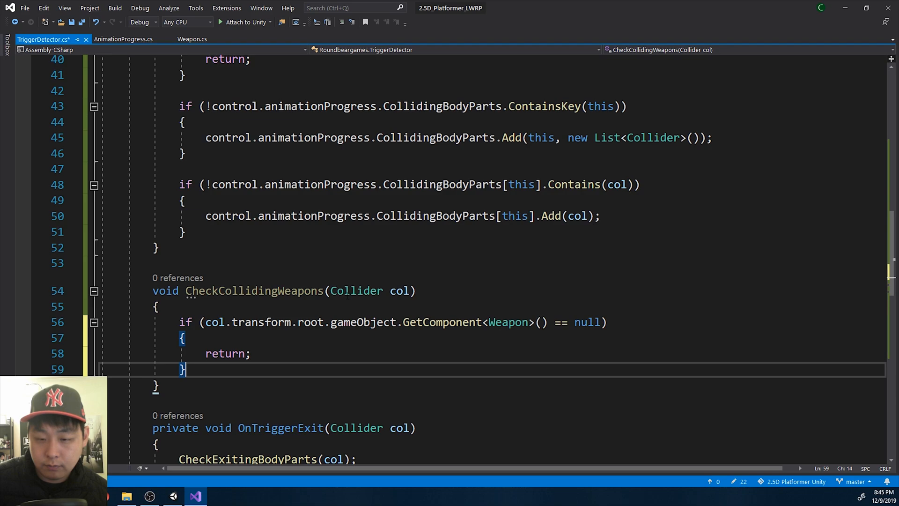
key("enter")
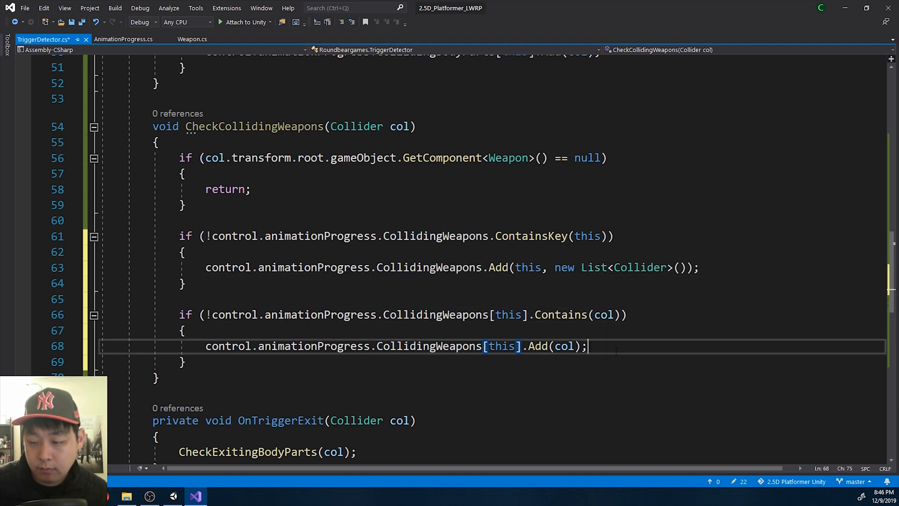
scroll("up", 3)
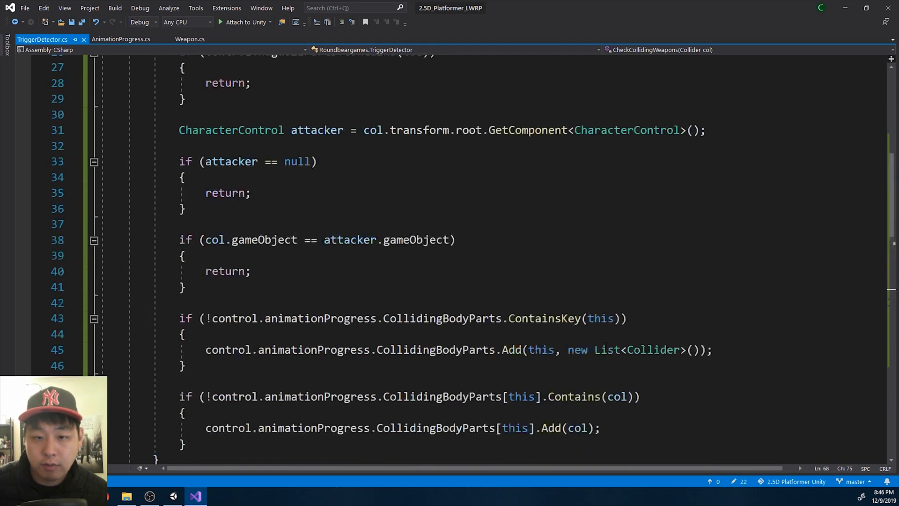
Add a Check…(col) call, then write CheckExitingWeapons to remove exiting weapon colliders from CollidingWeapons
type("CheckCollidingWeapons")
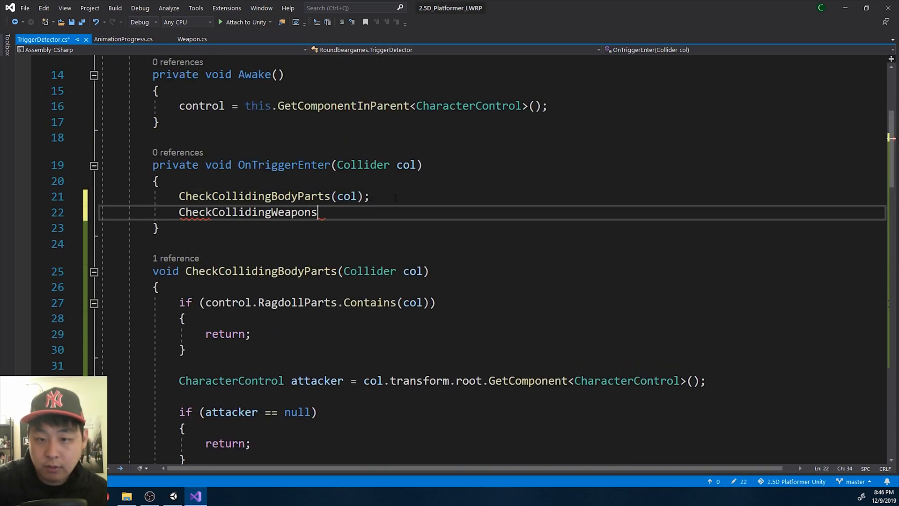
type("(col);")
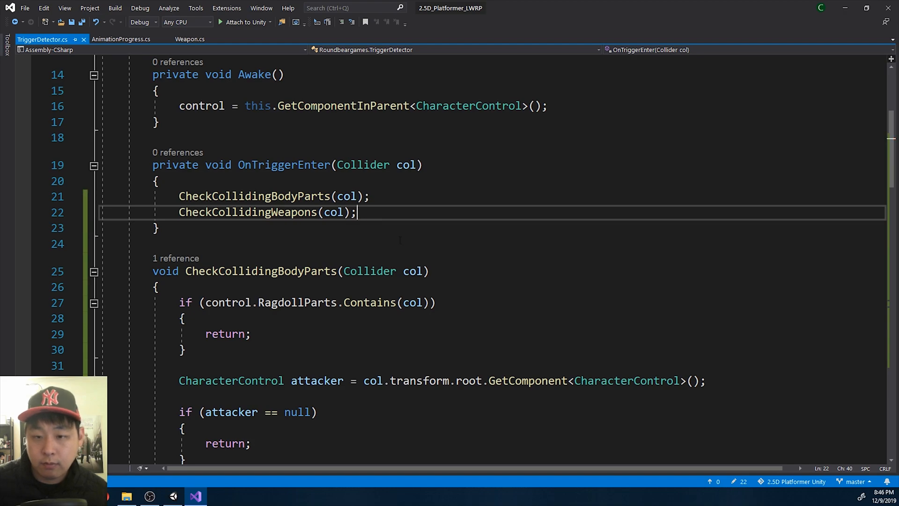
scroll("down", 3)
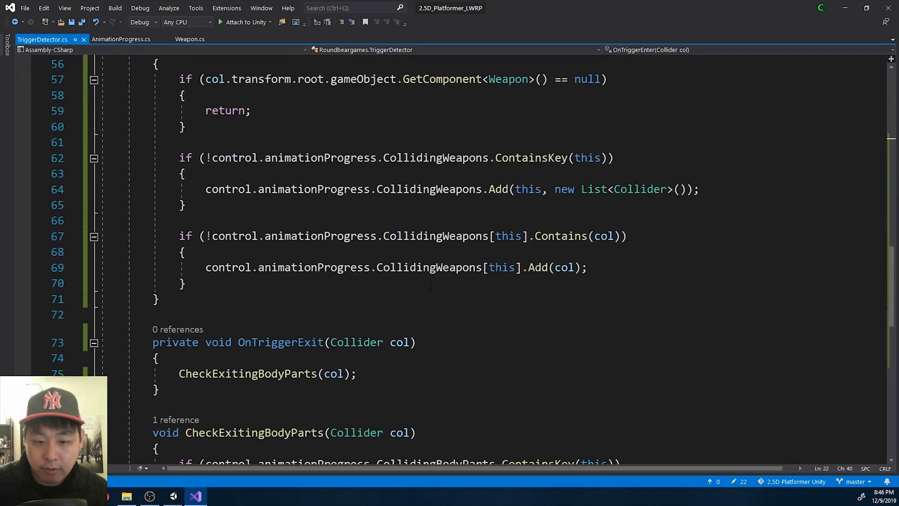
scroll("down", 3)
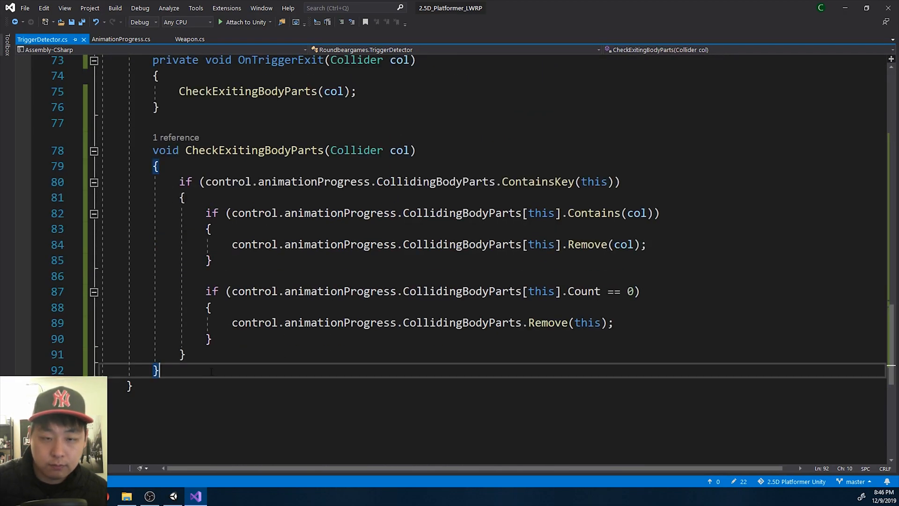
type("void CheckExitingWeapons(Collider col")
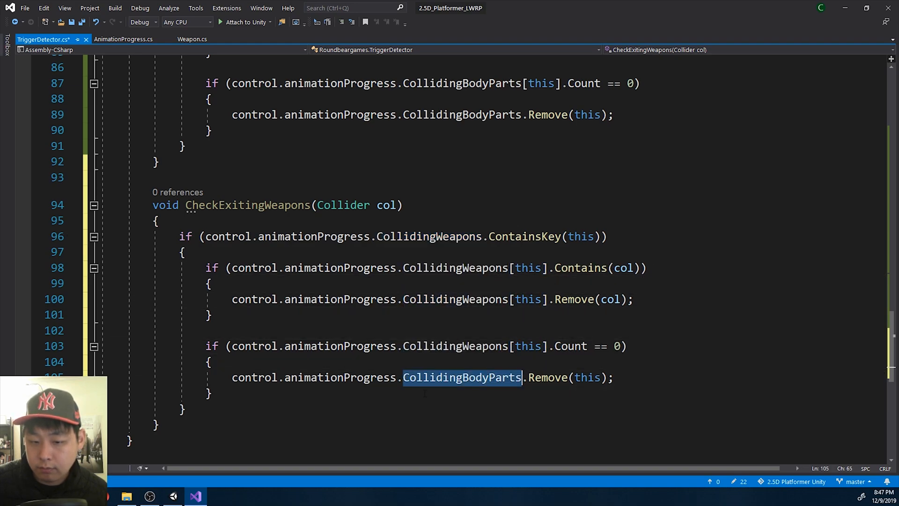
type("CollidingWeapons")
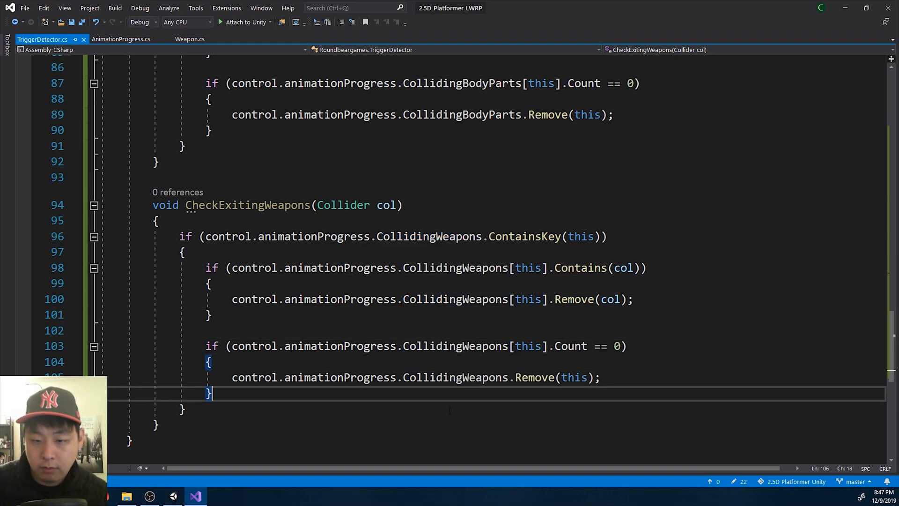
Call CheckExitingWeapons(col) in OnTriggerExit right after CheckExitingBodyParts(col)
scroll("up", 3)
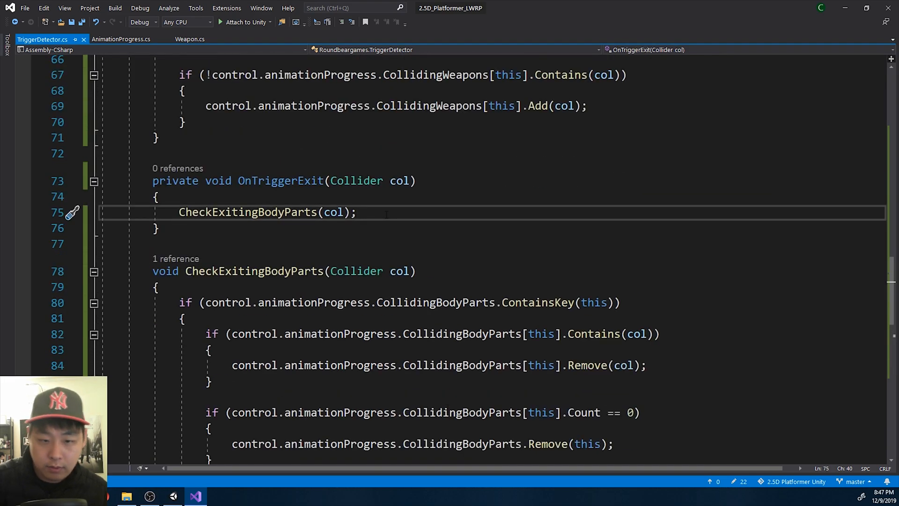
type("Check")
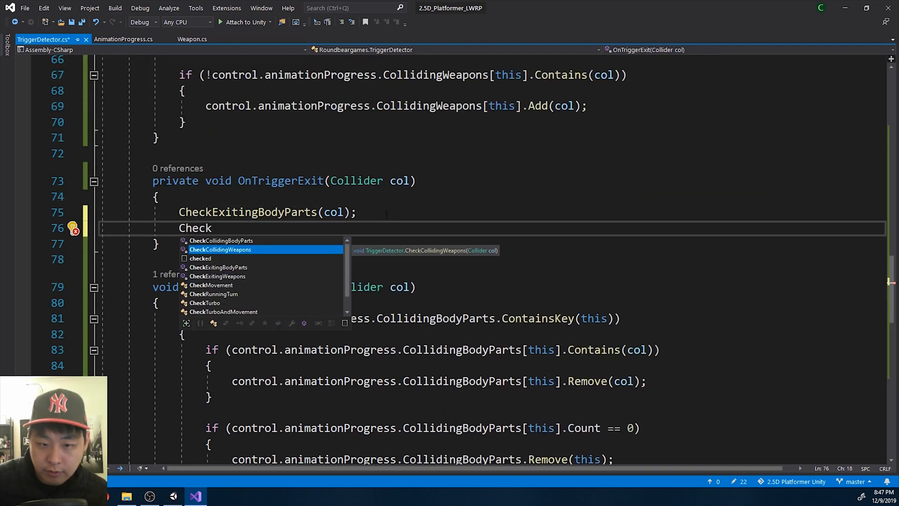
type("Ex")
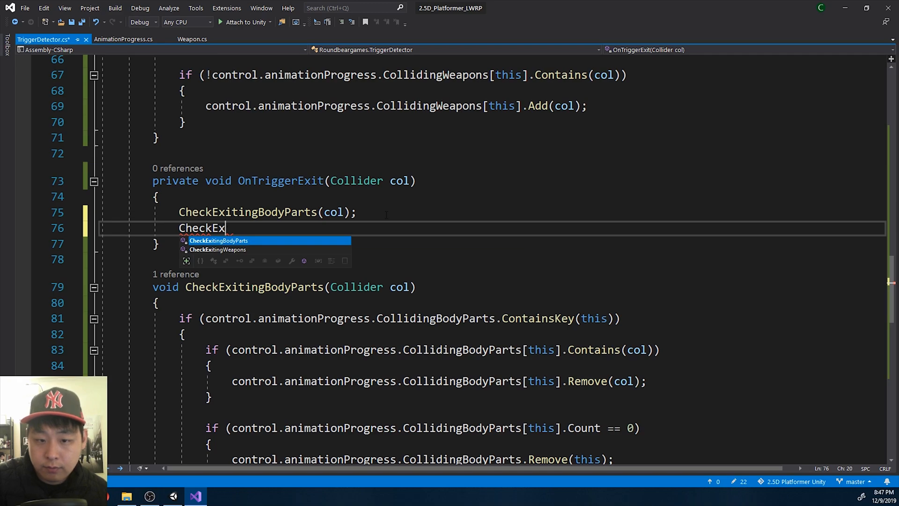
type("itingWeapons(ci")
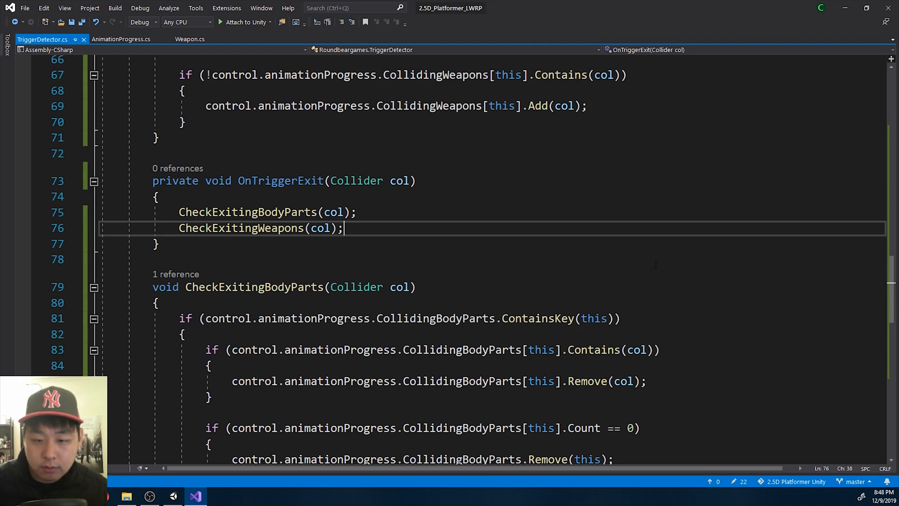
Enter Play mode in Unity and select the axe and its Melee_Axe object
left_click(173, 496)
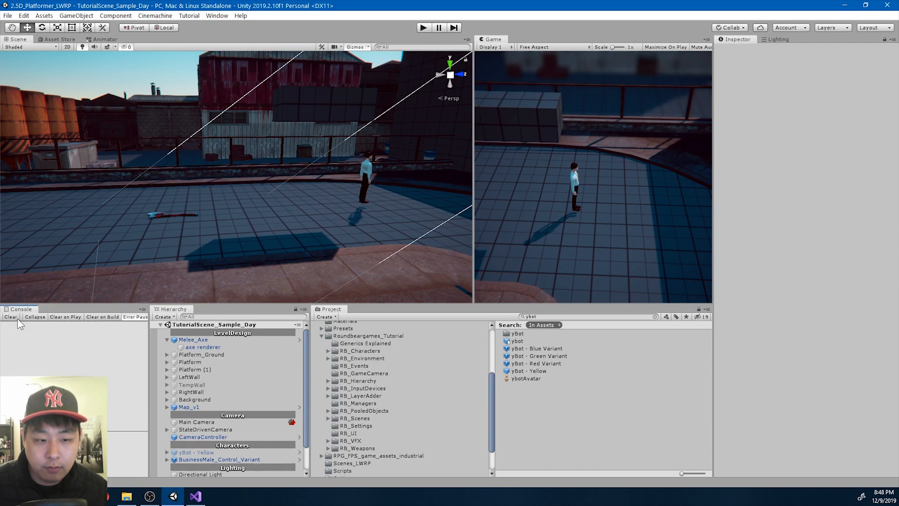
left_click(423, 28)
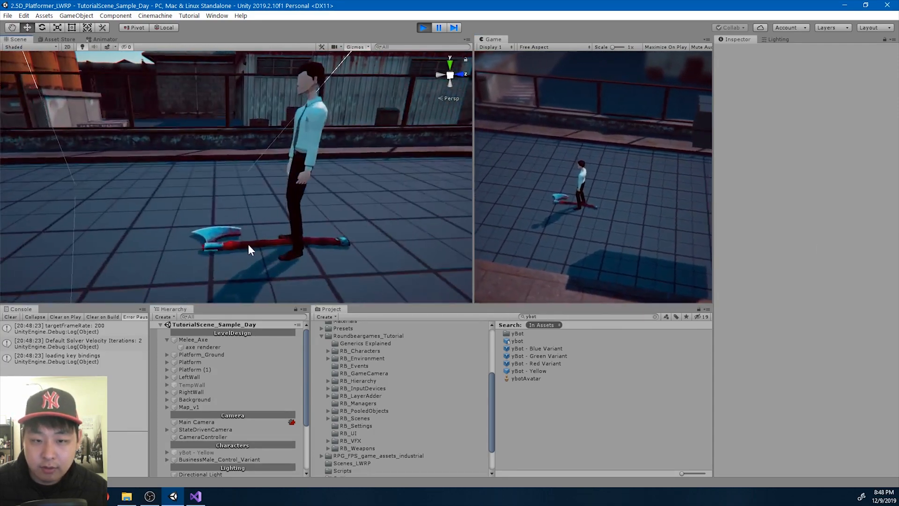
left_click(202, 347)
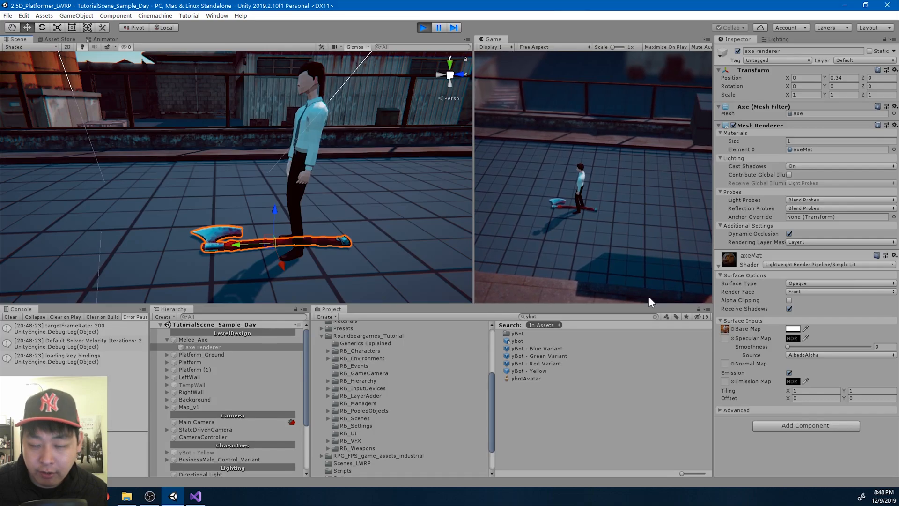
left_click(194, 339)
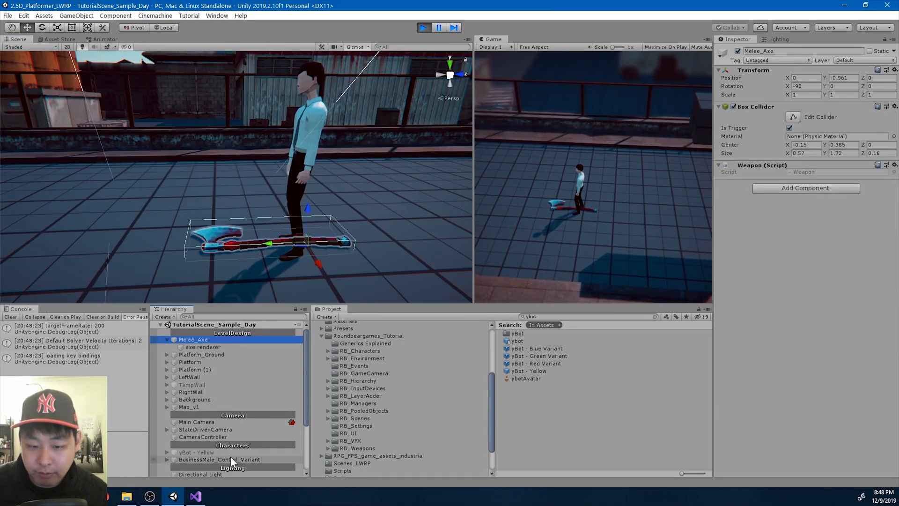
Inspect BusinessMale_Control_Variant's Animation Progress colliding objects in the Inspector
left_click(219, 459)
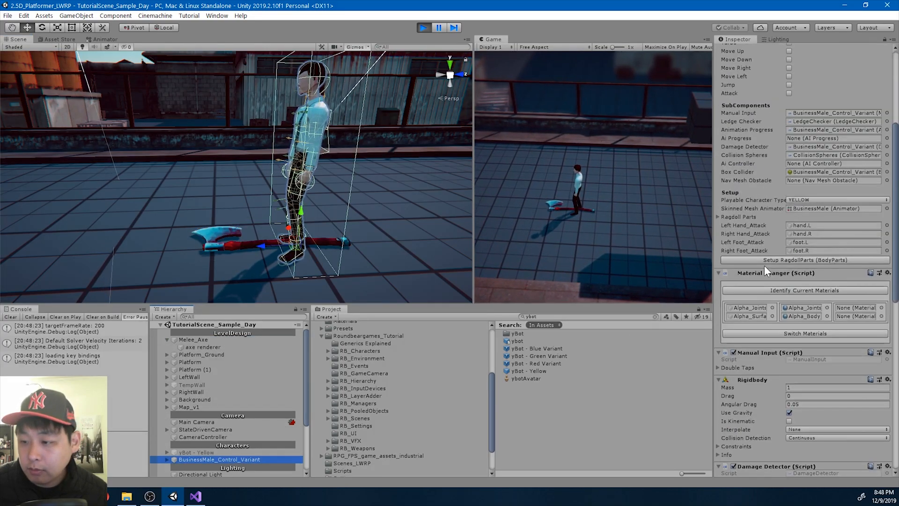
scroll("down", 3)
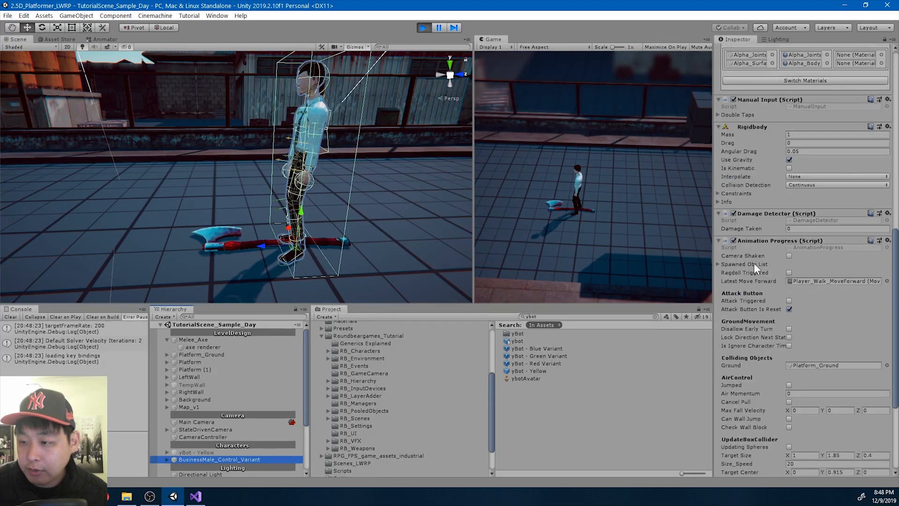
scroll("down", 3)
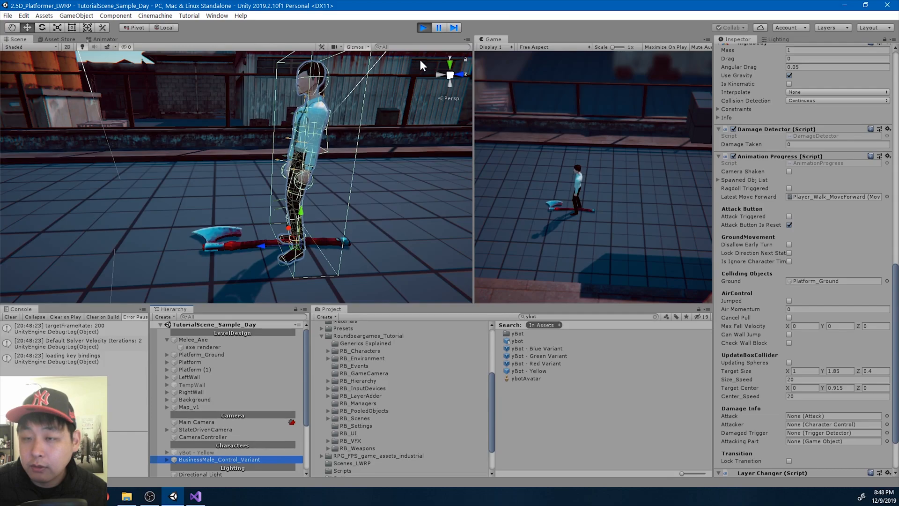
left_click(423, 27)
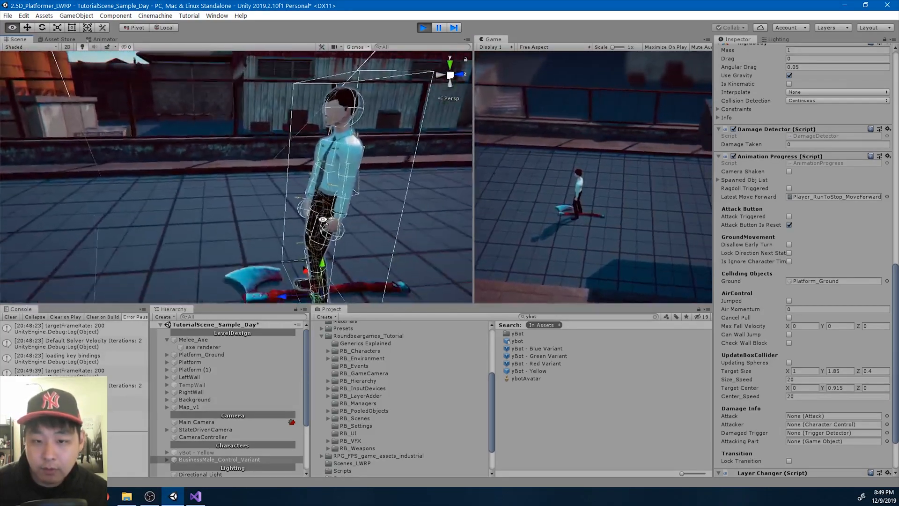
left_click(197, 496)
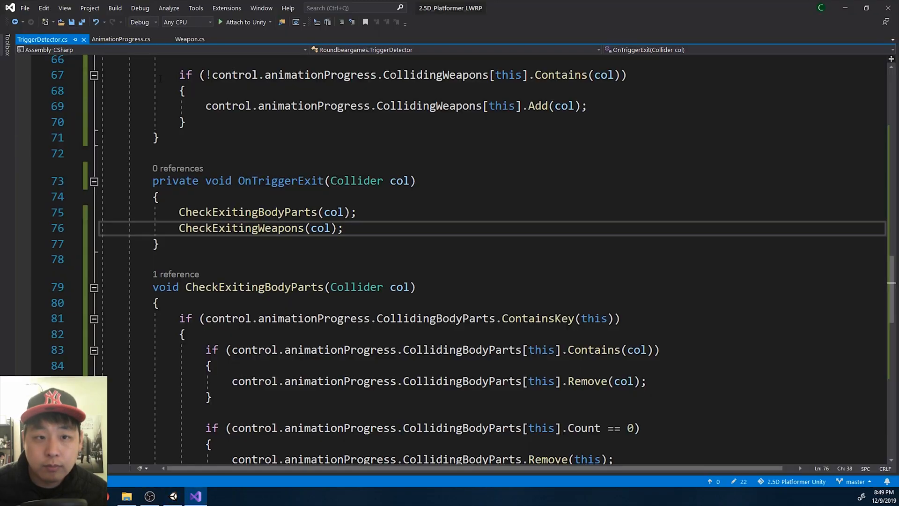
Find all references to CollidingWeapons and jump to its usage in TriggerDetector
left_click(121, 39)
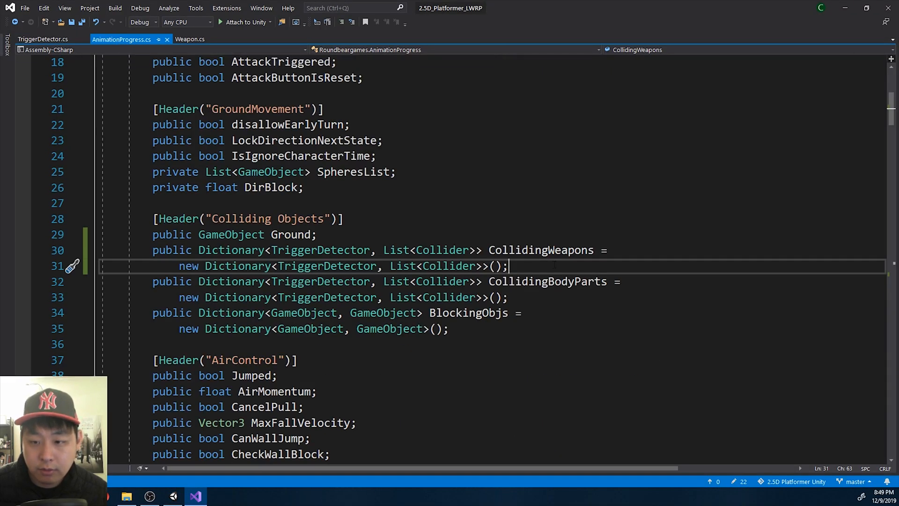
right_click(539, 250)
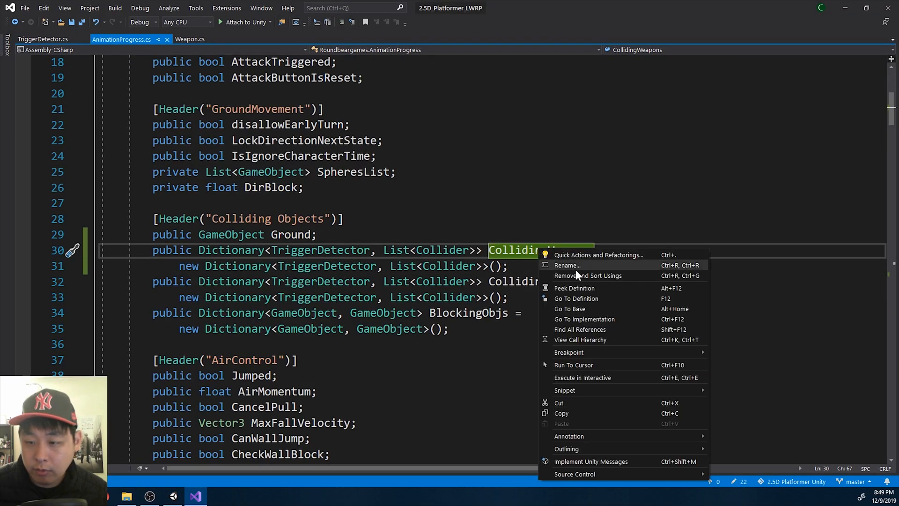
left_click(579, 329)
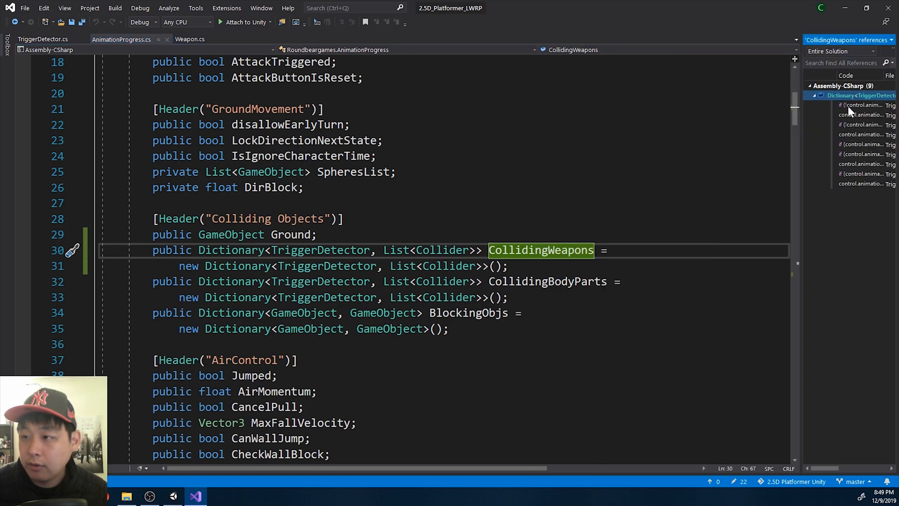
left_click(863, 105)
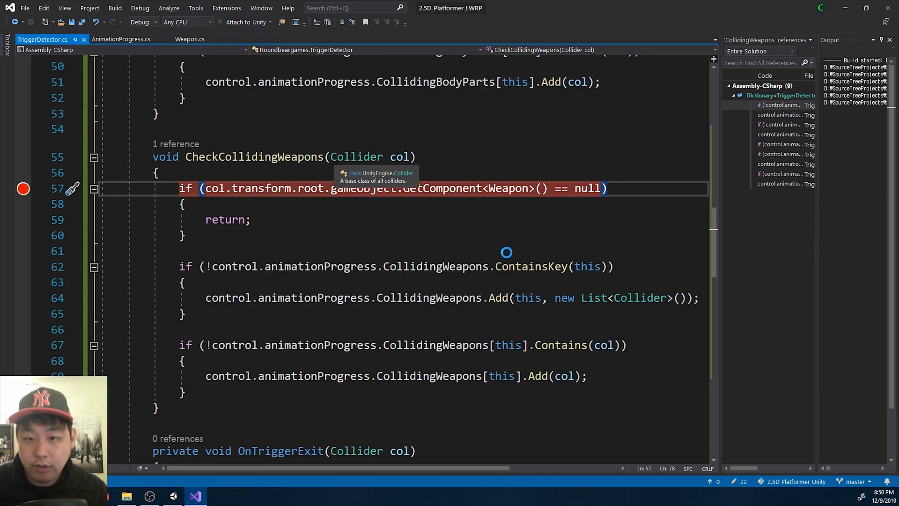
Debug with F5, hit the CheckCollidingWeapons breakpoint, and expand CollidingWeapons' foot and shin entries
key("F5")
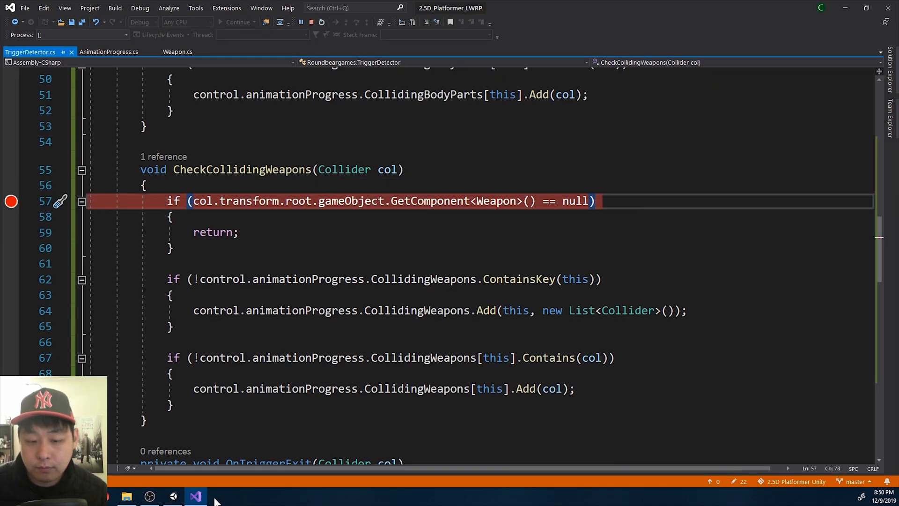
left_click(237, 22)
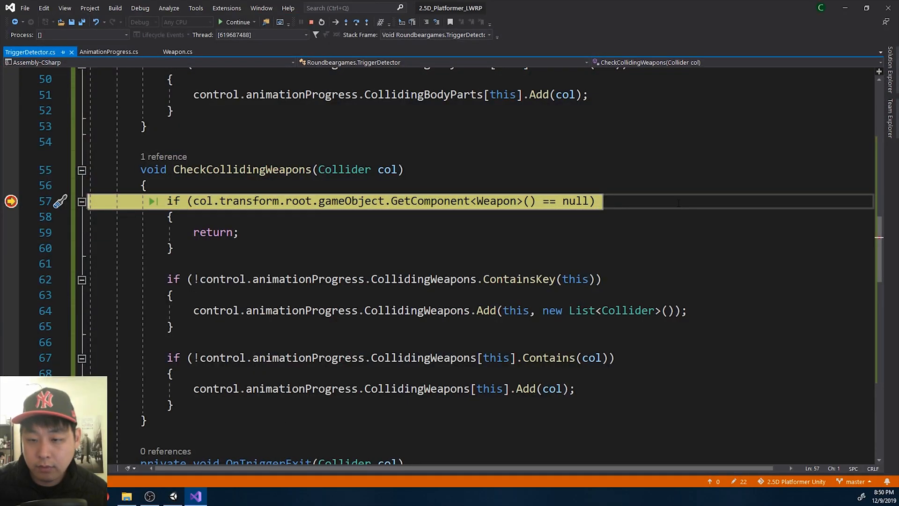
mouse_move(419, 279)
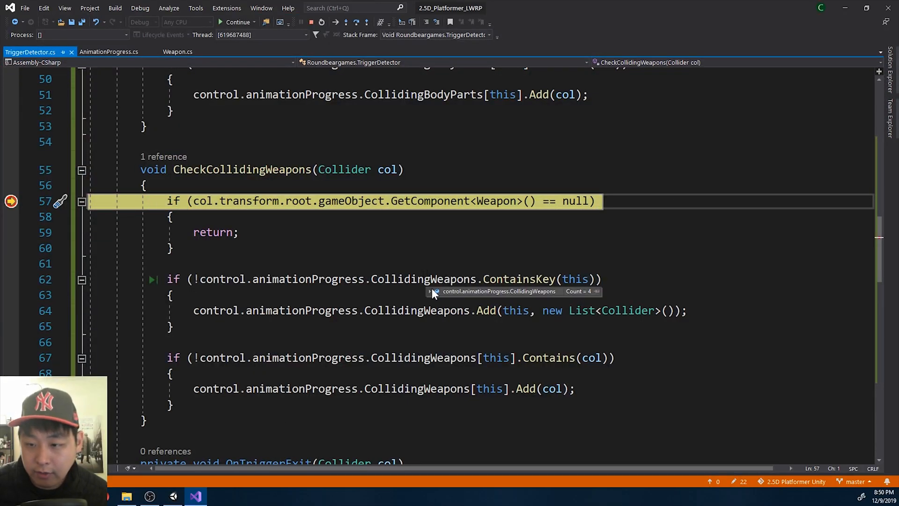
left_click(437, 300)
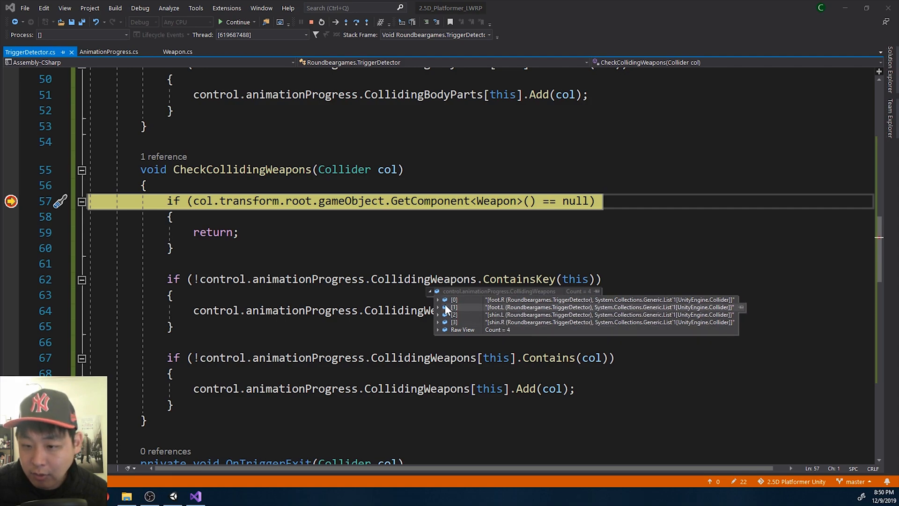
left_click(439, 299)
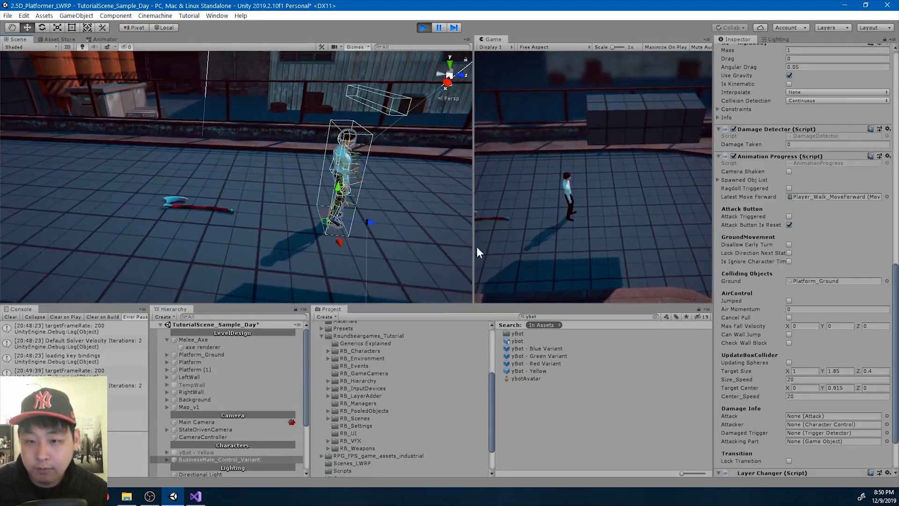
Return to the Unity editor and press Play again to leave Play mode
left_click(196, 496)
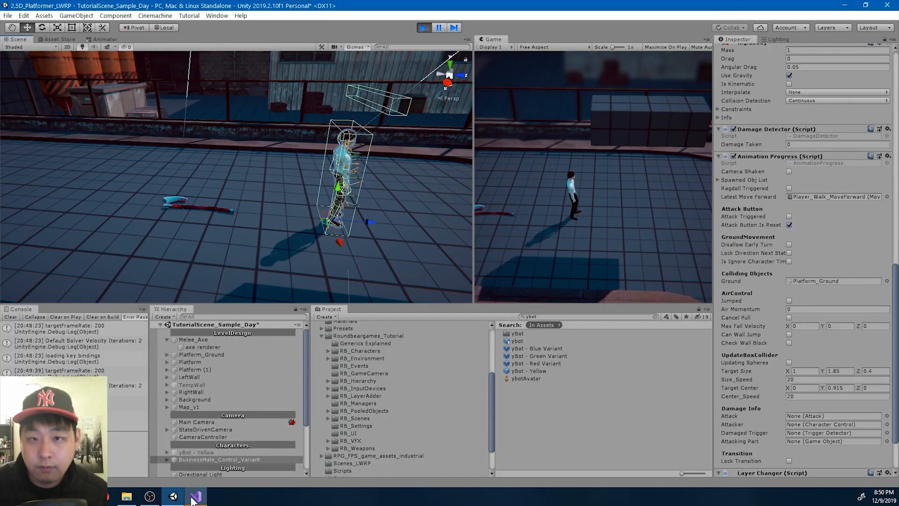
left_click(196, 496)
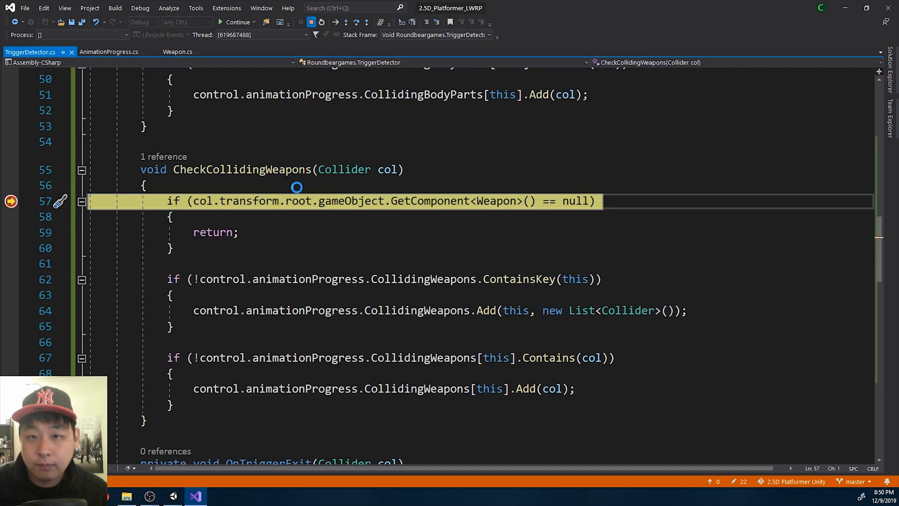
left_click(173, 496)
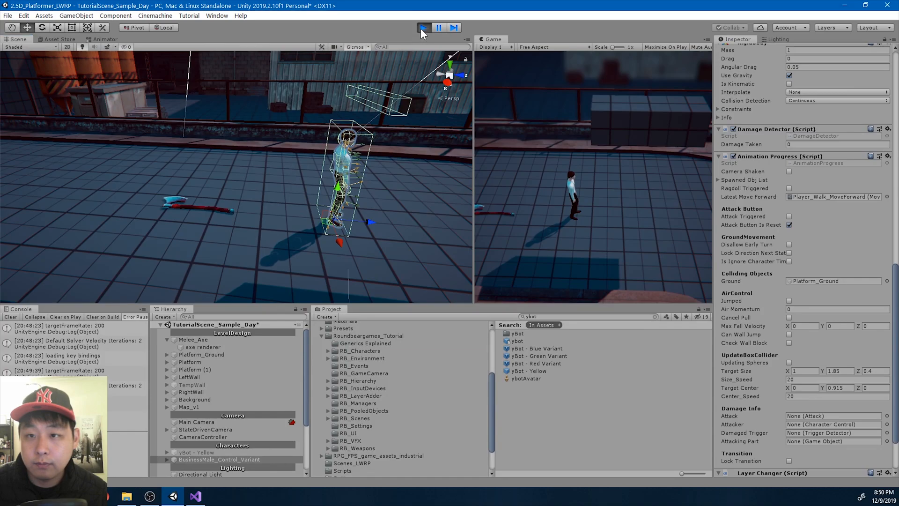
left_click(423, 28)
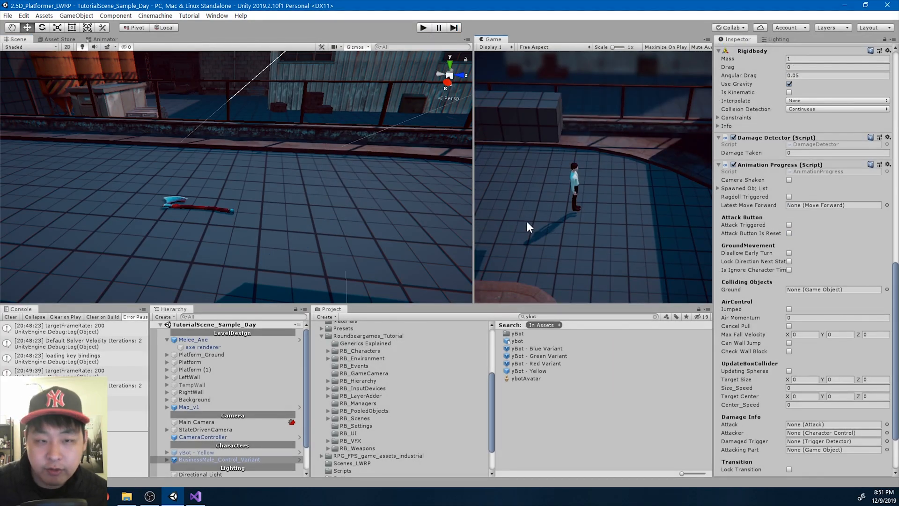
Search the Asset Store for 'odin' and import Odin - Inspector and Serializer, collapsing its file tree
left_click(59, 39)
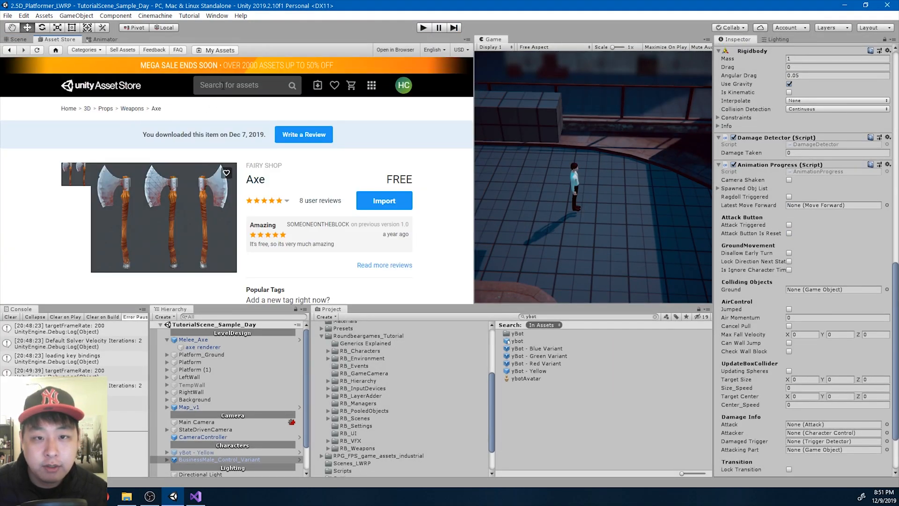
type("d")
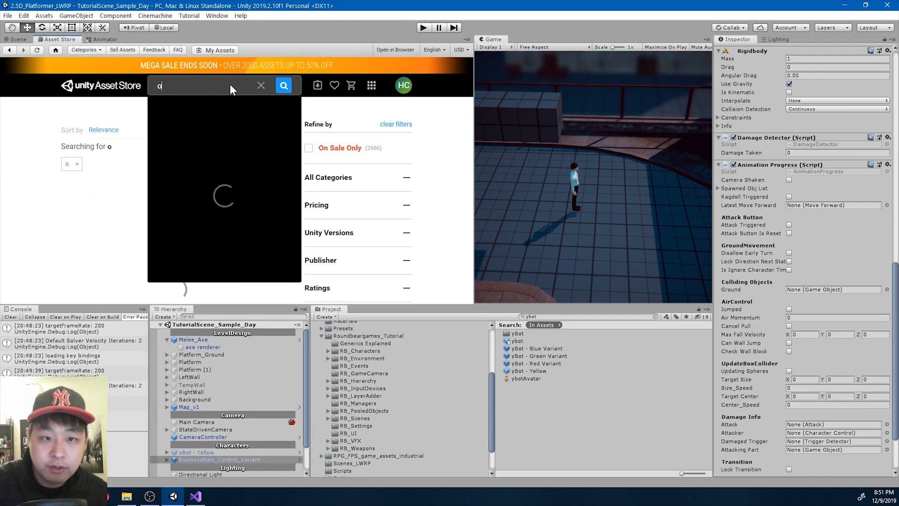
type("odin")
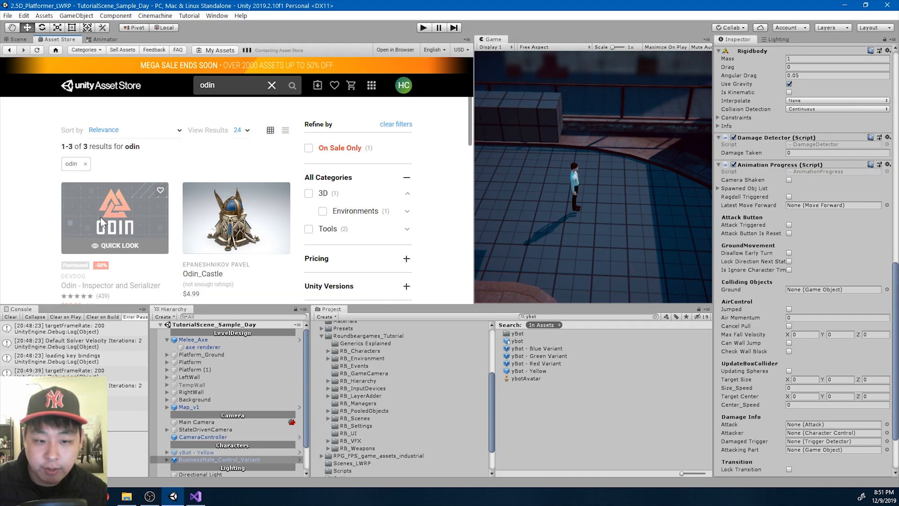
left_click(115, 218)
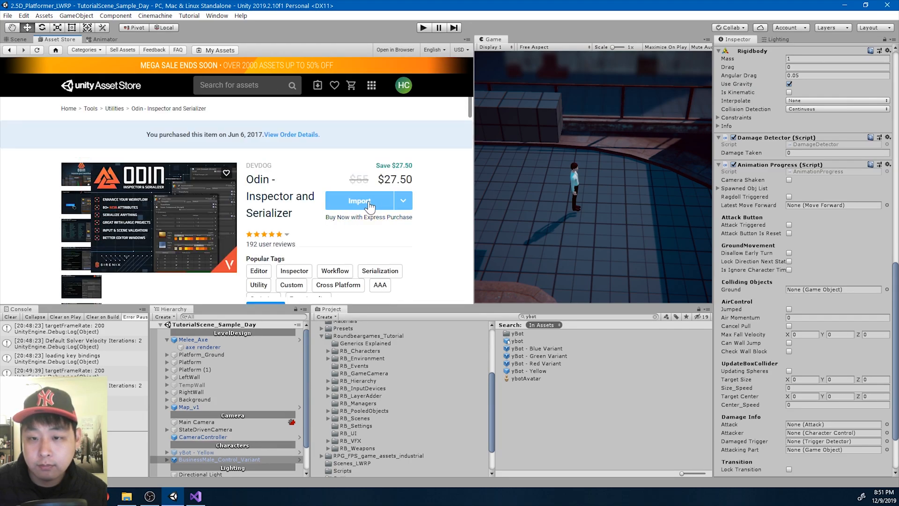
left_click(359, 201)
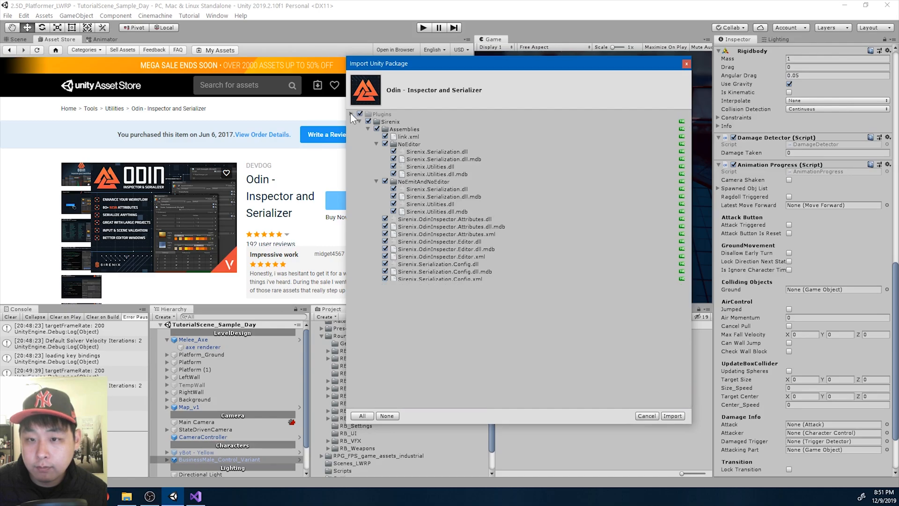
left_click(368, 121)
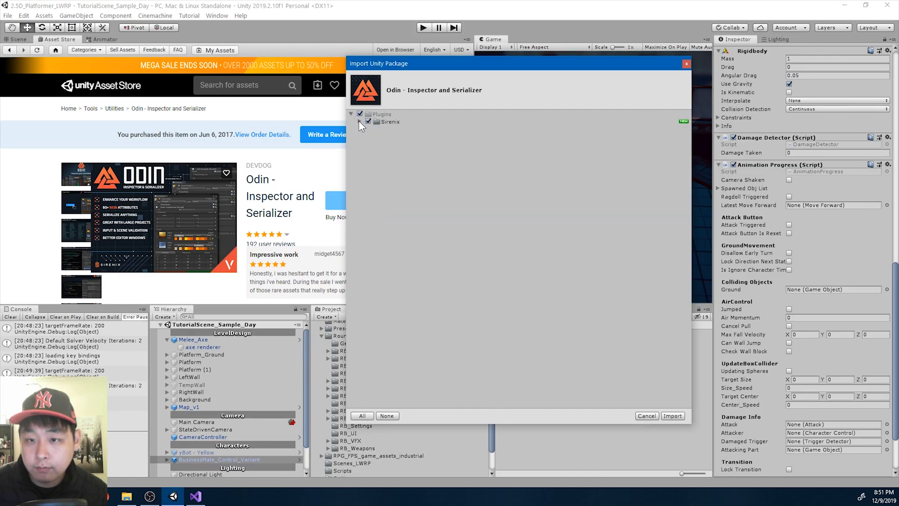
left_click(672, 415)
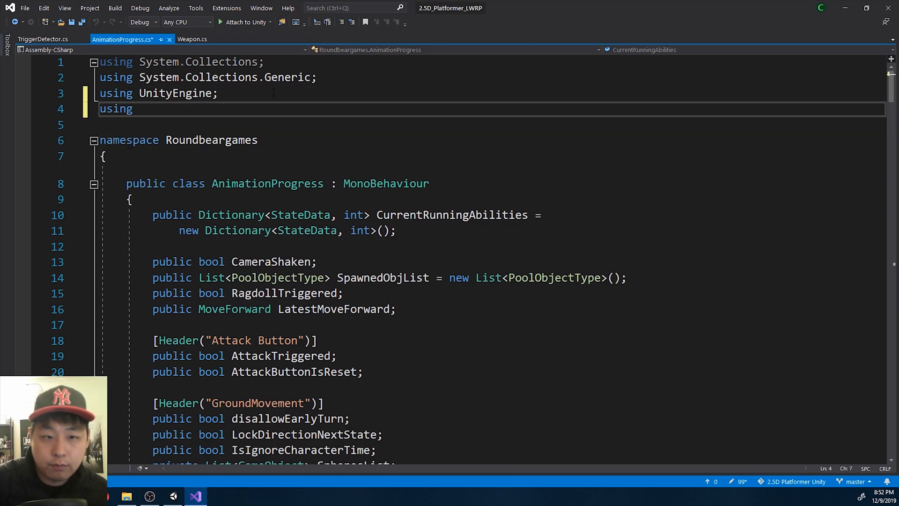
Add 'using Sirenix.OdinInspector;' and change AnimationProgress's base class to SerializedMonoBehaviour
type("Sirenix.OdinInspector;")
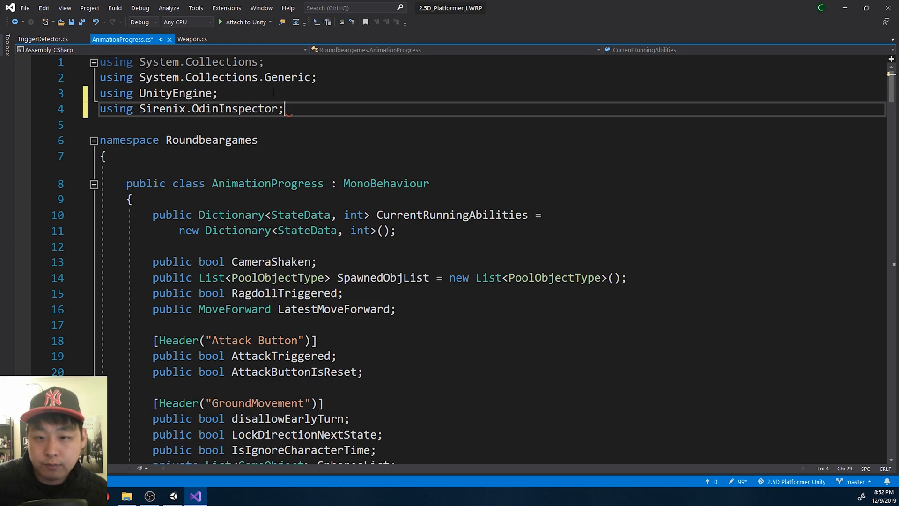
type("Serialized")
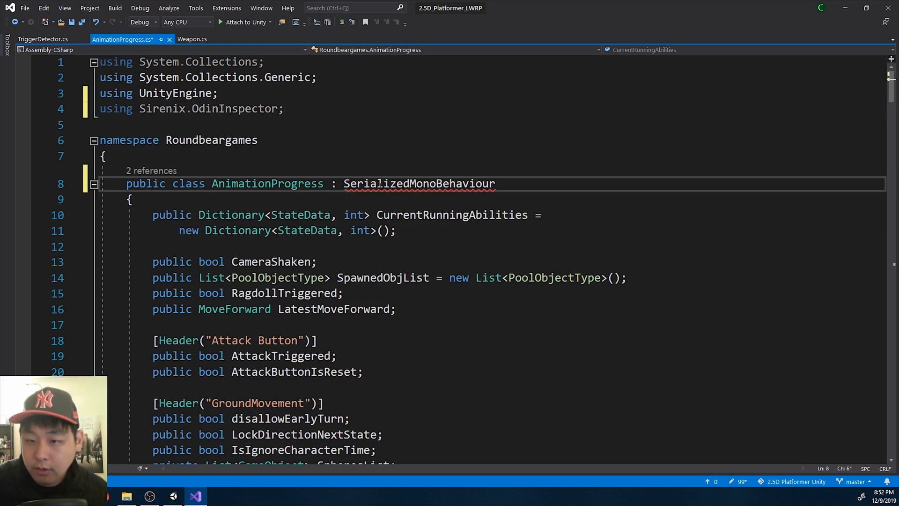
double_click(419, 184)
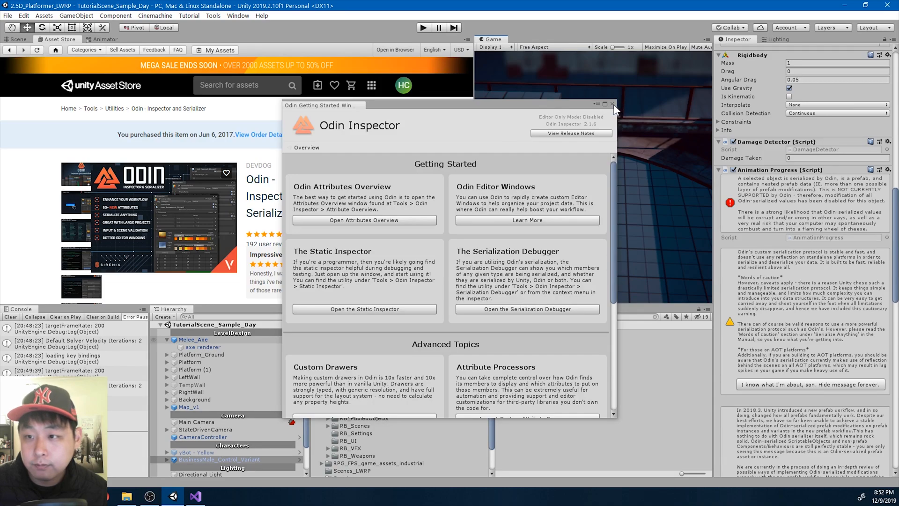
Select BusinessMale_Control_Variant, play, walk onto the axe and inspect Colliding Weapons' six entries
left_click(613, 104)
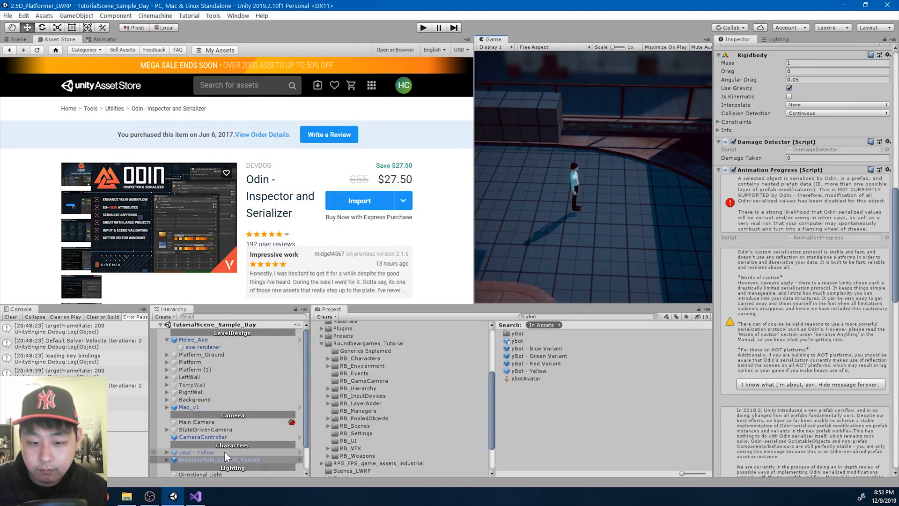
left_click(219, 459)
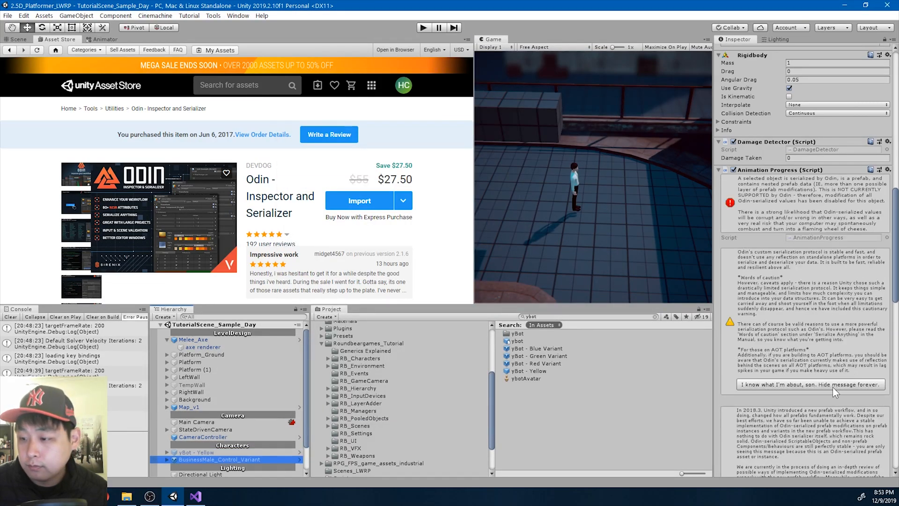
scroll("down", 3)
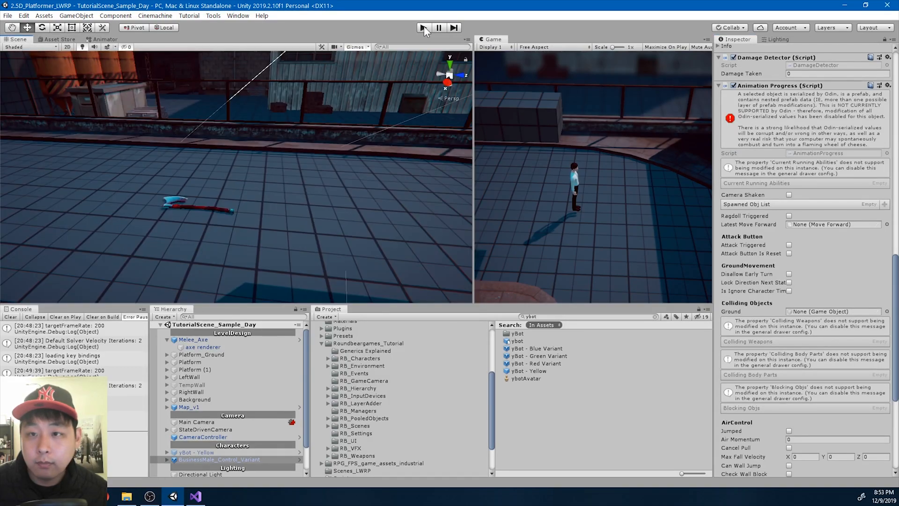
left_click(424, 28)
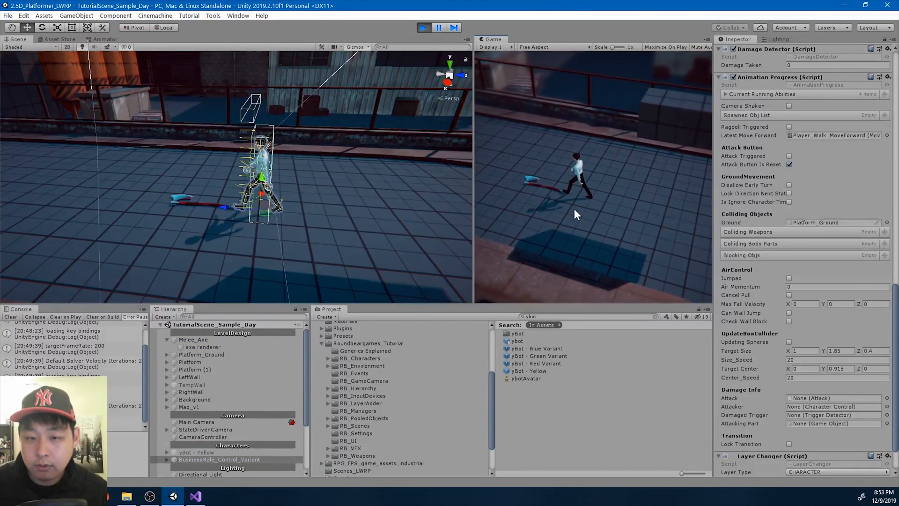
left_click(438, 28)
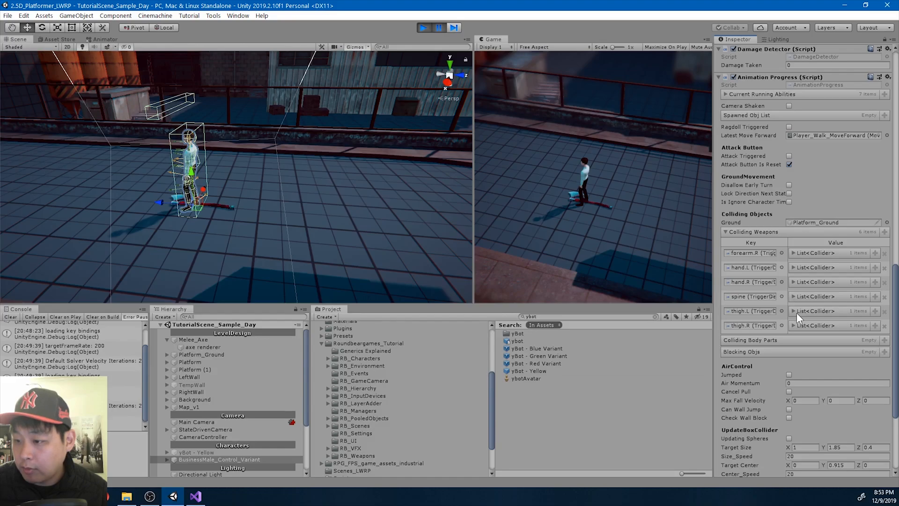
mouse_move(752, 333)
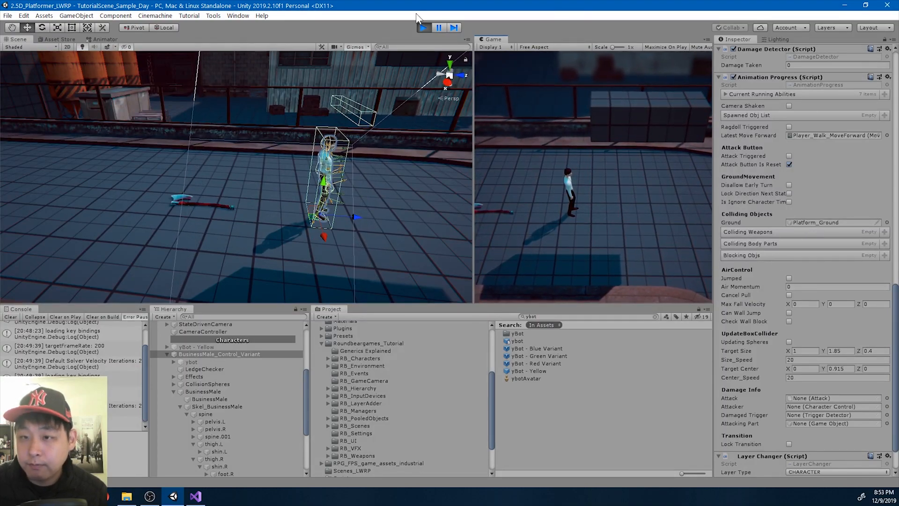
left_click(423, 28)
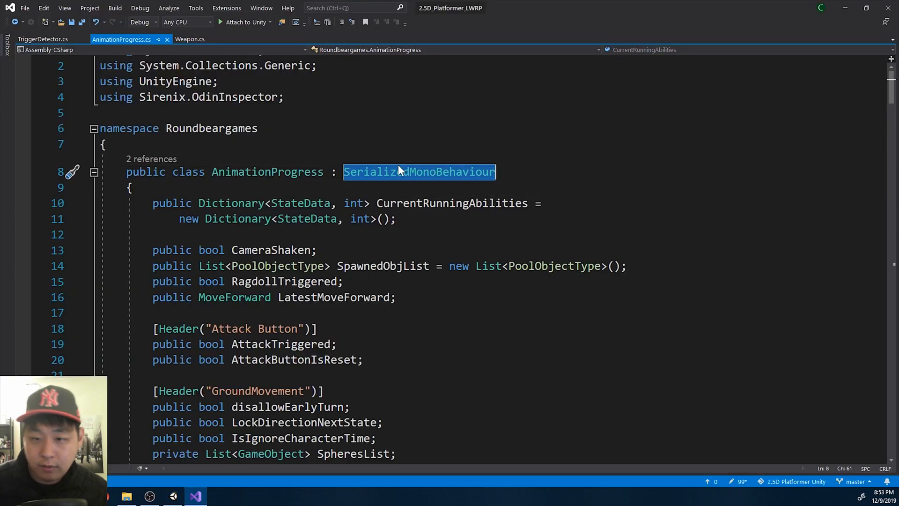
Restore the MonoBehaviour base class and delete the 'using Sirenix.OdinInspector;' line
type("Mo")
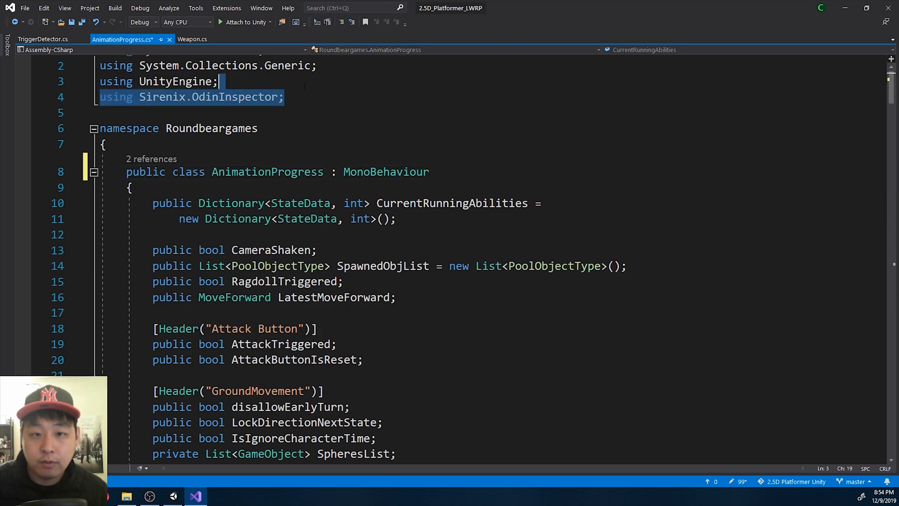
key("Delete")
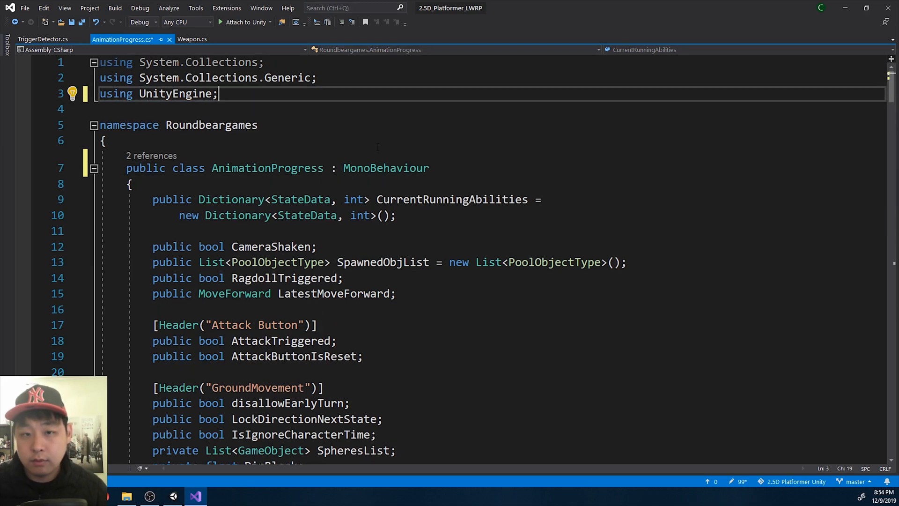
mouse_move(172, 495)
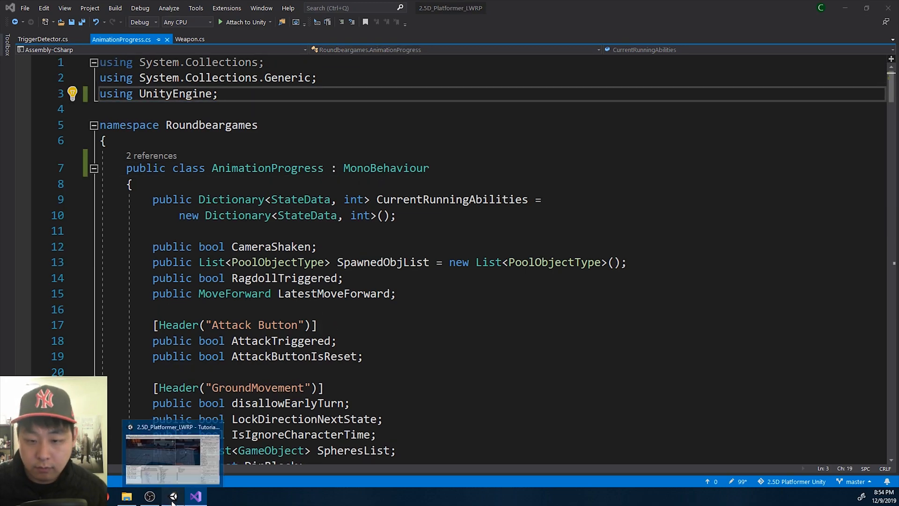
Browse Assets > Plugins > Sirenix in the Unity Project window
left_click(172, 452)
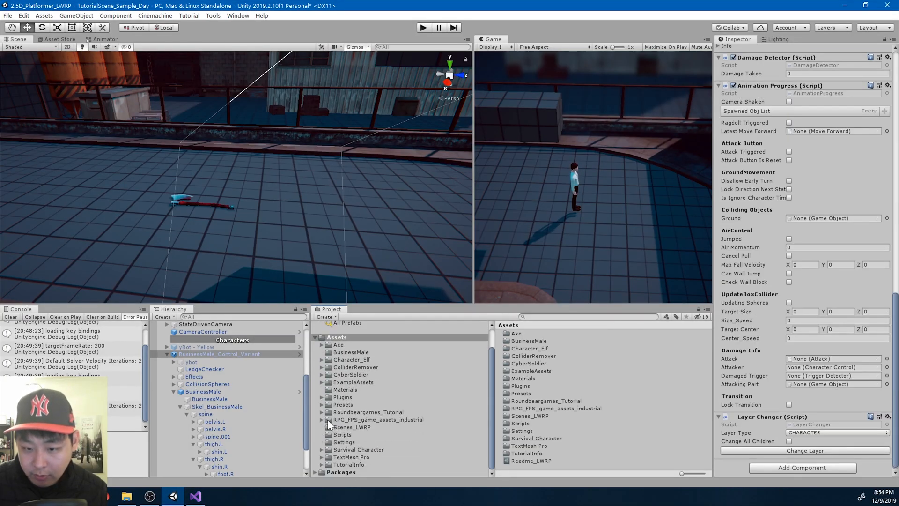
left_click(322, 396)
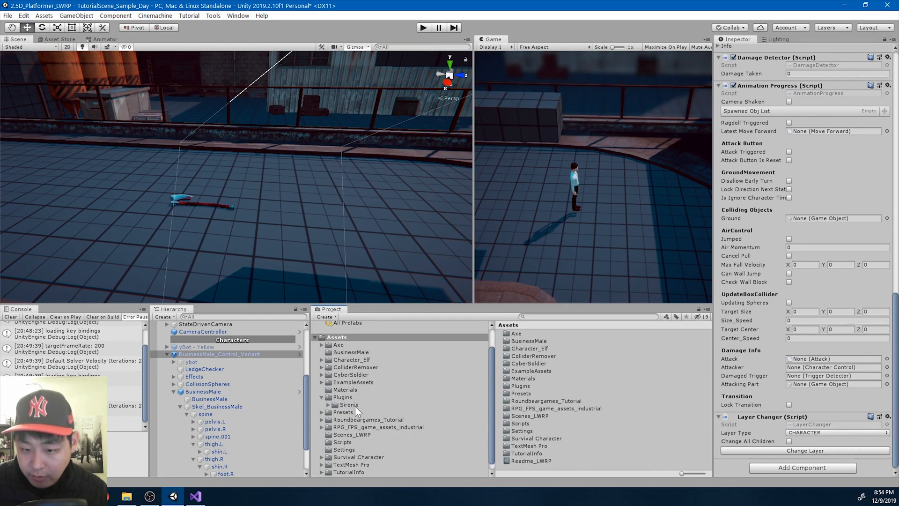
left_click(350, 404)
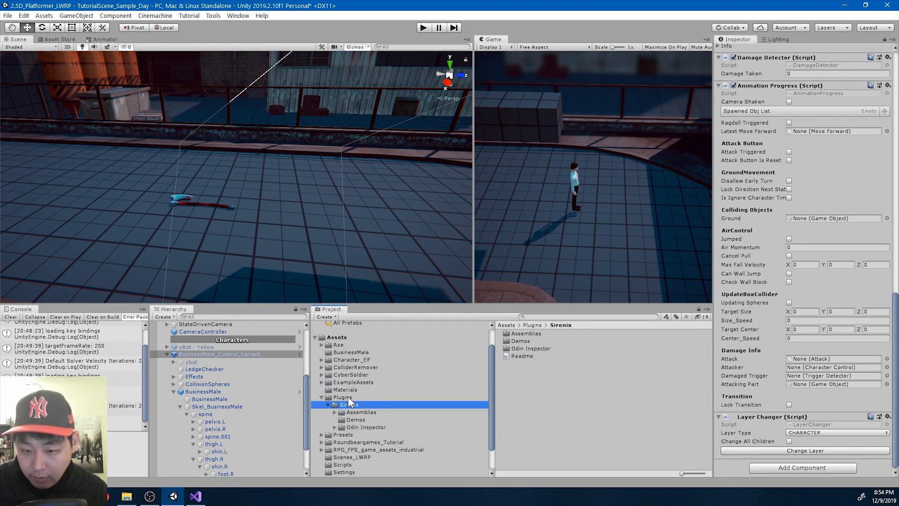
left_click(343, 396)
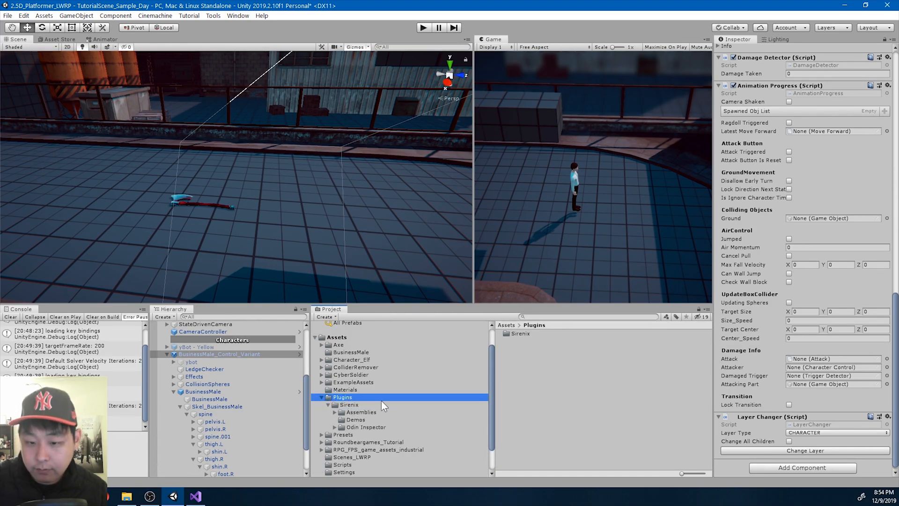
Play the scene and steer the character onto the axe, restarting play once
left_click(337, 344)
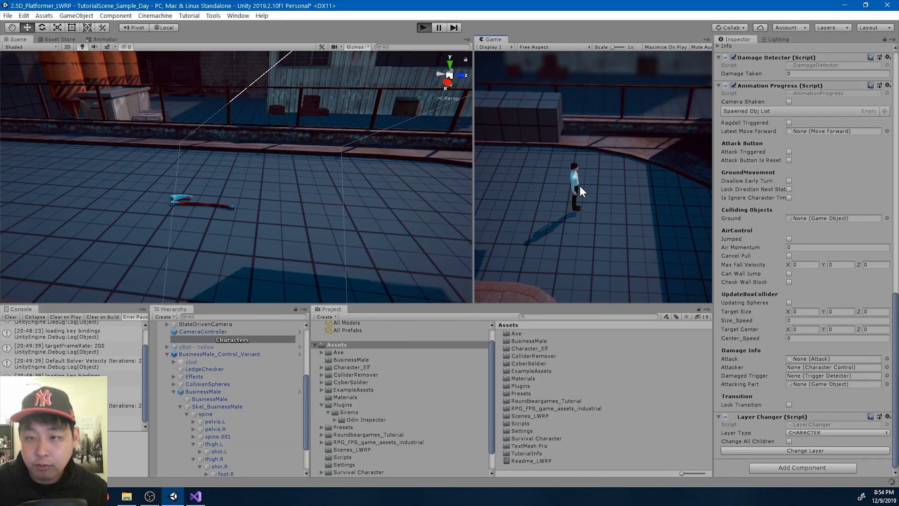
left_click(423, 28)
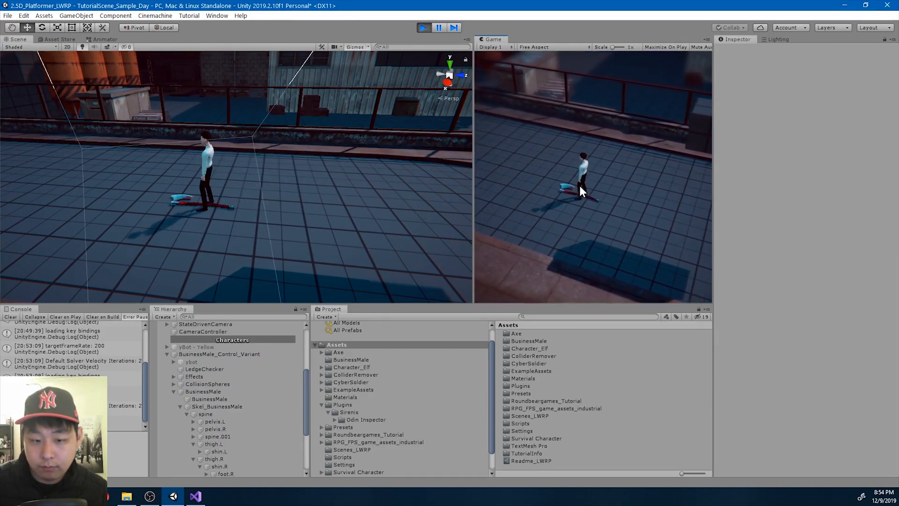
left_click(219, 354)
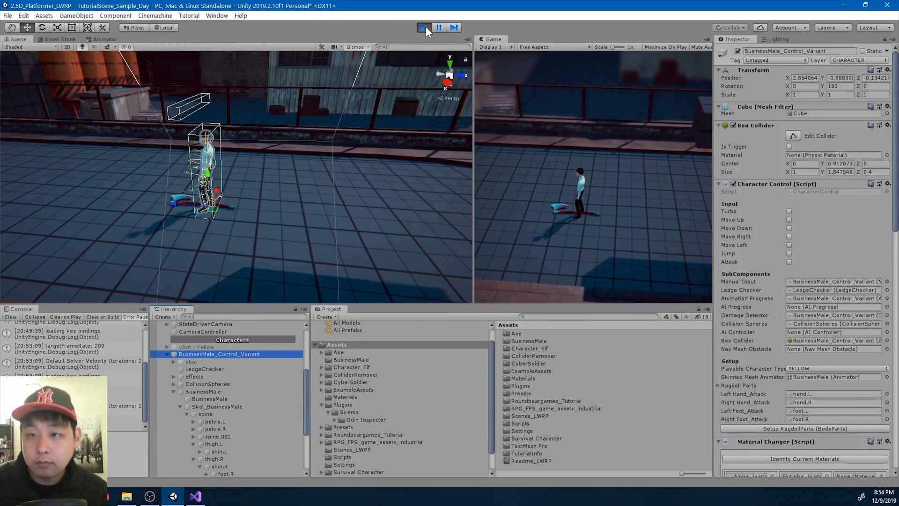
left_click(423, 27)
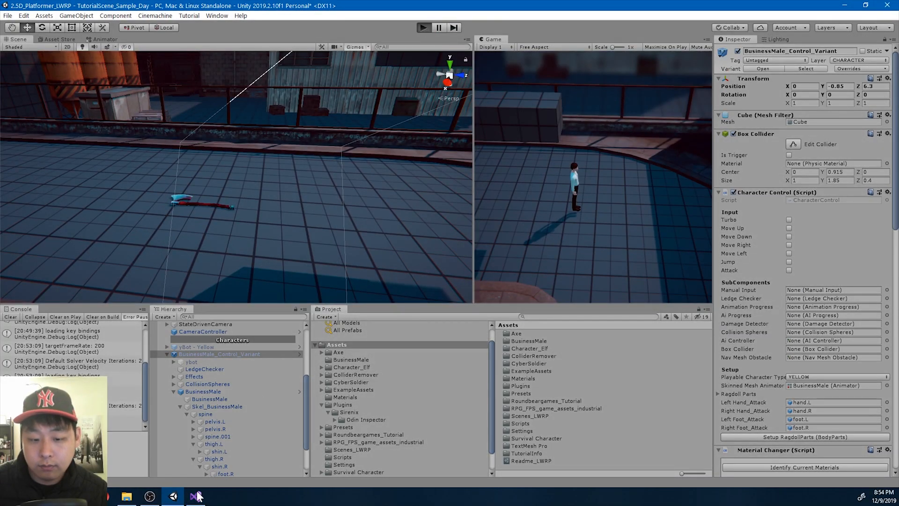
left_click(424, 27)
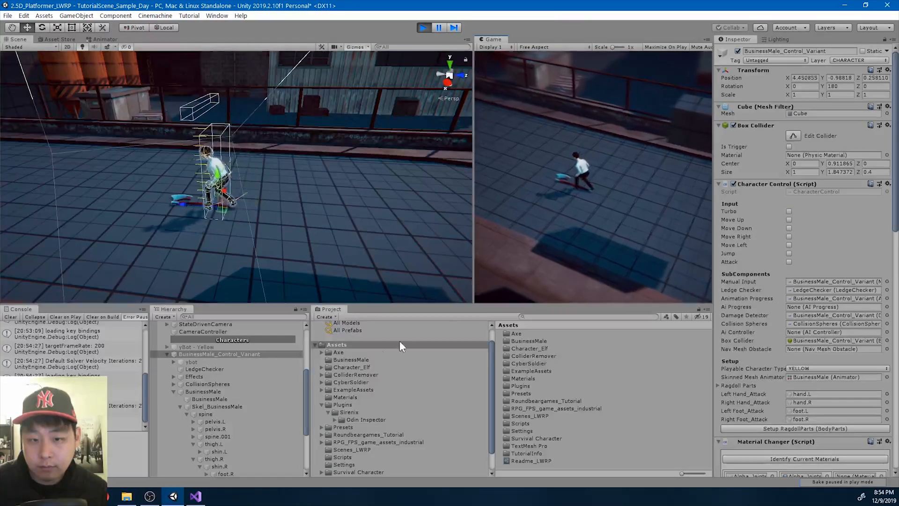
left_click(197, 495)
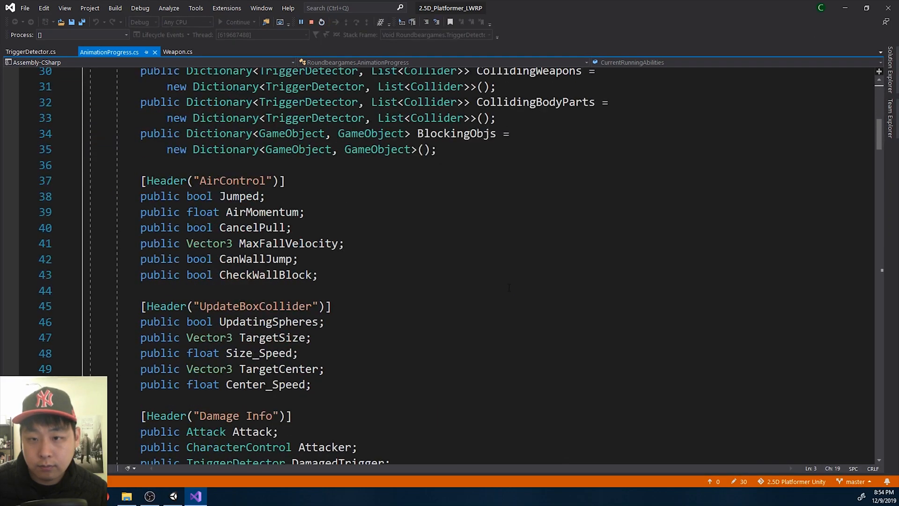
Attach to Unity until the CheckCollidingWeapons breakpoint hits, then stop debugging and exit play mode
left_click(31, 52)
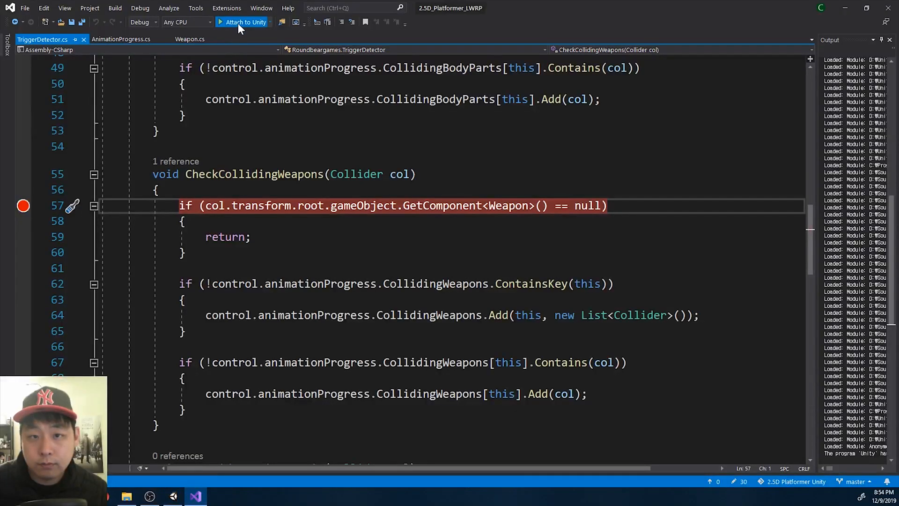
left_click(244, 22)
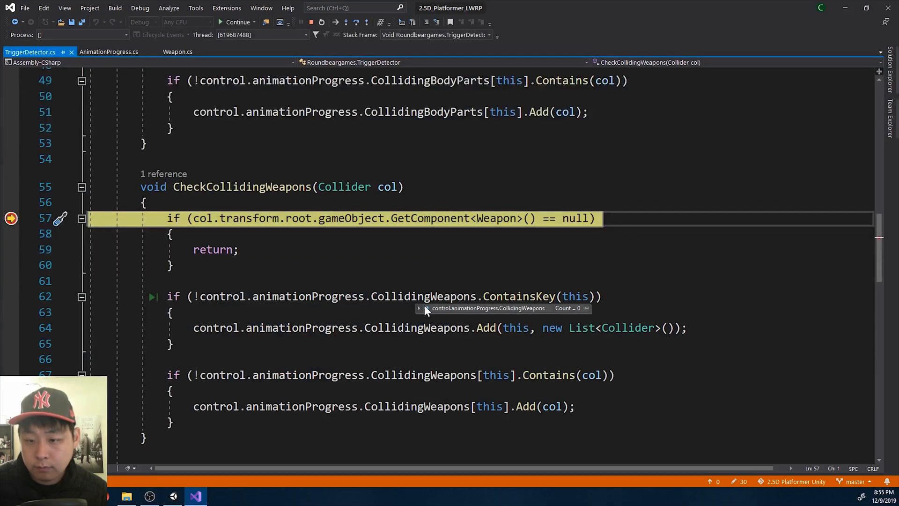
mouse_move(304, 29)
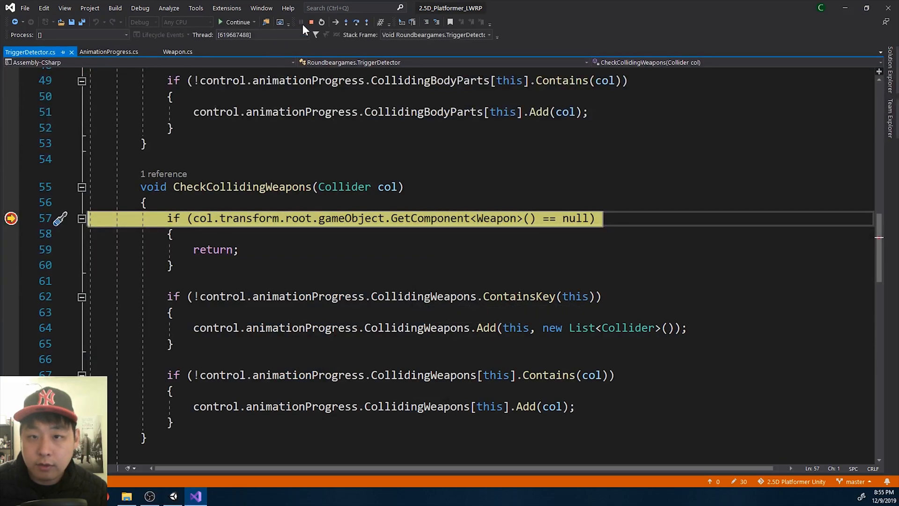
left_click(195, 496)
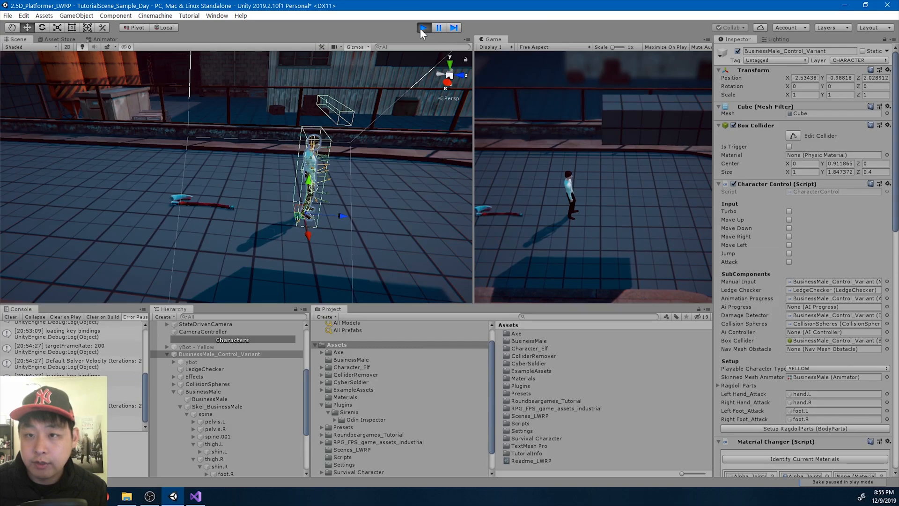
left_click(423, 28)
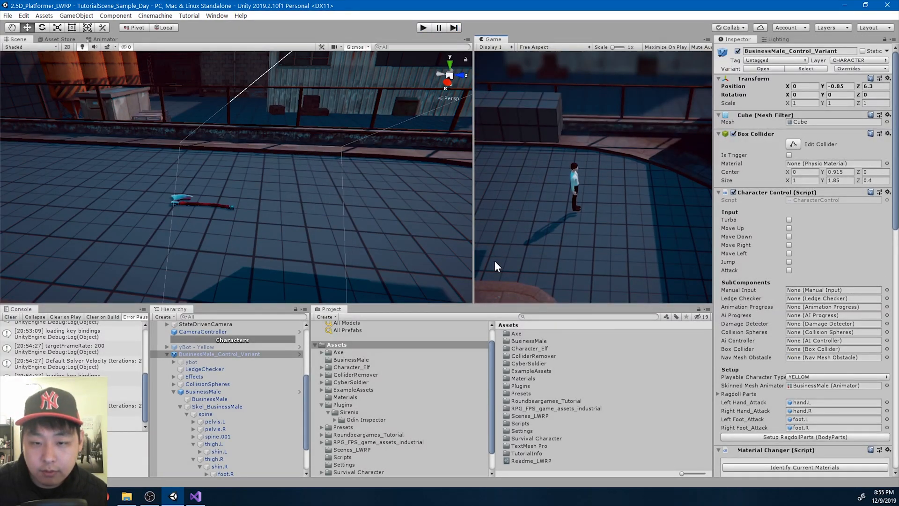